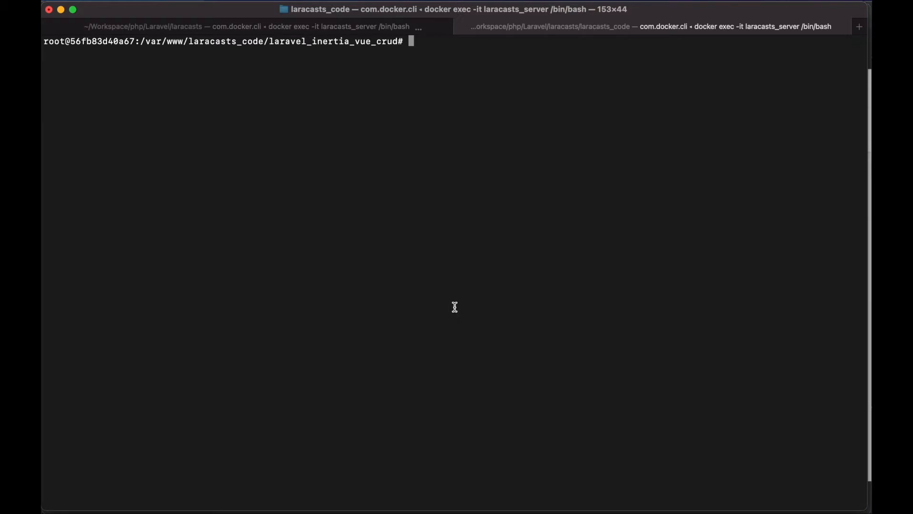
- Run npm install for filepond, vue-filepond, and the file-poster and file-validate-type plugins
text(npm install filepond vue-filepond)
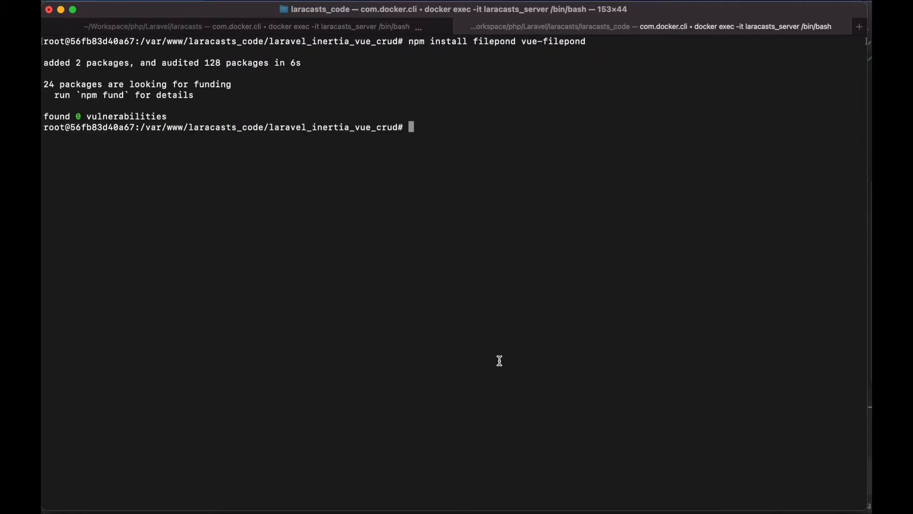
text(npm install filepond-plugin-file)
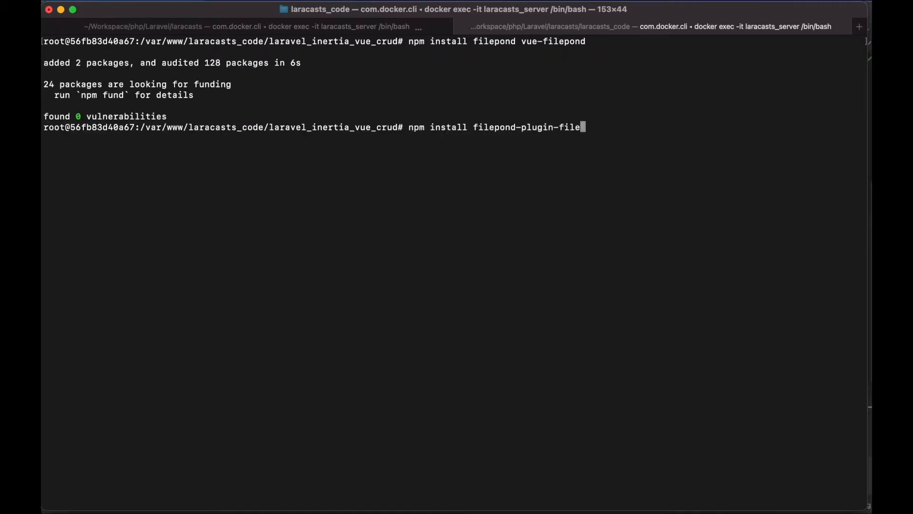
text(-poster)
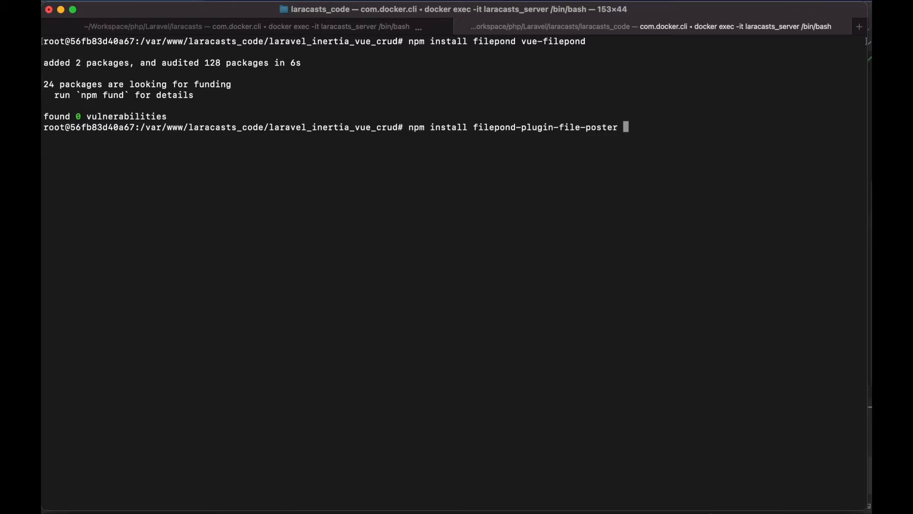
text(filepond-plugin-file-validate-ty)
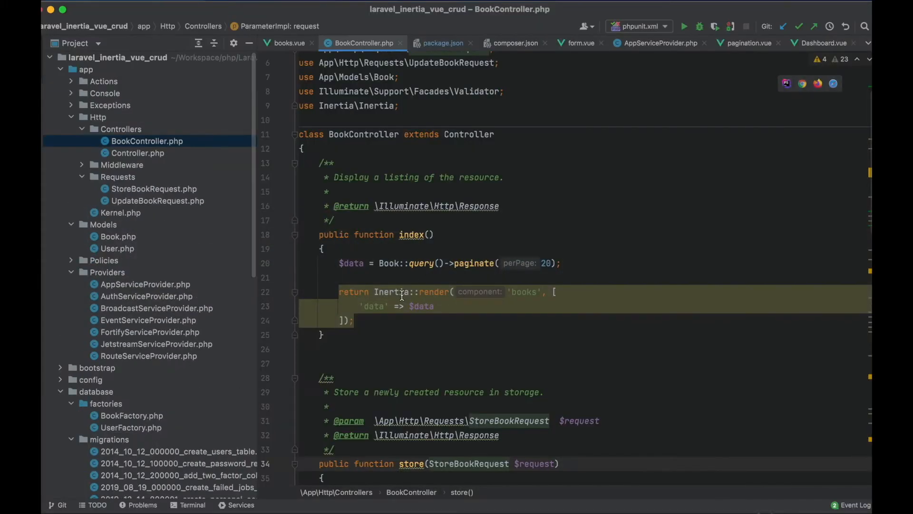
- Open resources/js/Components/Book/form.vue and review its FilePond plugin imports
scroll(down, 3)
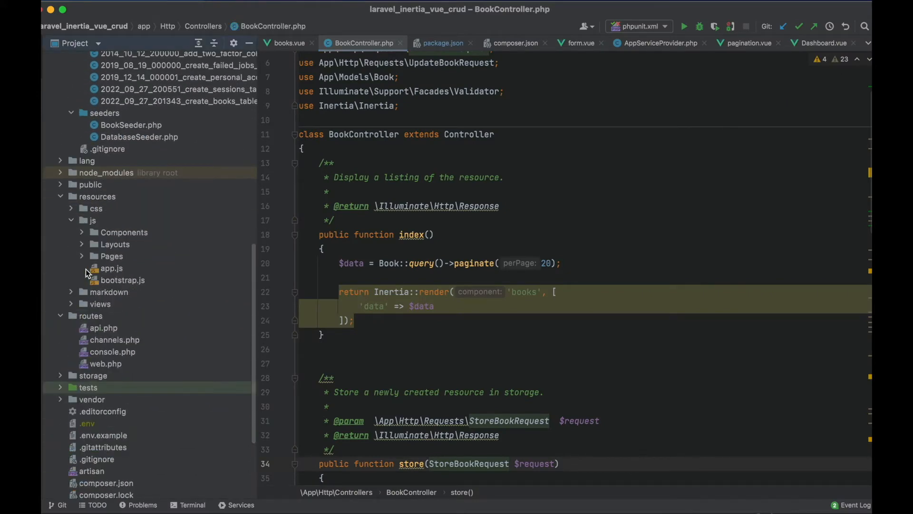
click(579, 43)
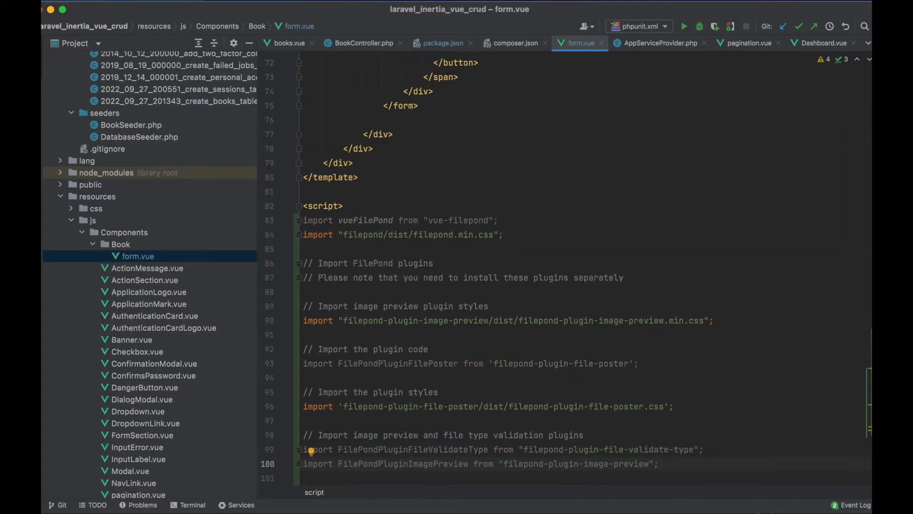
drag(323, 221, 679, 464)
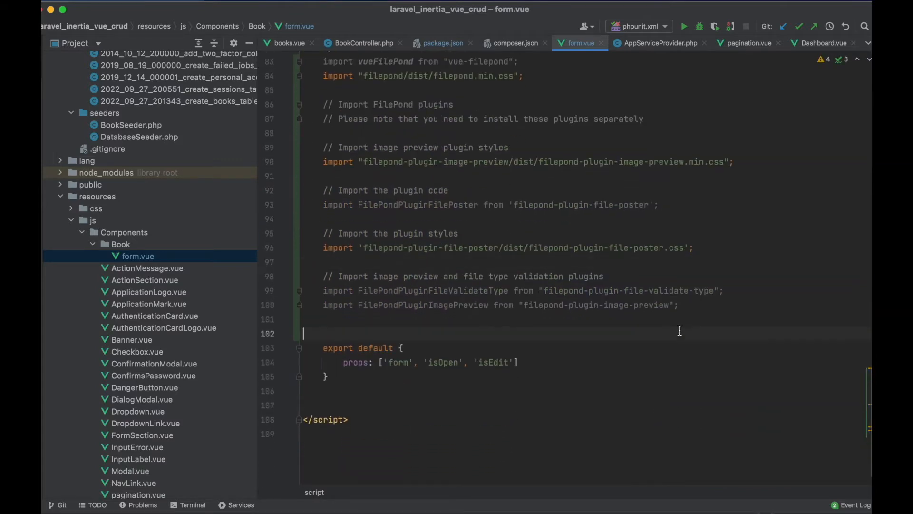
- Define const FilePond via vueFilePond with validate-type, image-preview and file-poster plugins; add it to components
key(enter)
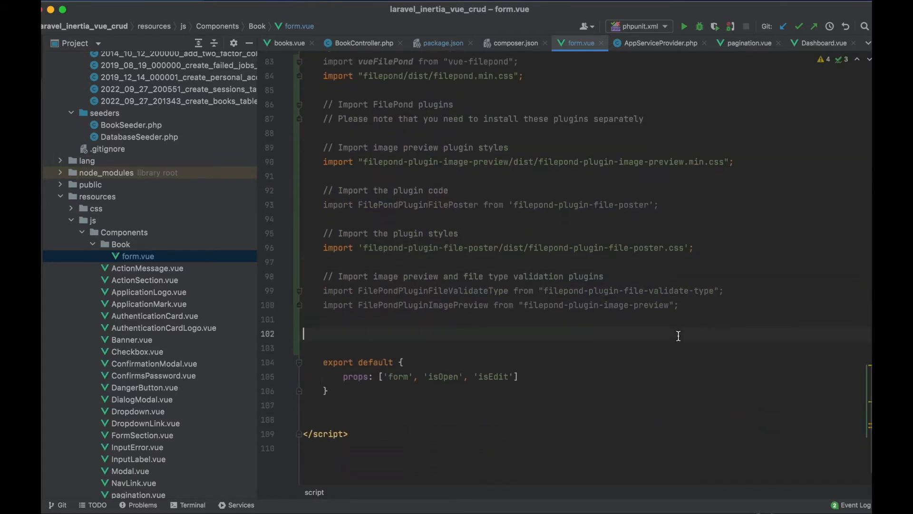
text(FilePond = vueFilePond()
text();)
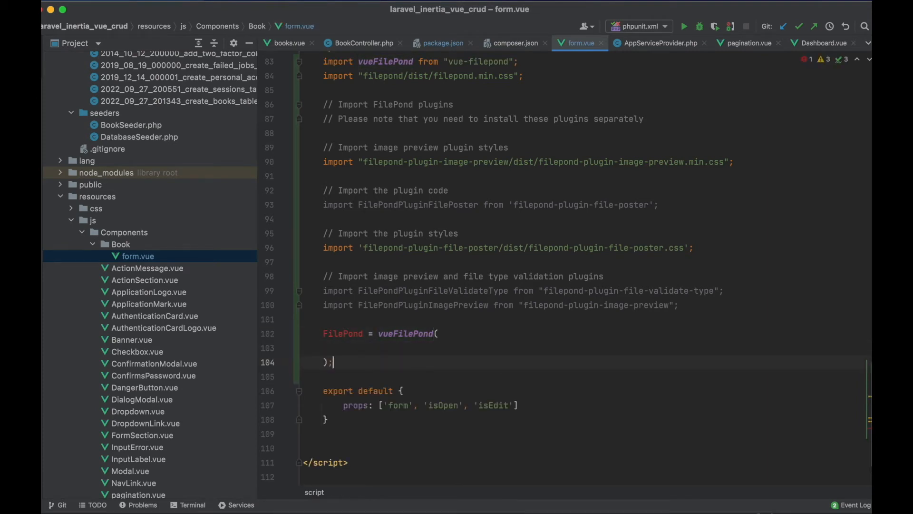
text(const F)
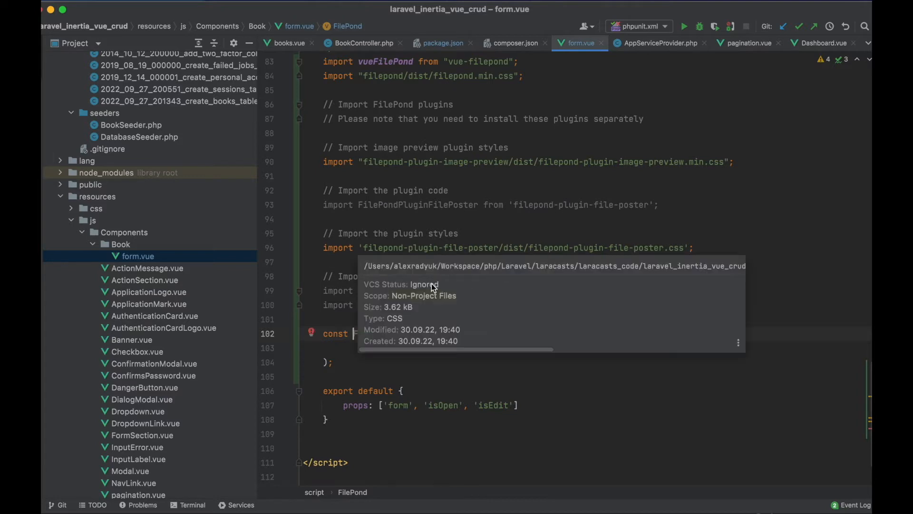
double_click(386, 276)
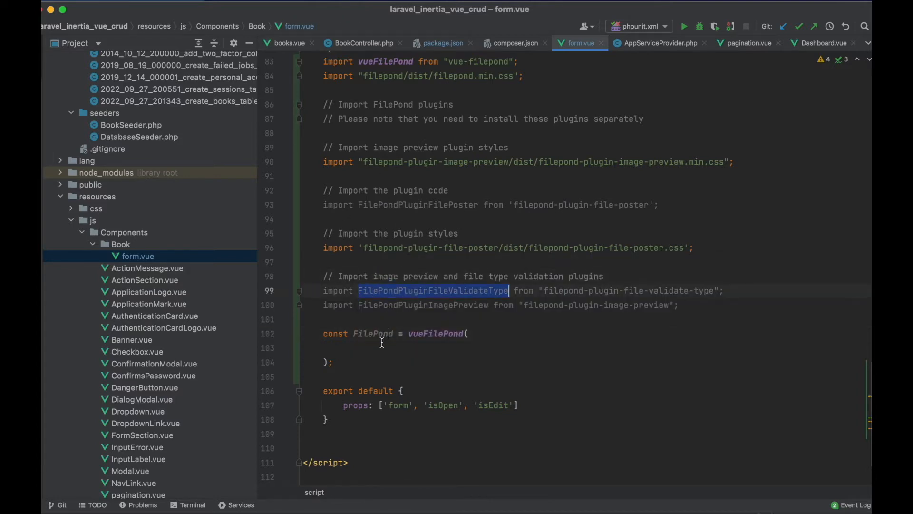
text(FilePondPluginFileValidateType)
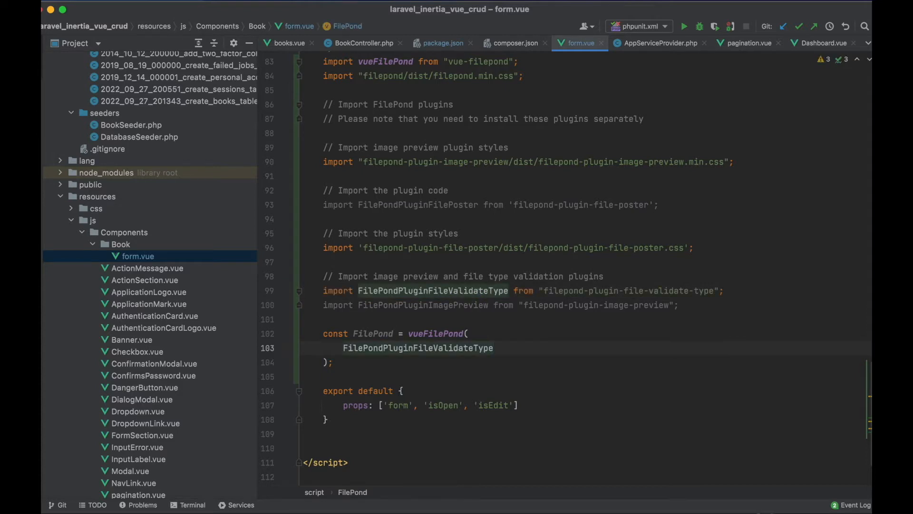
text(,)
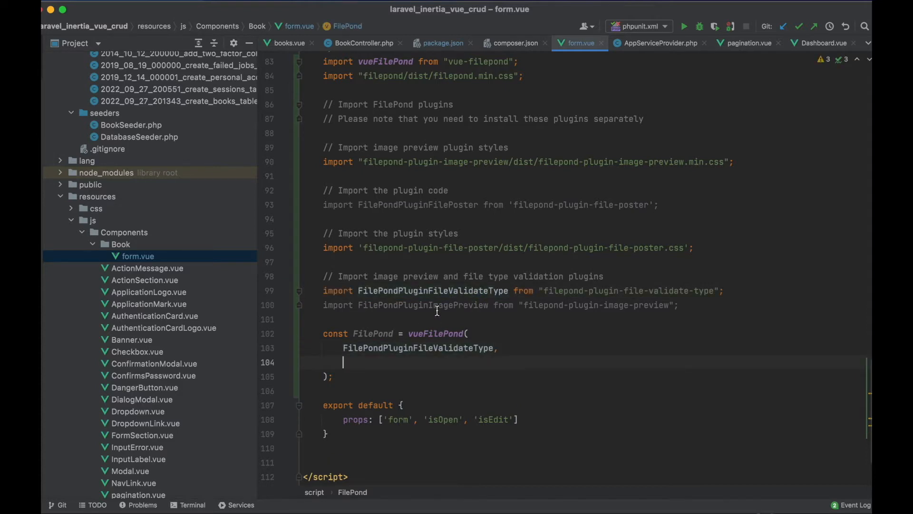
double_click(422, 304)
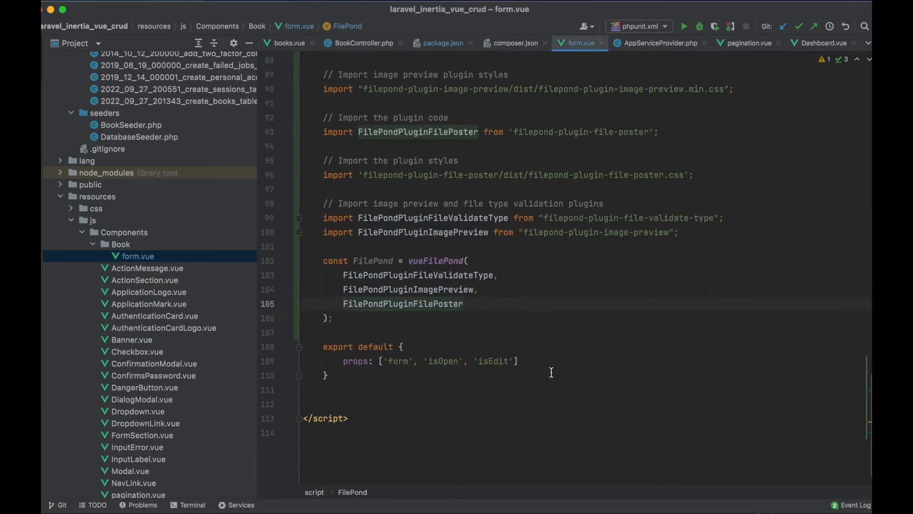
text(compos)
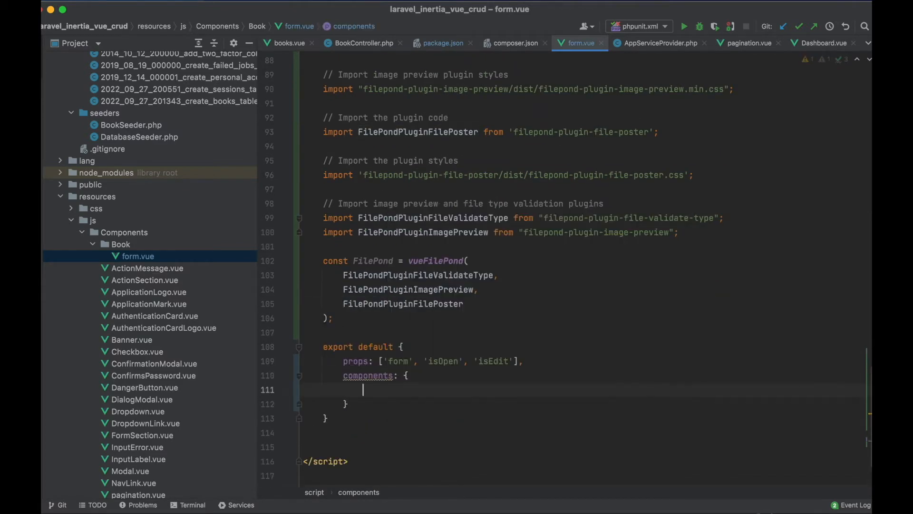
text(FilePond)
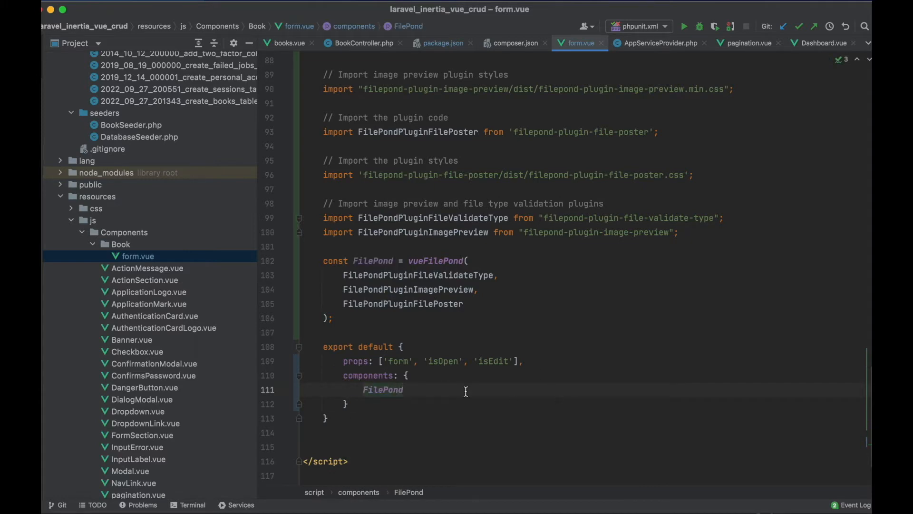
mouse_move(440, 342)
text(,)
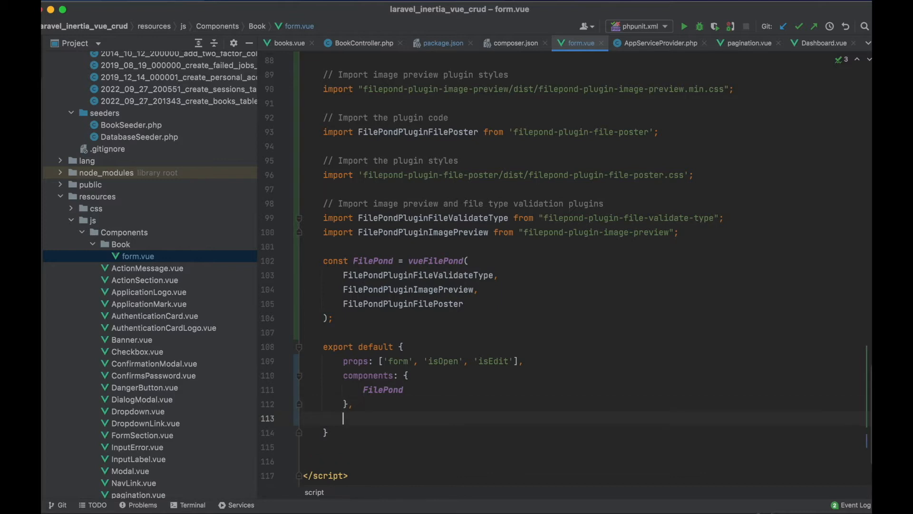
- Add a data() function returning myFiles as an empty array
text(data(){)
text(retur)
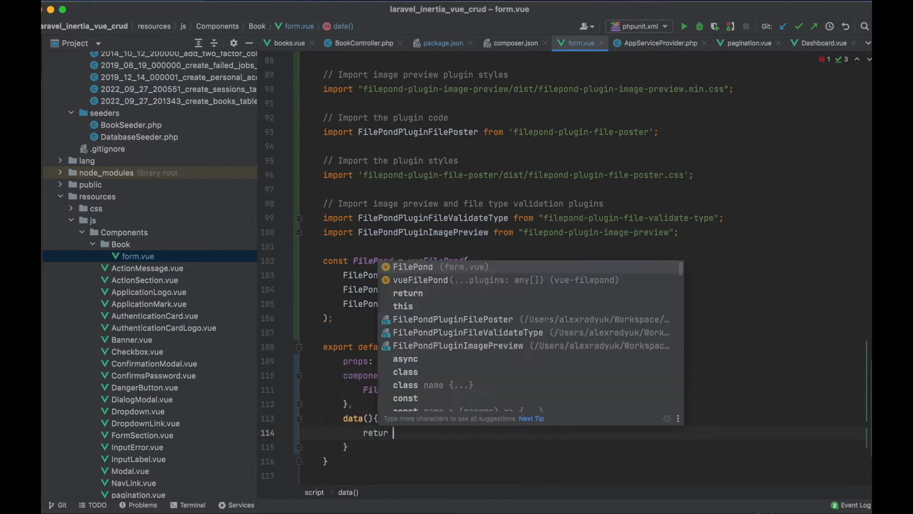
text(n)
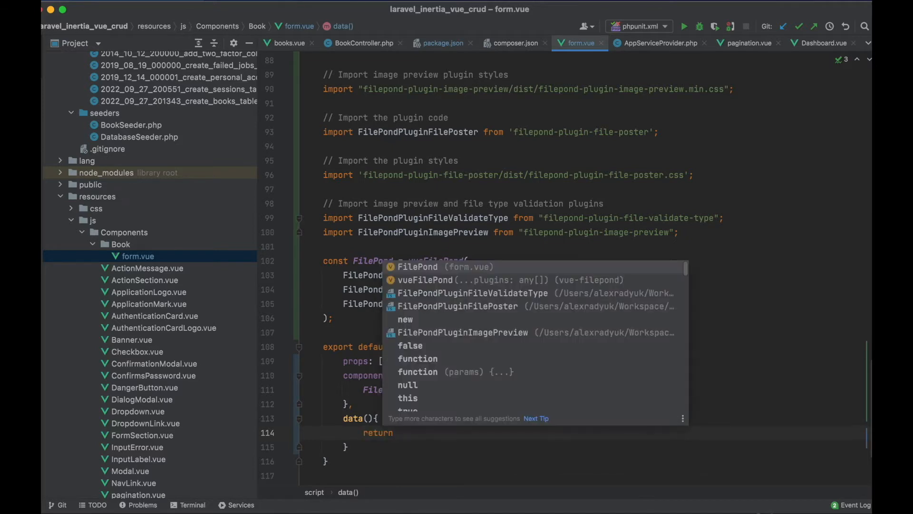
text(myFil)
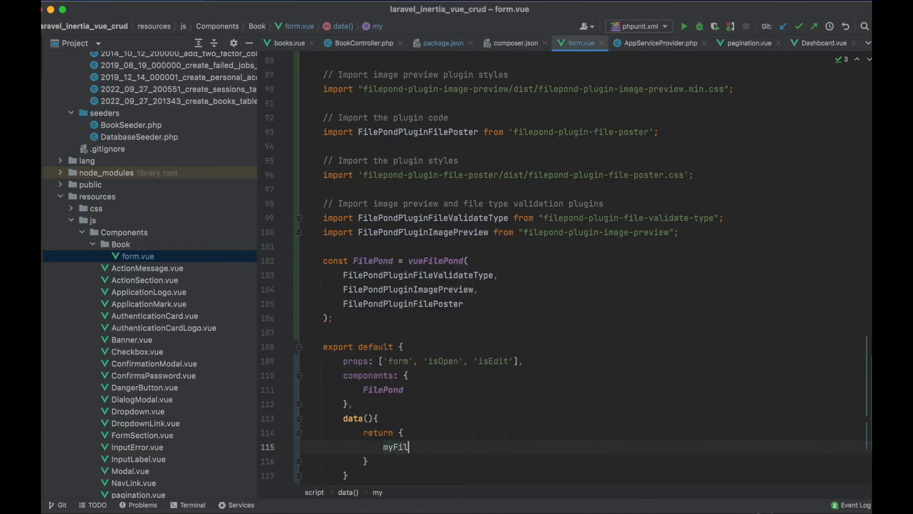
text(es: [)
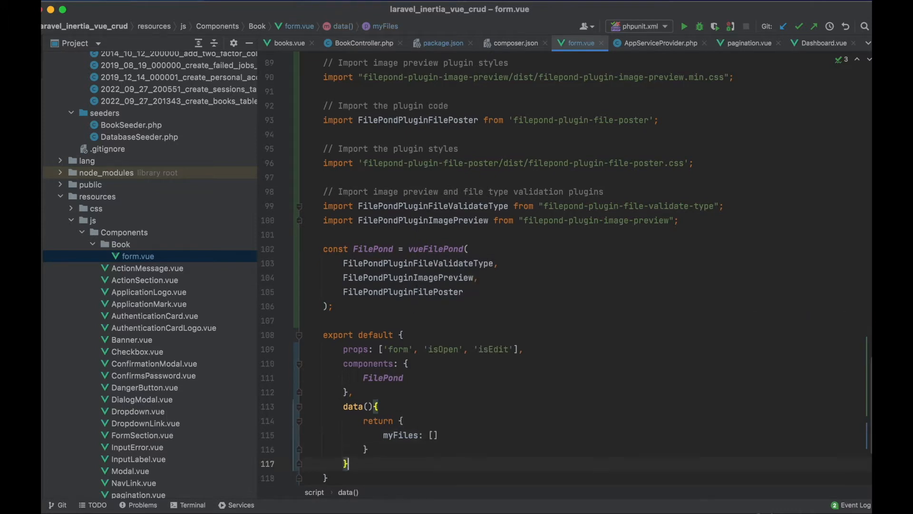
- Add a methods block containing an empty handleFilePondInit() method
text(method)
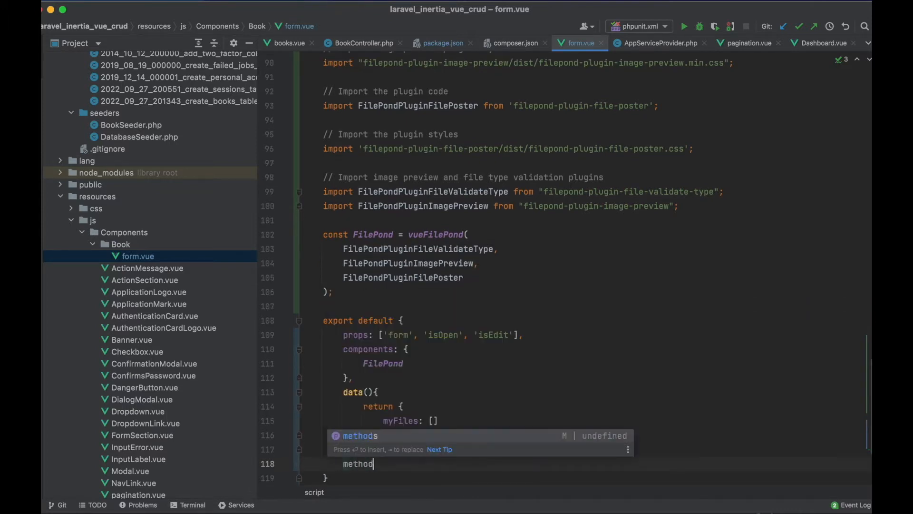
key(enter)
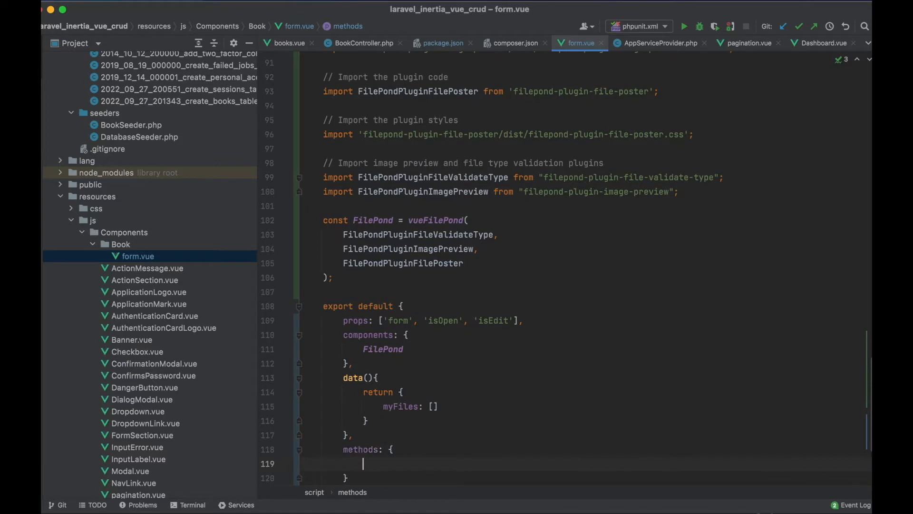
text(handle)
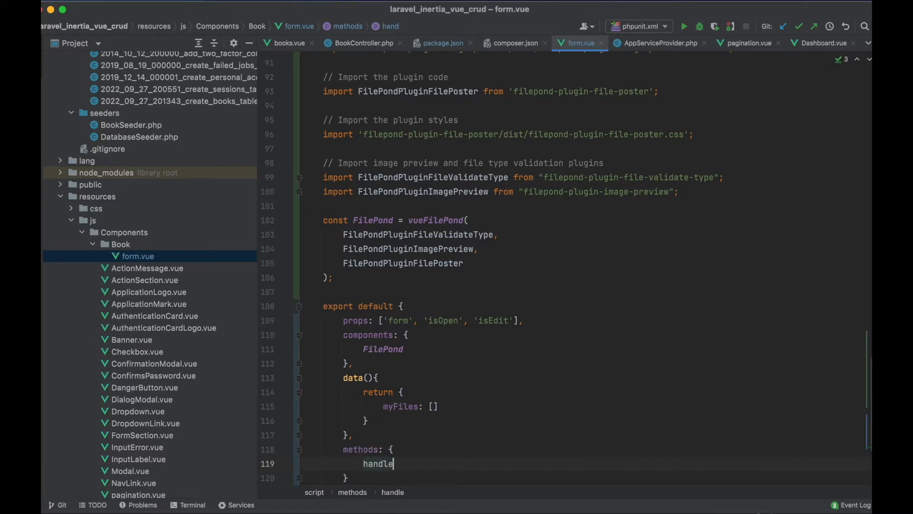
text(FilePondInit(){)
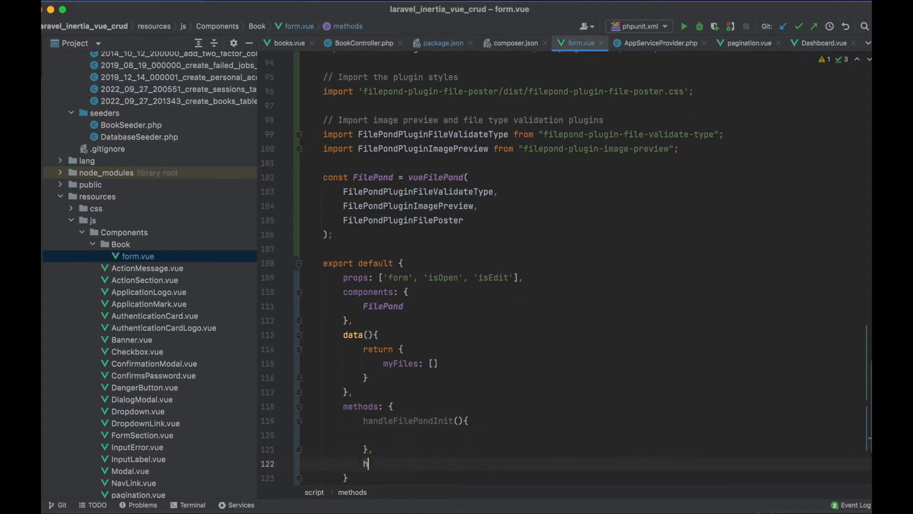
text(handleFilePon)
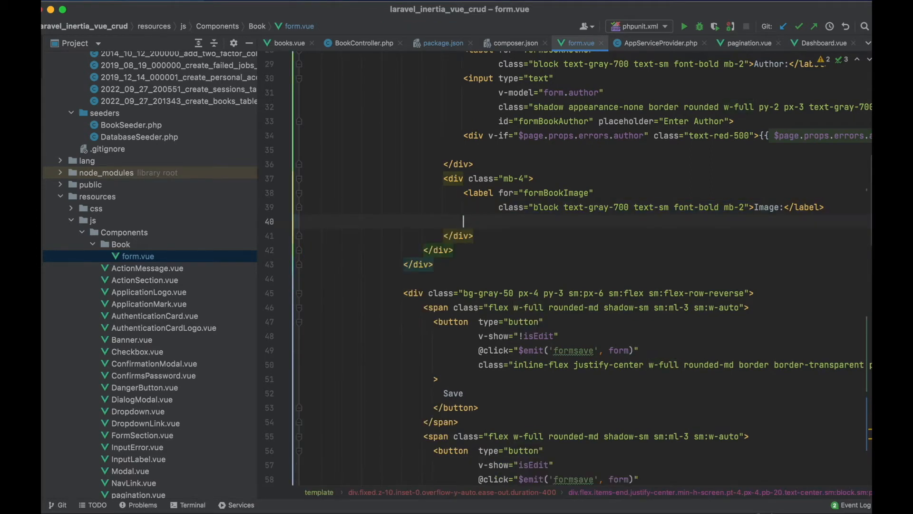
- Add a <file-pond> element with name="imageFilepond" and ref="pond"
text(<file-pond)
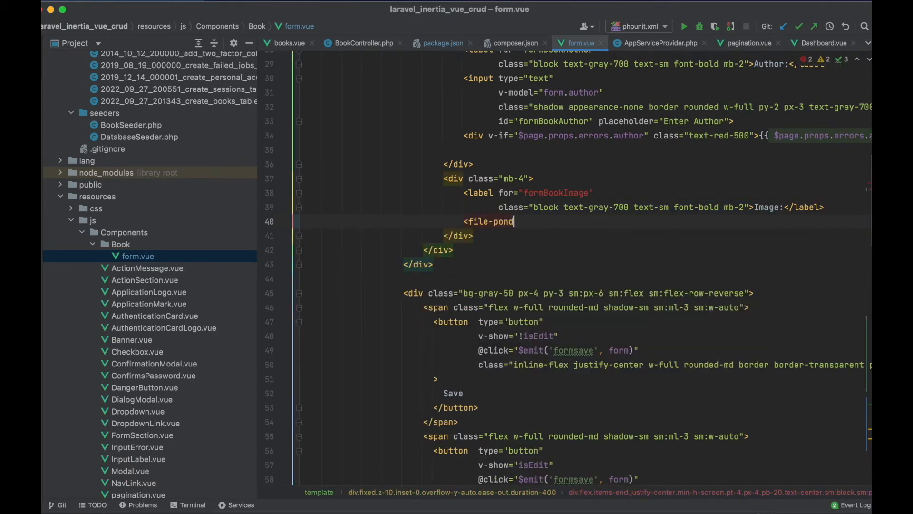
key(enter)
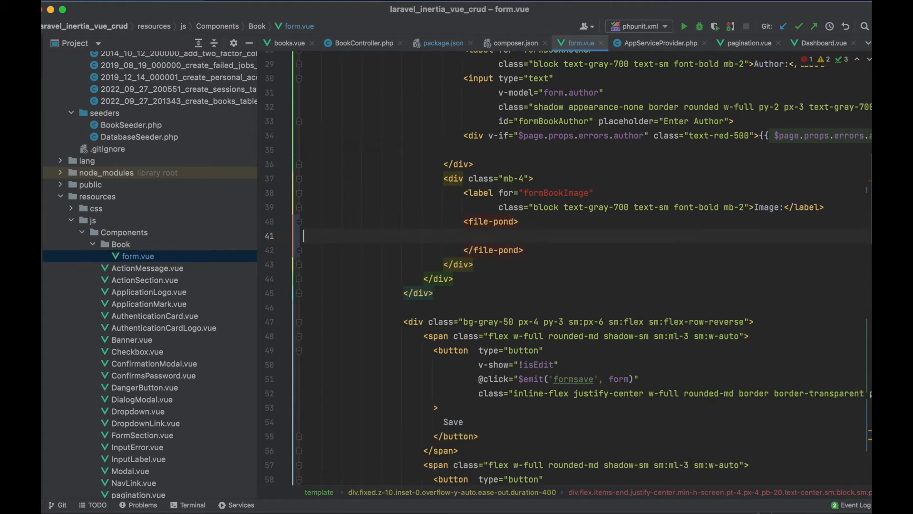
text(>)
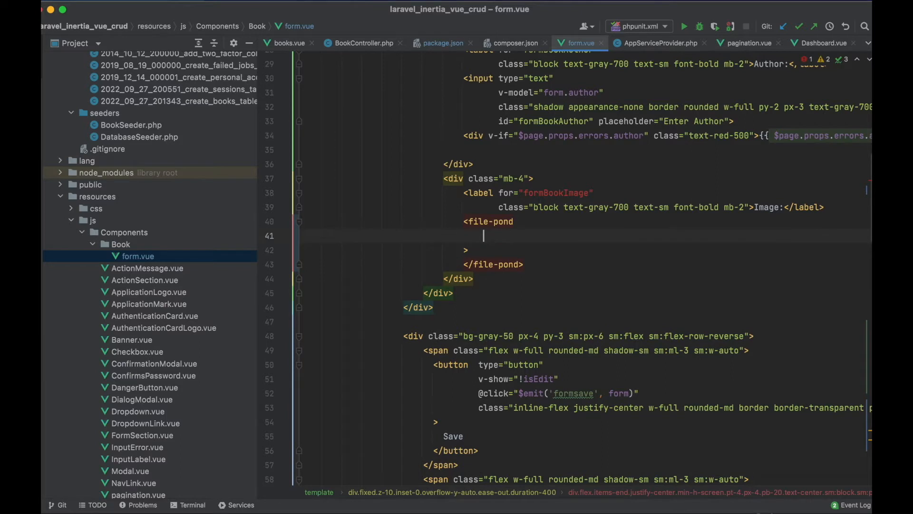
text(name="")
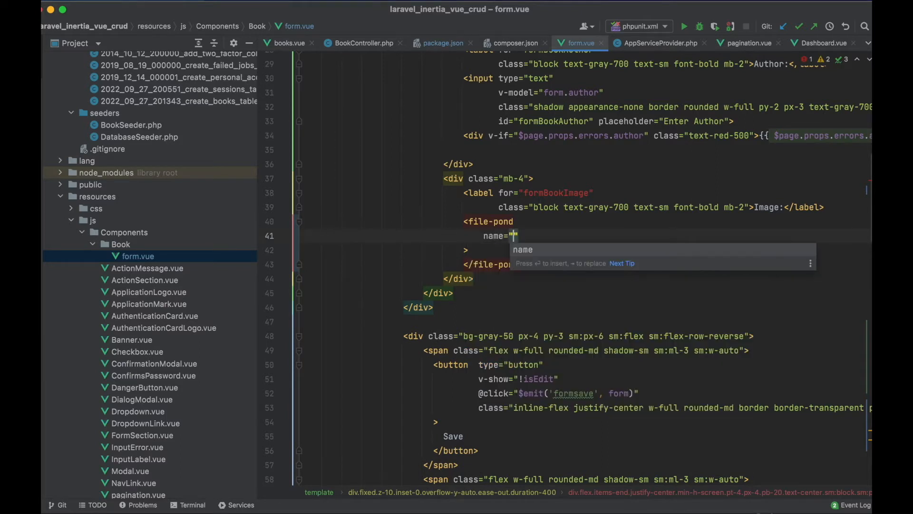
text(imageFilepond)
text(ref)
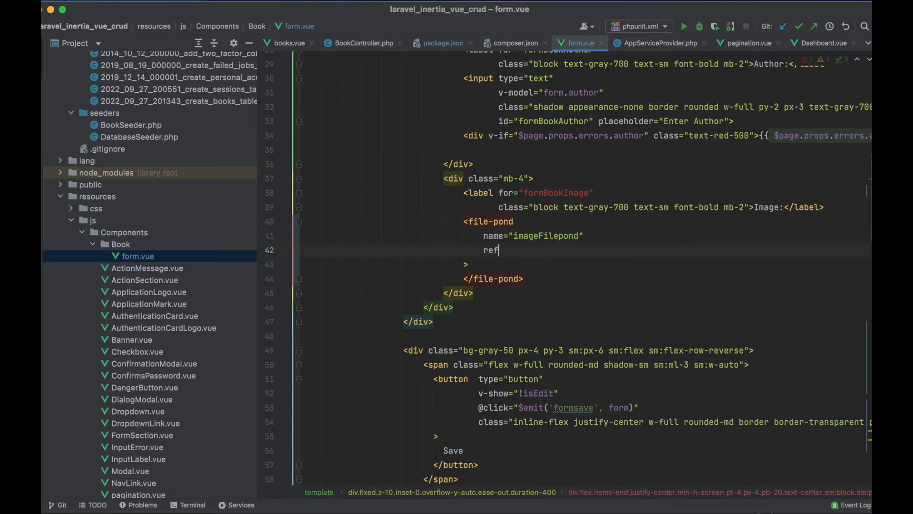
text(="pond")
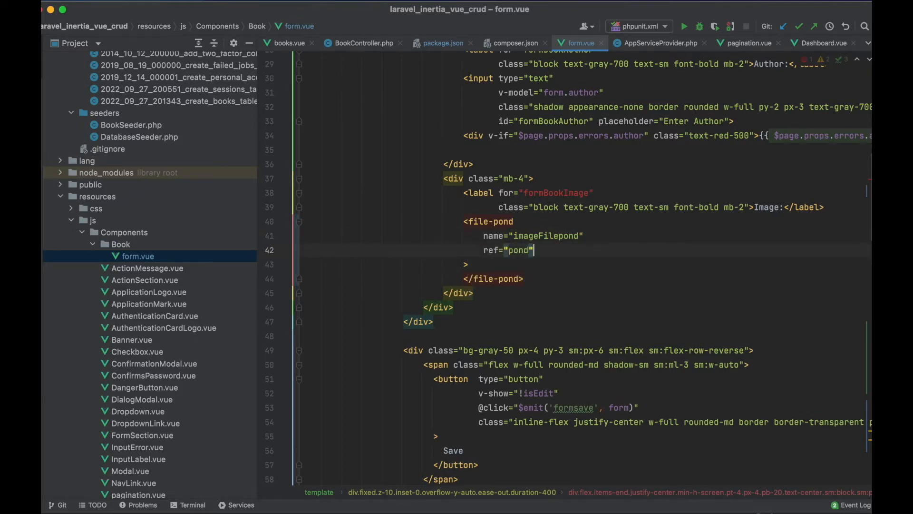
- Set allow-multiple to false and accepted-file-types to "image/png, image/jpeg"
text(v-bind:allow-multiple="false)
text(accepted-file-types=")
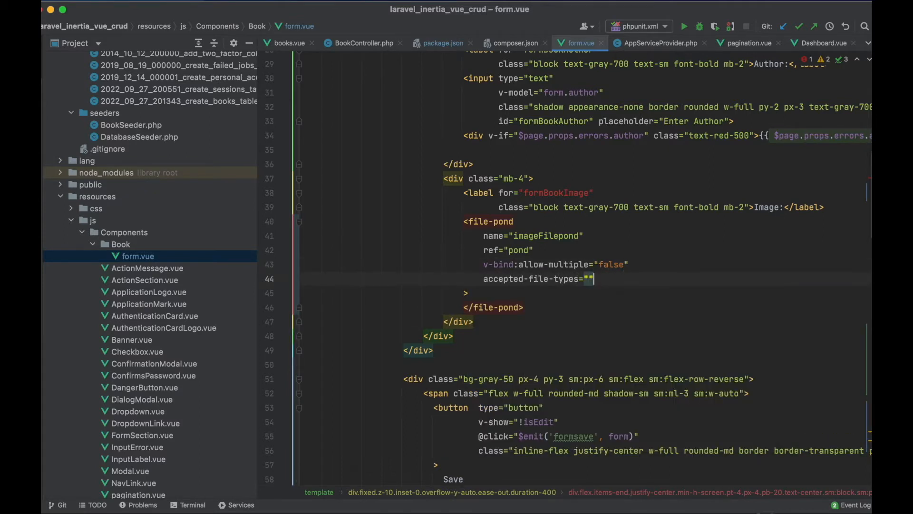
text(image/png, i)
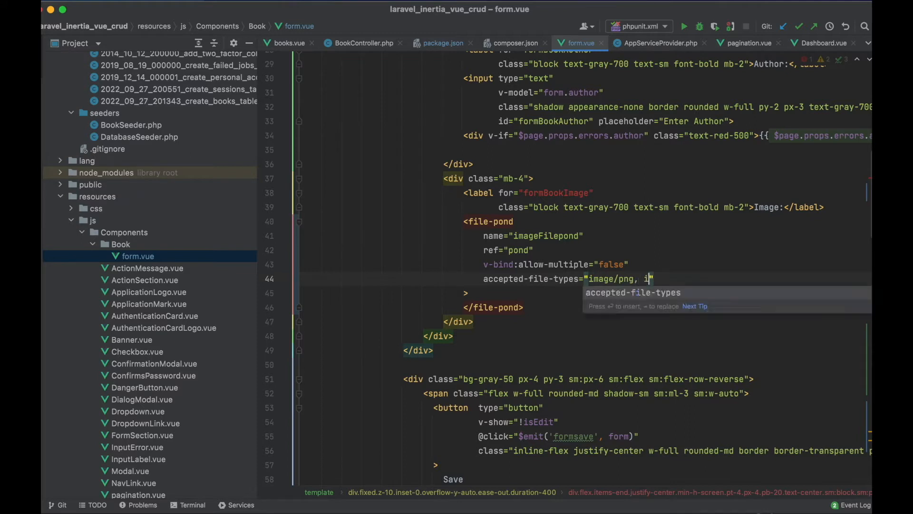
text(image/jpeg")
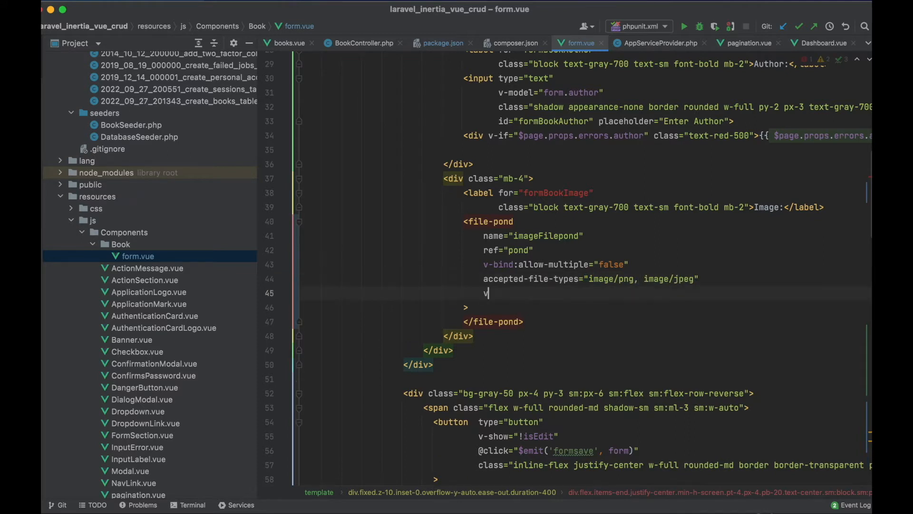
text(-bind:server="{)
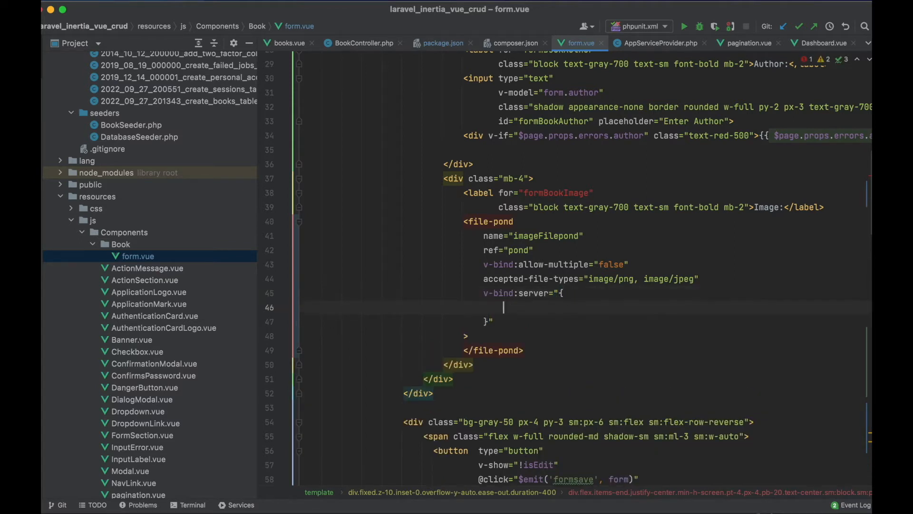
- Bind server with empty url, 7000 timeout, and process POSTing to '/upload-books'
text(url:)
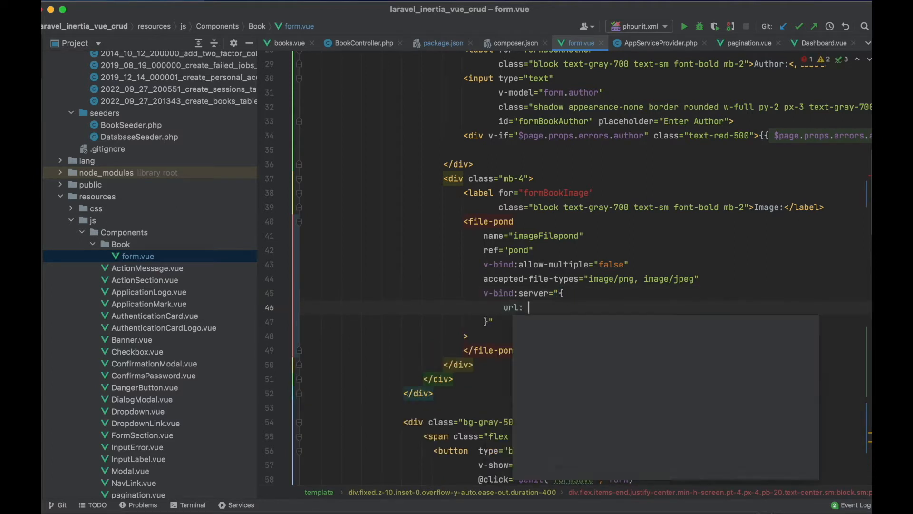
text('',)
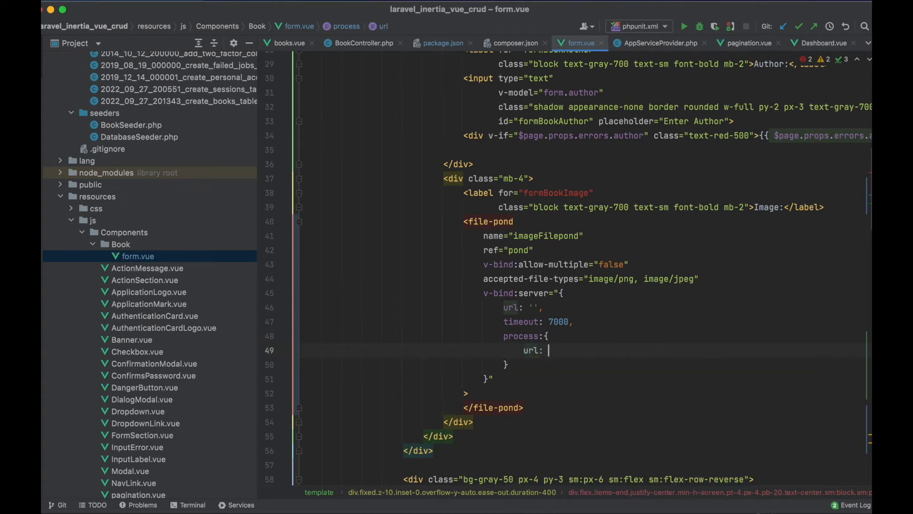
text('/upload-)
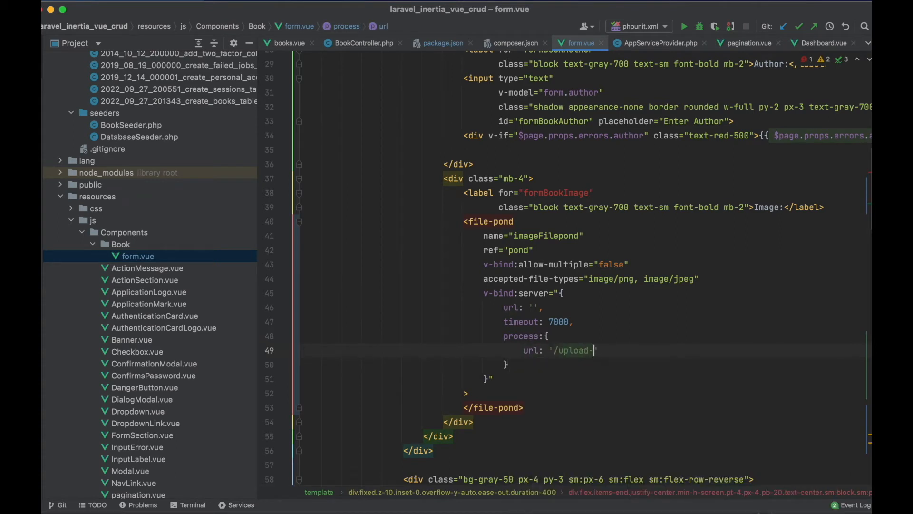
text(method:)
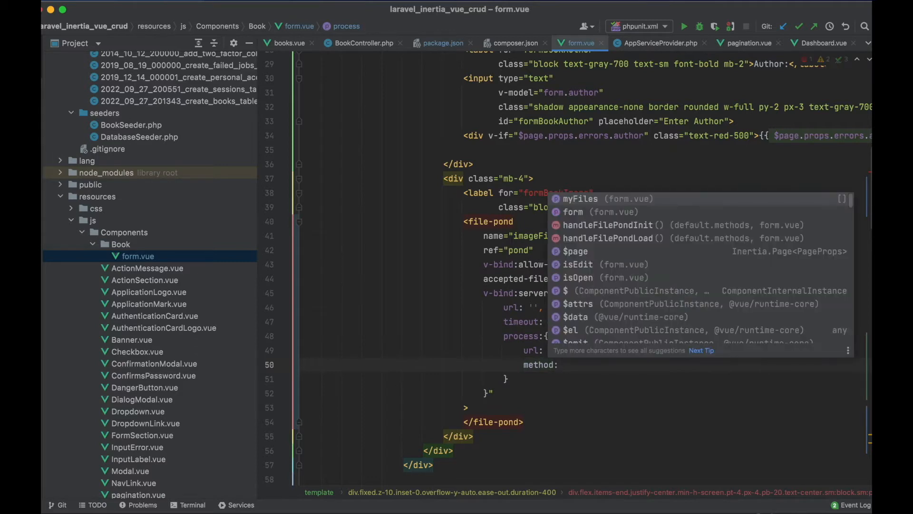
text(POST)
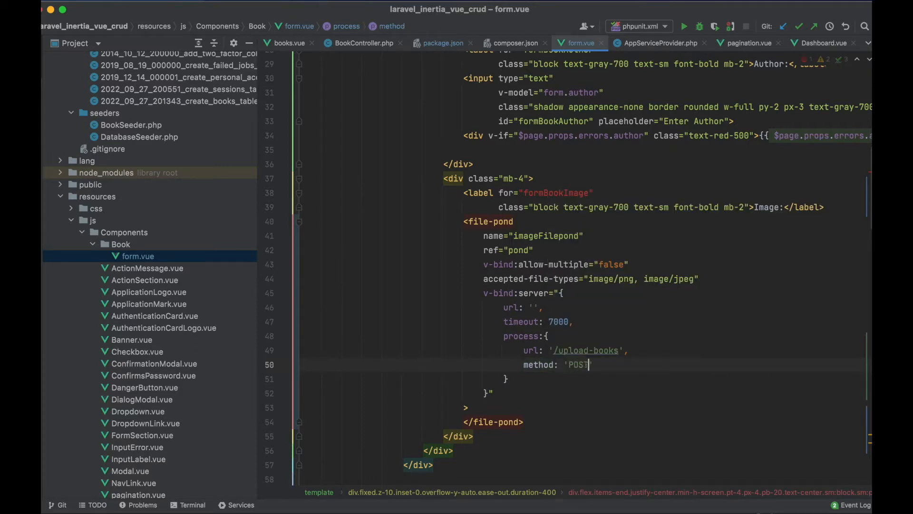
- Set withCredentials false, onload handleFilePondLoad and an empty onerror handler
text(withCredentials: false)
text(onload: handleFilePondLoad)
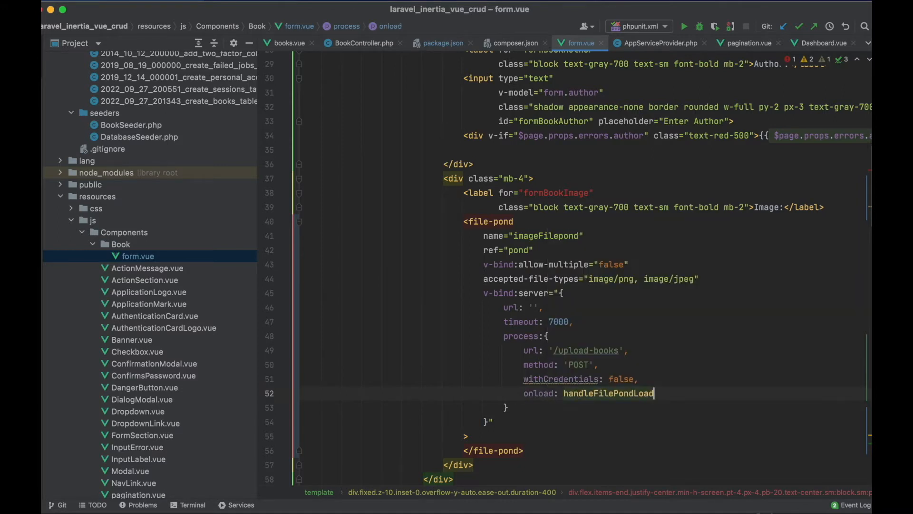
text(,)
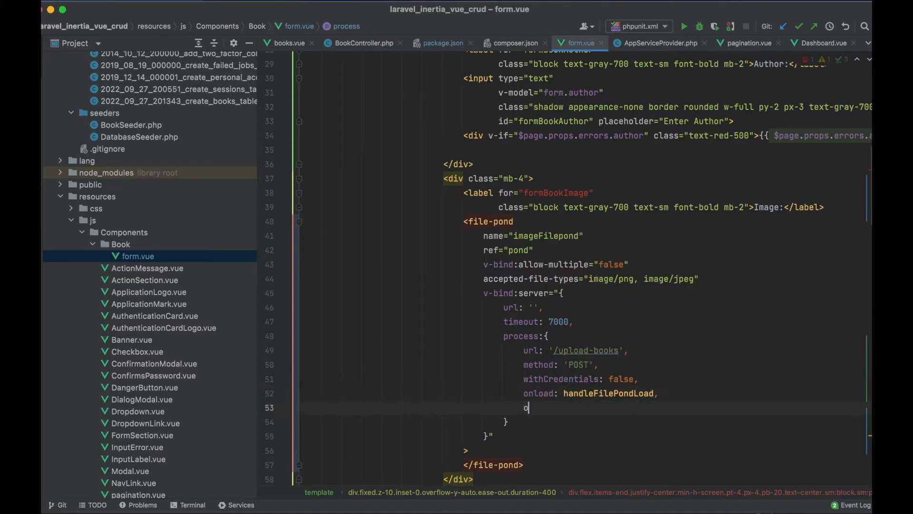
text(nerror: () =>)
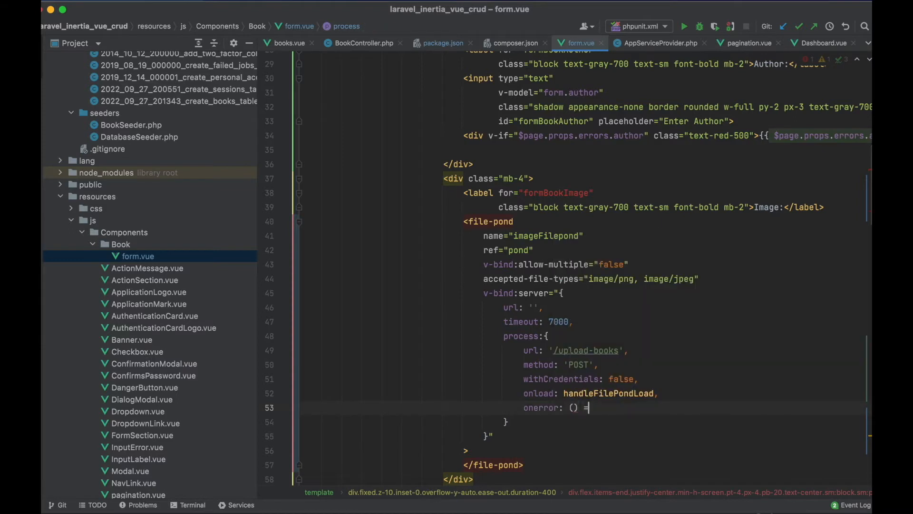
text({})
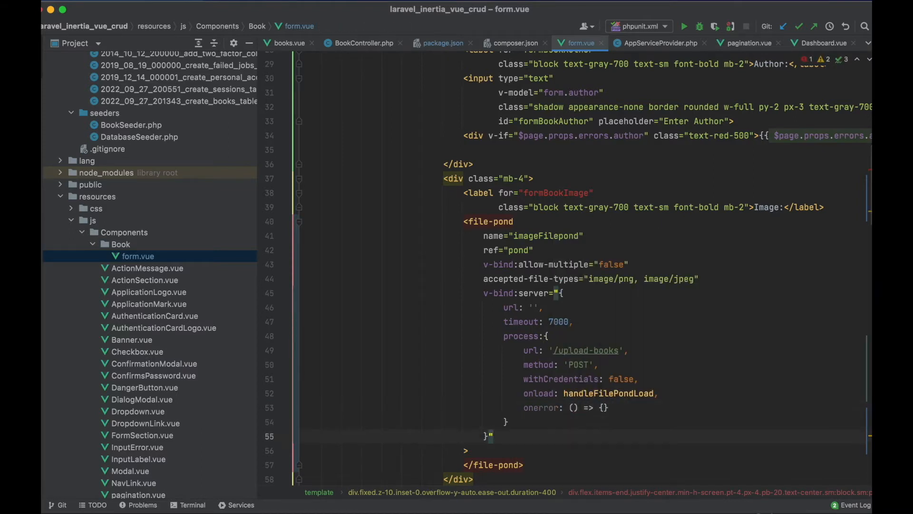
text(v-bind:file="myFiles")
text(v-on:)
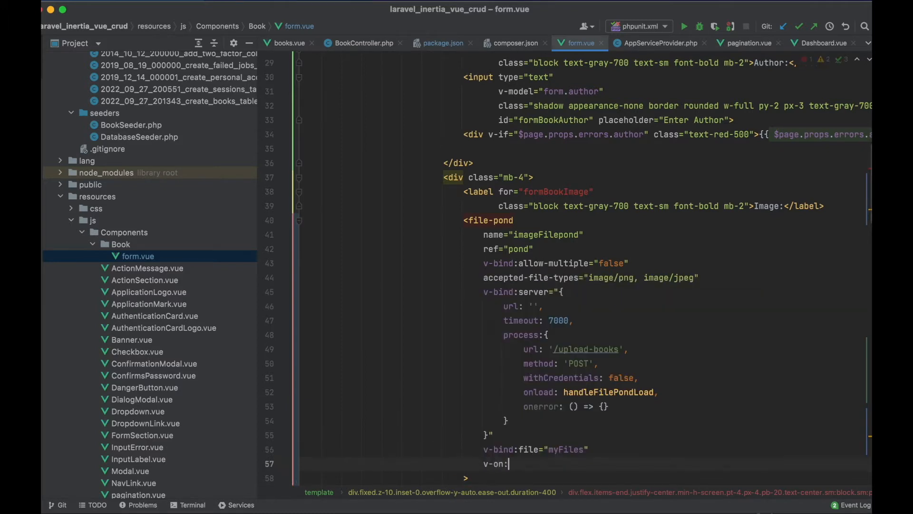
- Add v-bind:file="myFiles" and v-on:init="handleFilePondInit" to the file-pond tag
text(init="handleFilePondInit)
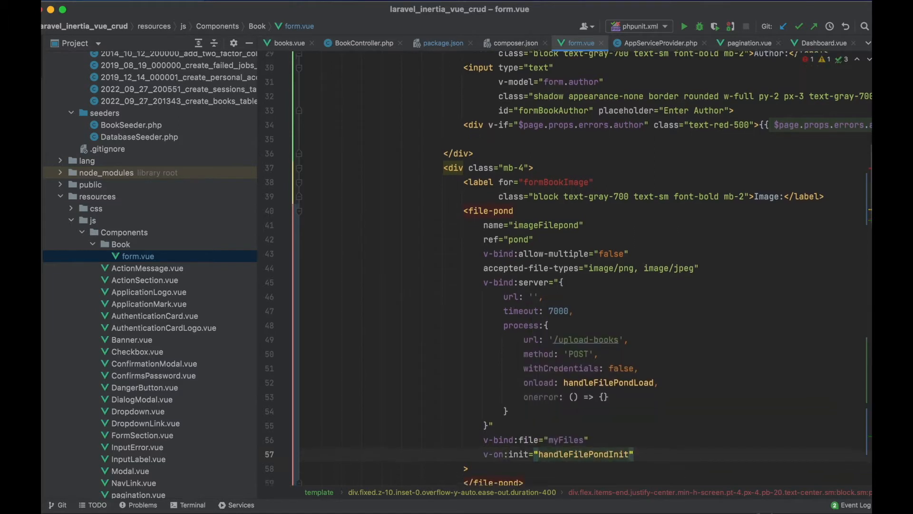
scroll(down, 3)
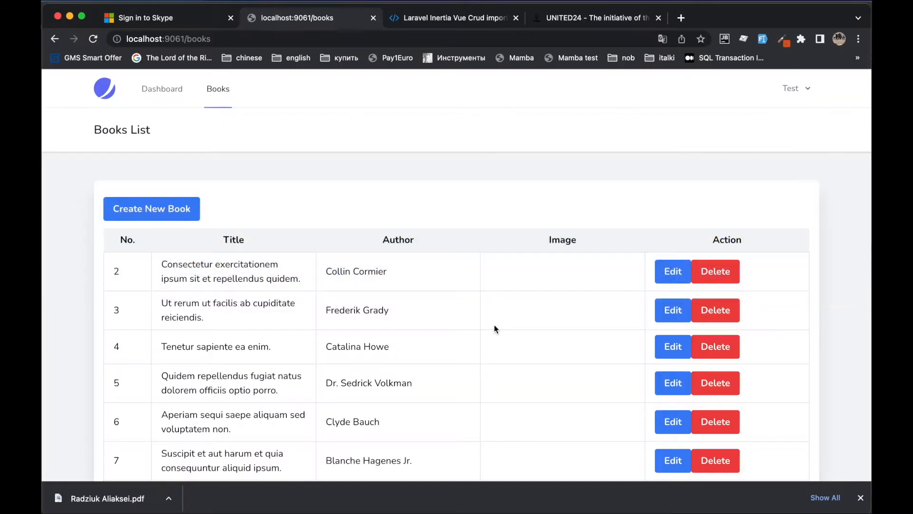
- With DevTools Network open, start a new book and pick an image from Downloads
scroll(down, 3)
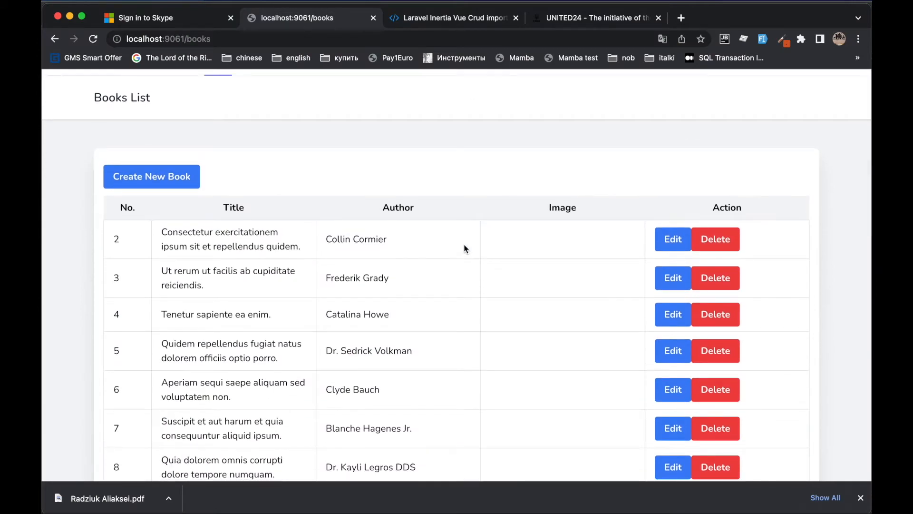
key(F12)
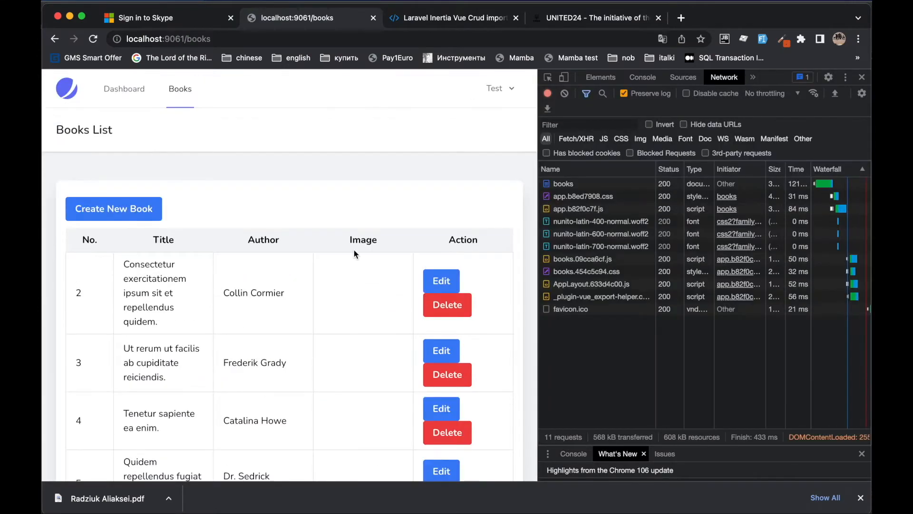
click(113, 208)
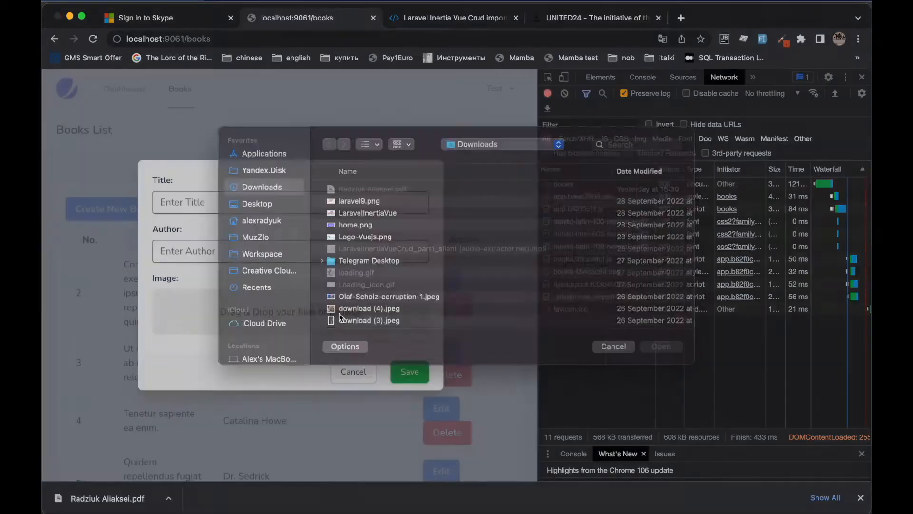
click(613, 346)
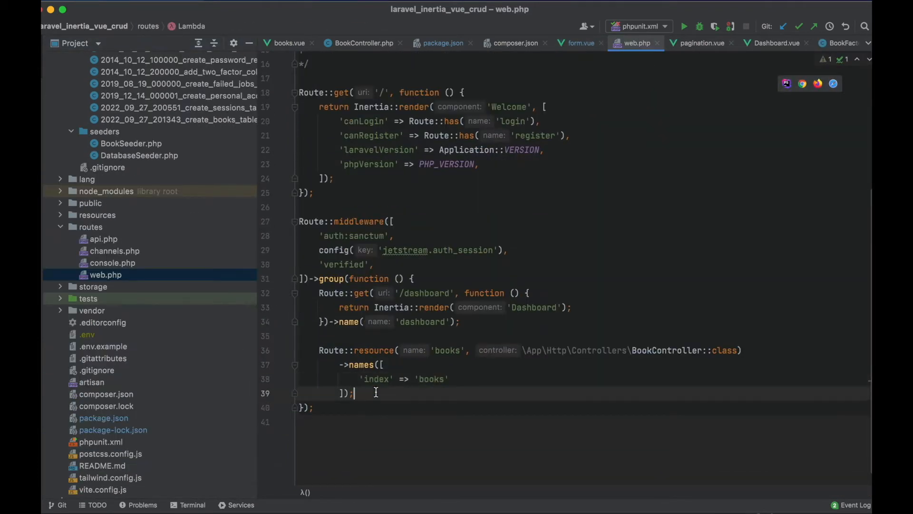
- Add Route::post('/upload-books', [BookController::class, 'upload']) to web.php
text(Route::post('/upload-books', [\App\Http\Controllers\BookController::class, 'upload']);)
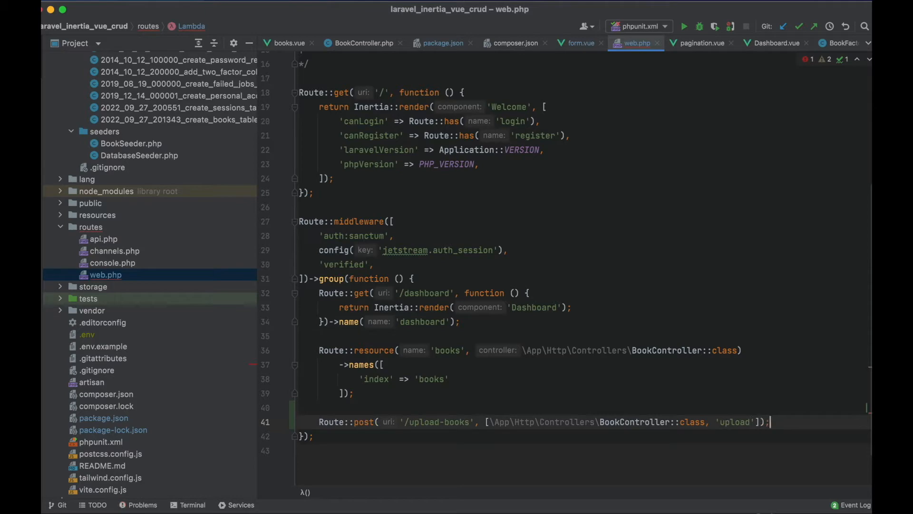
click(361, 42)
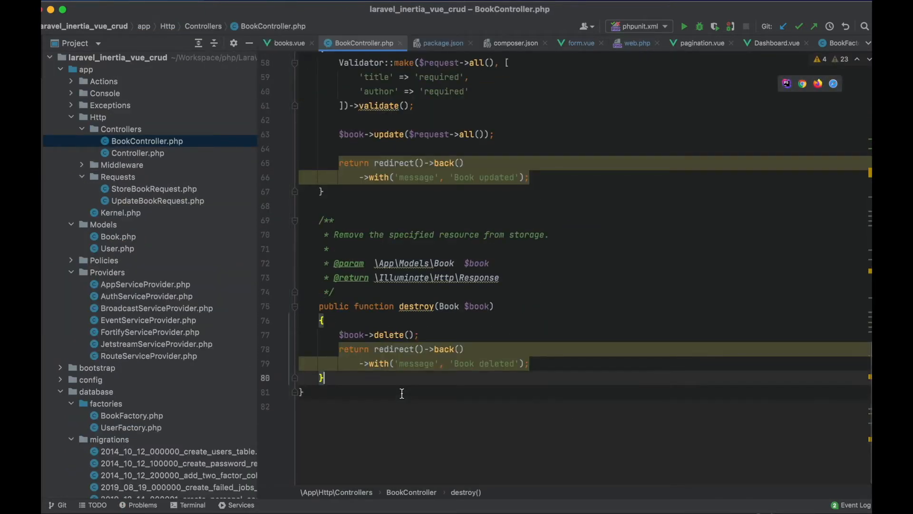
- Write an upload(Request) method storing the 'imageUpload' file in uploads/books on the public disk
text(public fun)
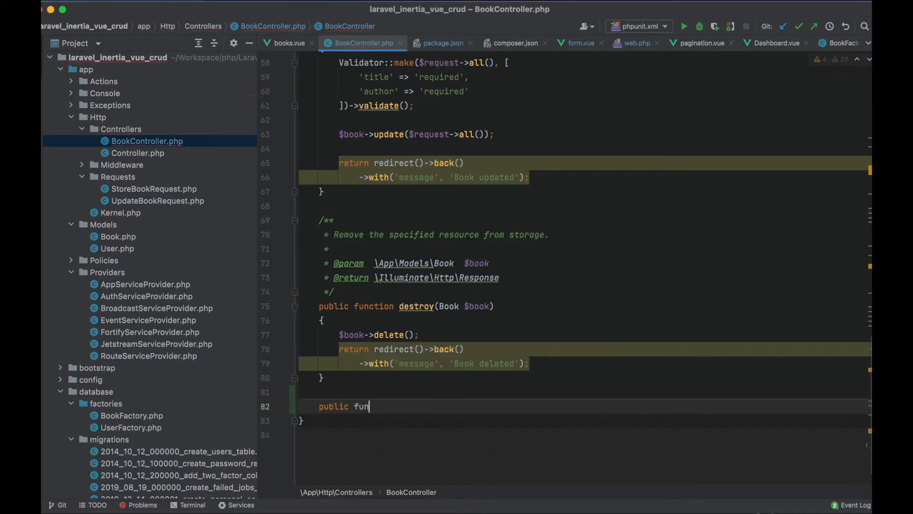
text(ction upload(Request $request)
text(if)
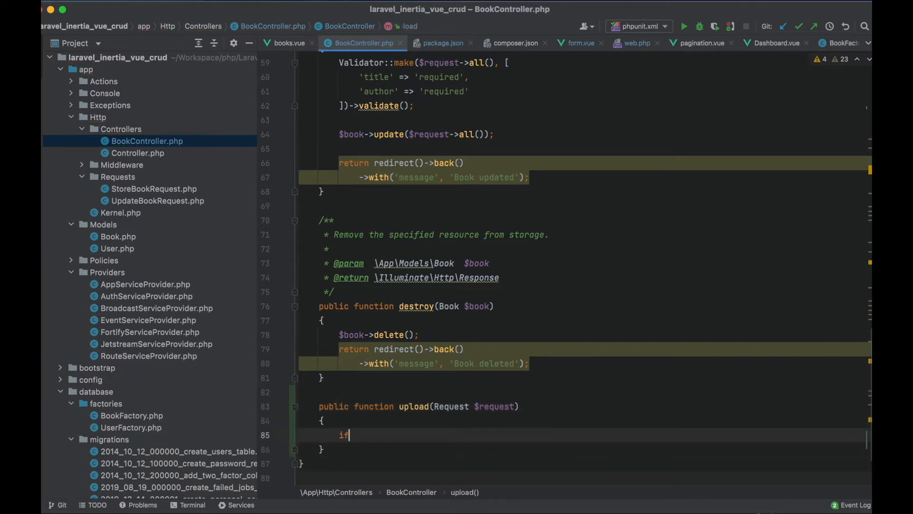
text(($request->hasFile('imageUpload)
text(return)
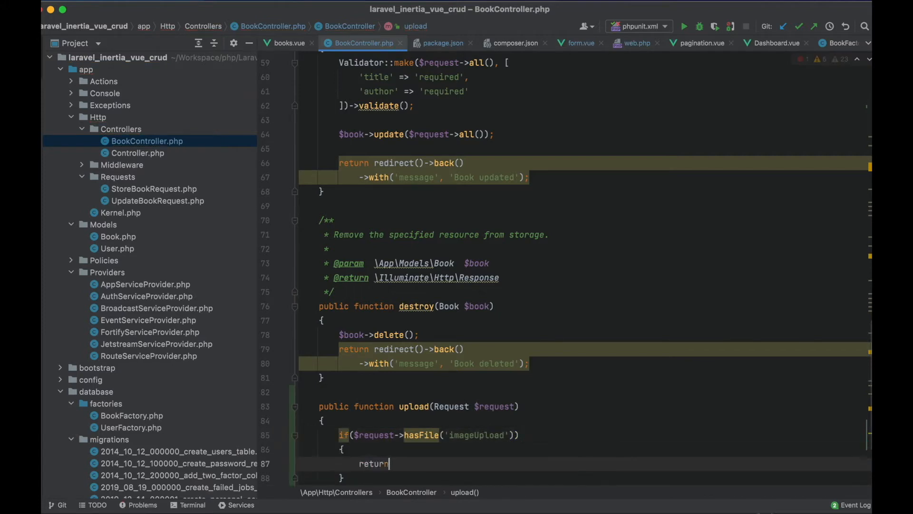
text($request->files())
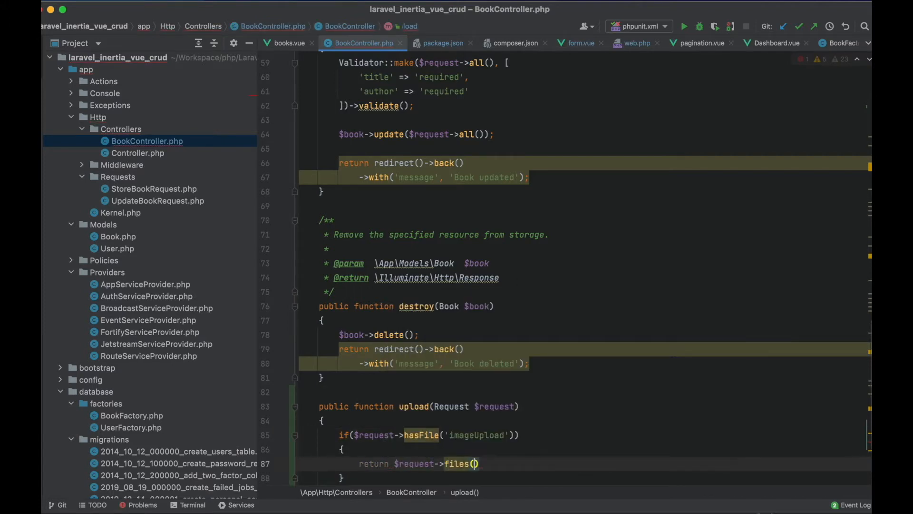
text('imageUpload')->store)
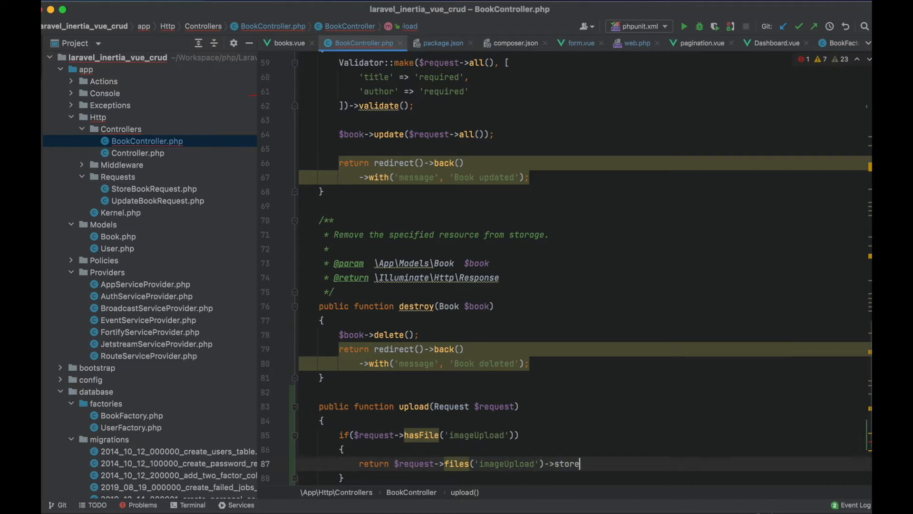
text(('pul'))
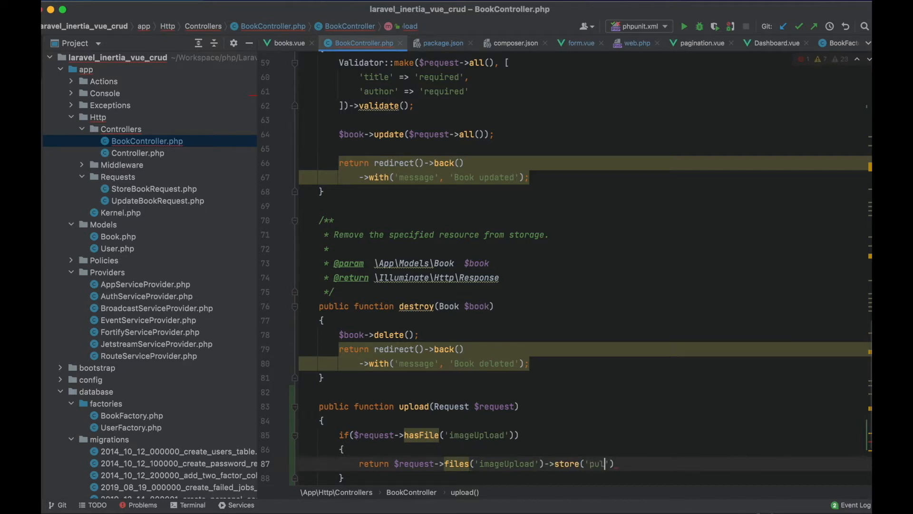
text(ploads/books)
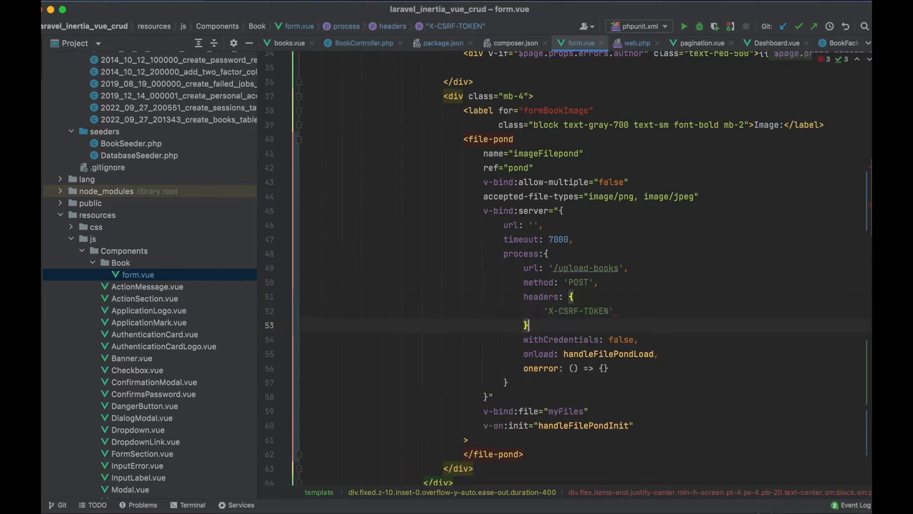
- Send $page.props.csrf_token as X-CSRF-TOKEN and check hasFile('imageFilepond') in BookController
text(: $page)
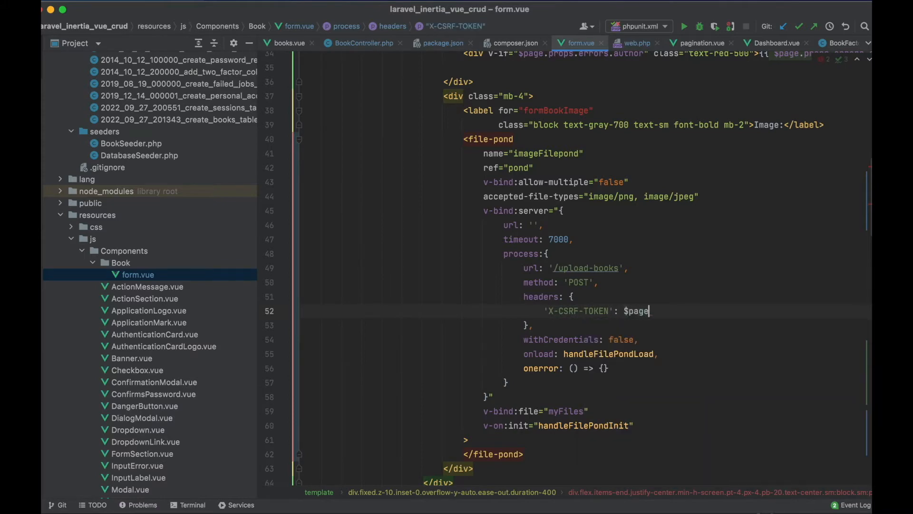
text(.props.csrf_token)
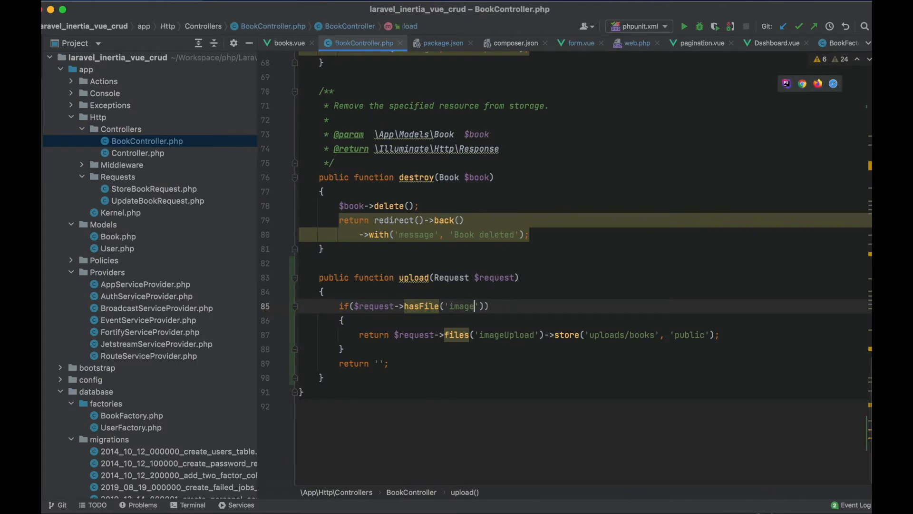
text(Filepond)
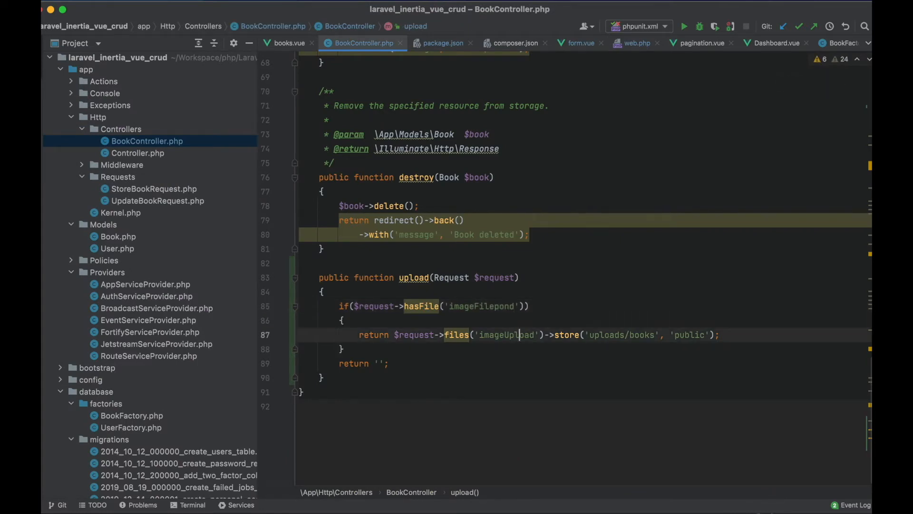
key(Backspace)
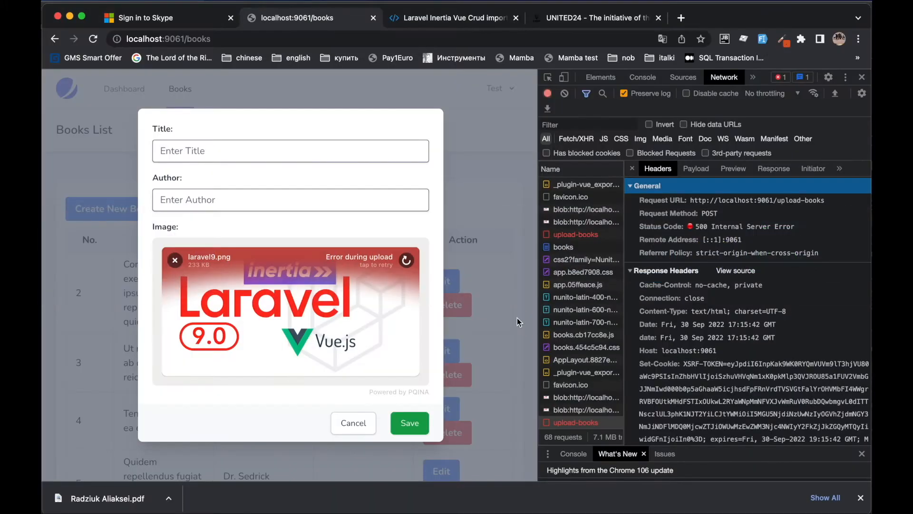
- Upload laravel9.png in a new book form and verify the uploads/books path response
click(353, 423)
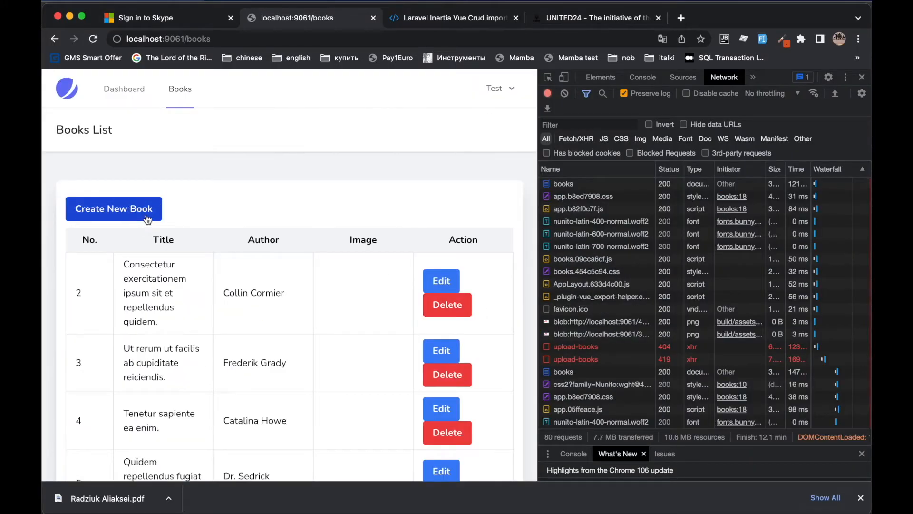
click(113, 208)
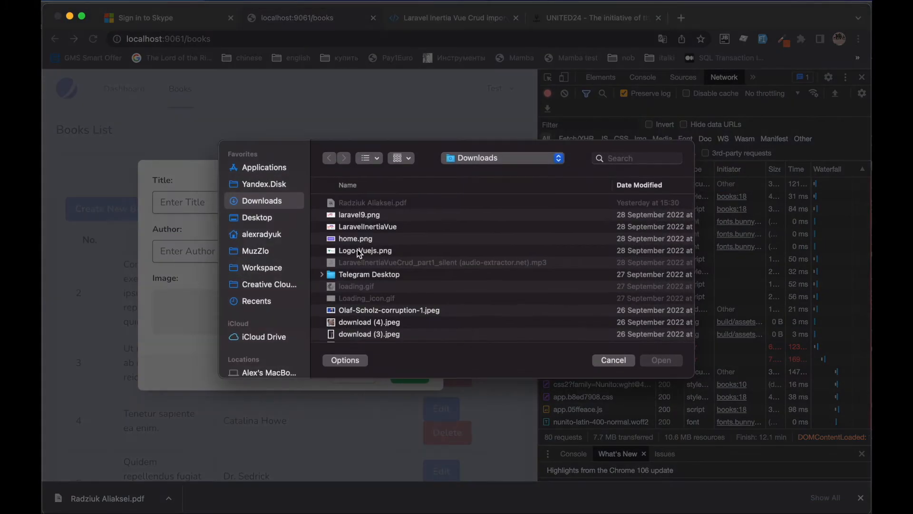
double_click(359, 215)
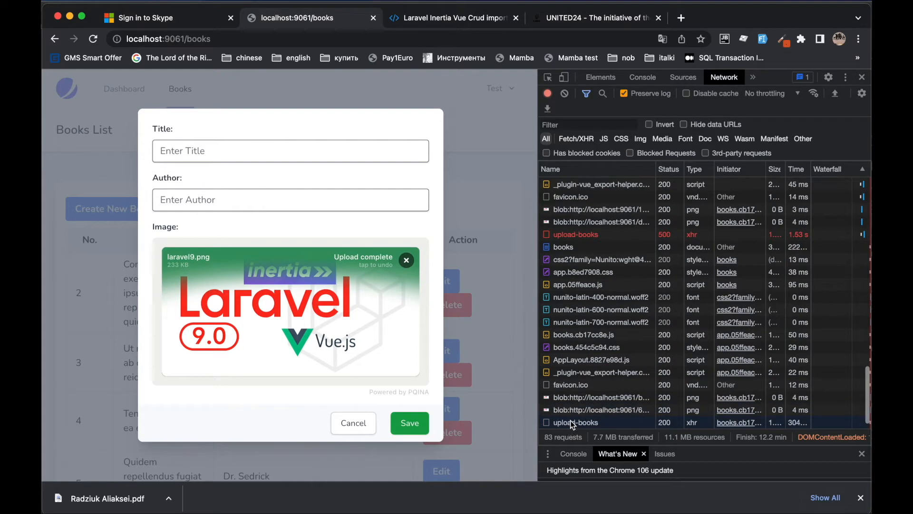
click(575, 422)
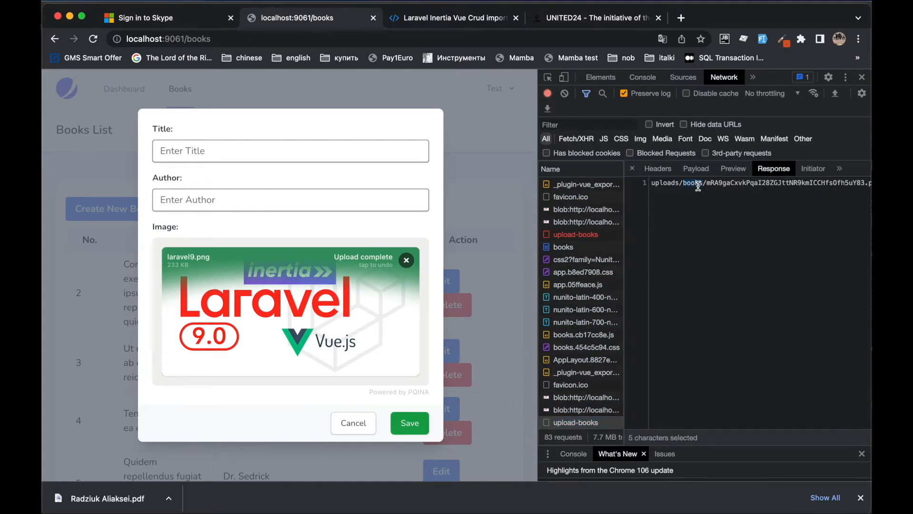
mouse_move(303, 274)
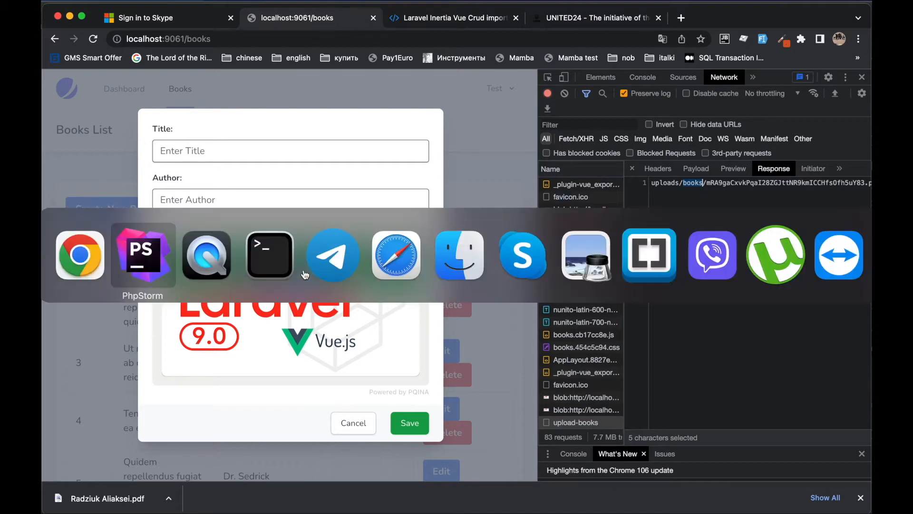
click(143, 254)
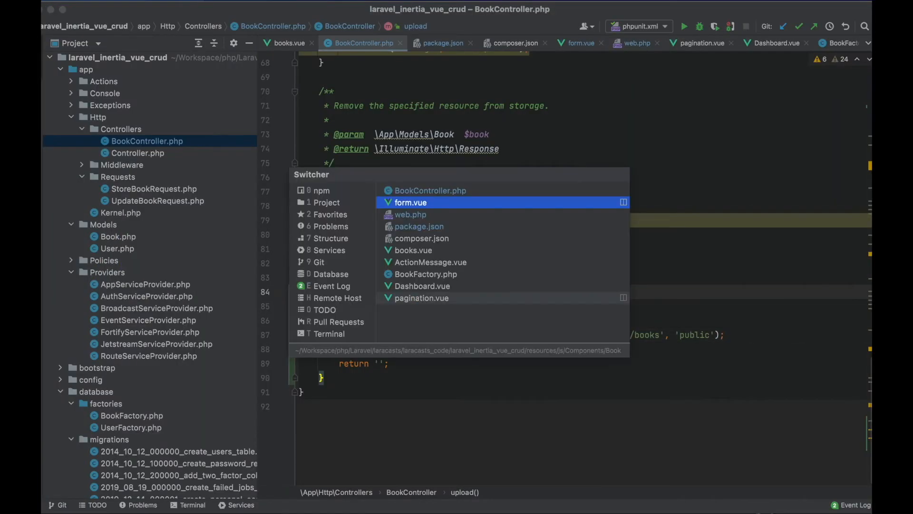
- In form.vue, make handleFilePondLoad(response) assign this.form.image = response
click(411, 202)
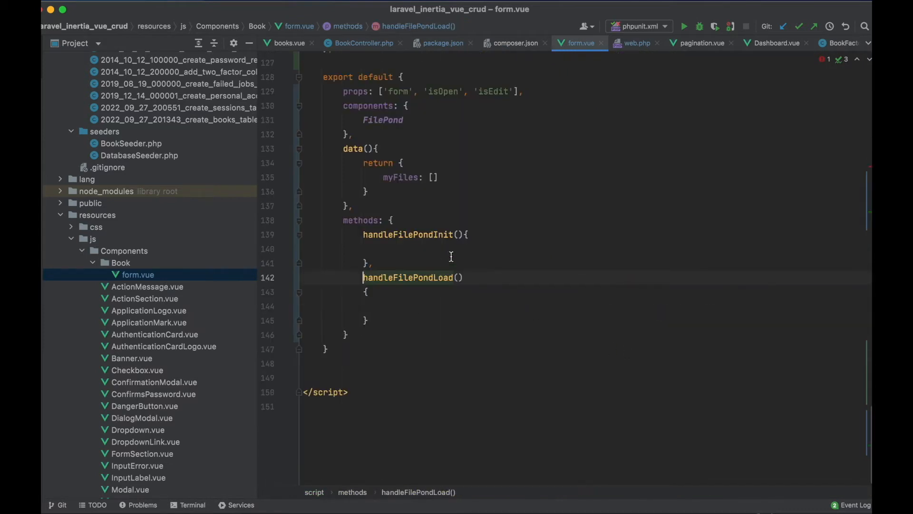
text(response)
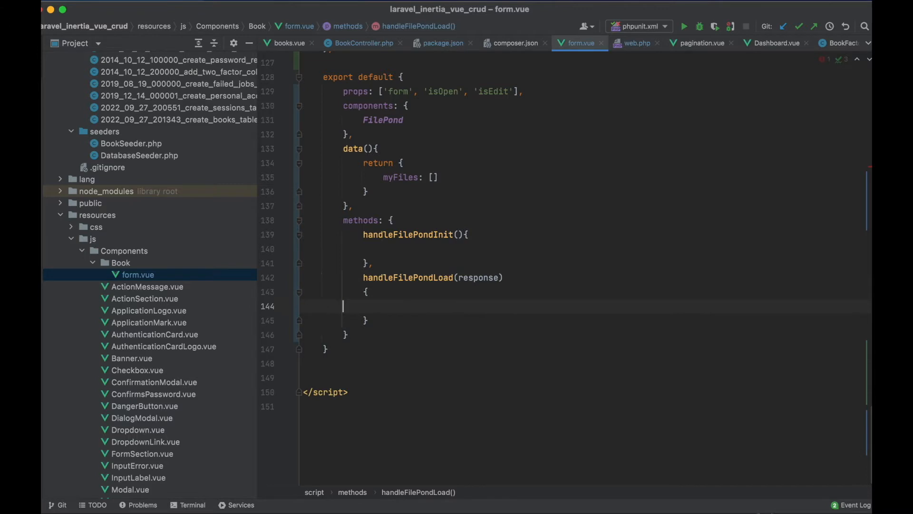
text(this.form.)
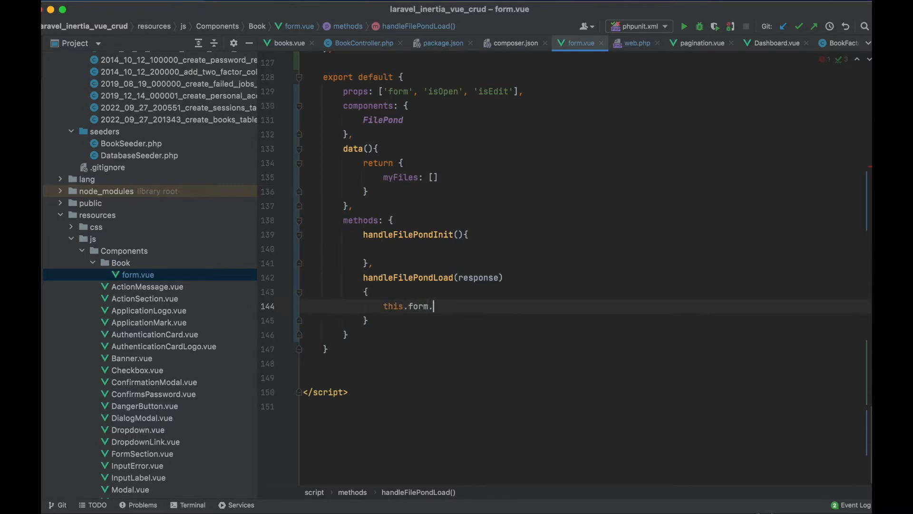
text(image = respons)
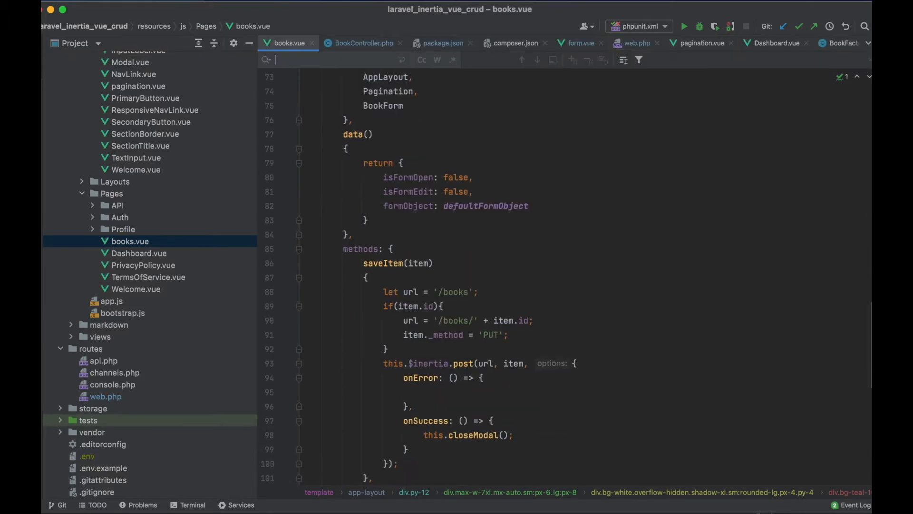
- Search books.vue for 'image' and go to the commented-out image table cell
text(image)
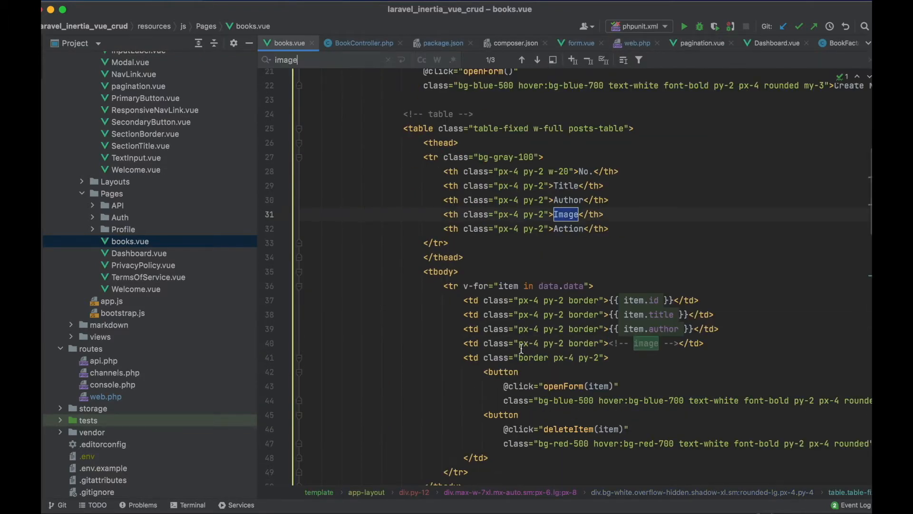
click(538, 61)
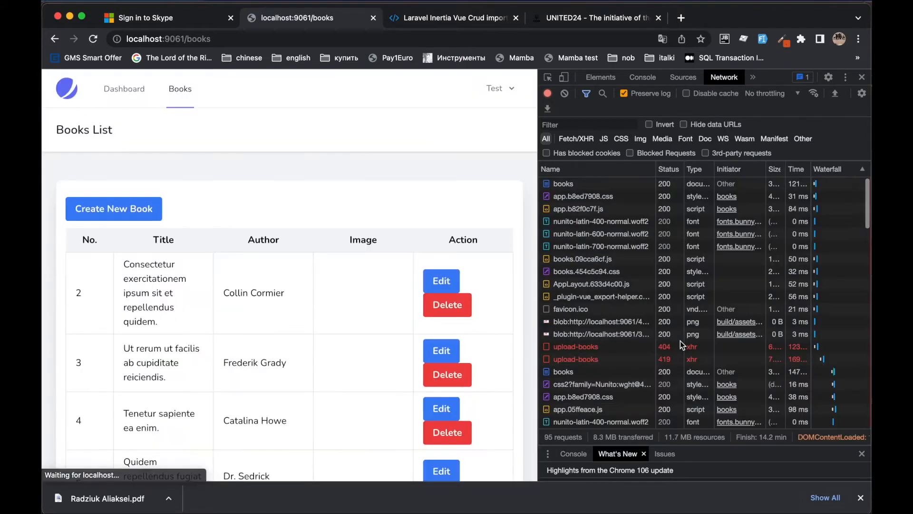
- Edit book 2, add laravel9.png through FilePond, and save the update
click(440, 281)
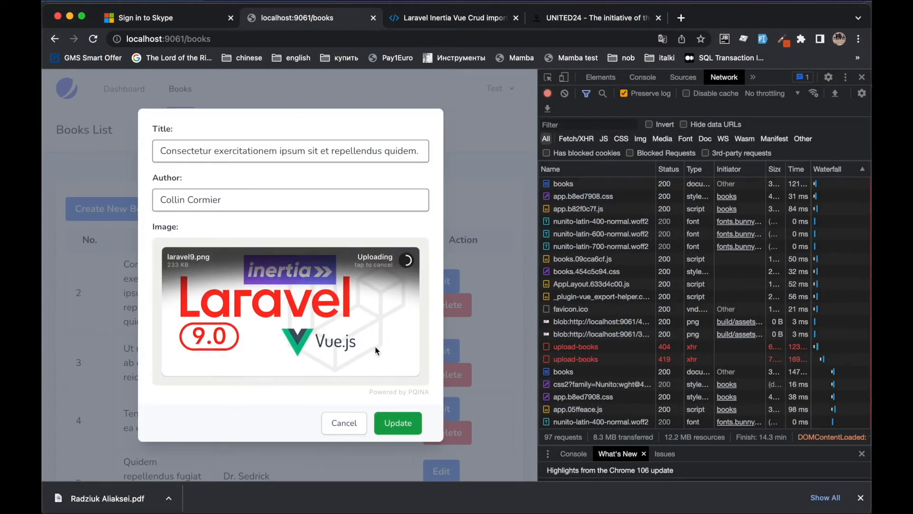
click(398, 423)
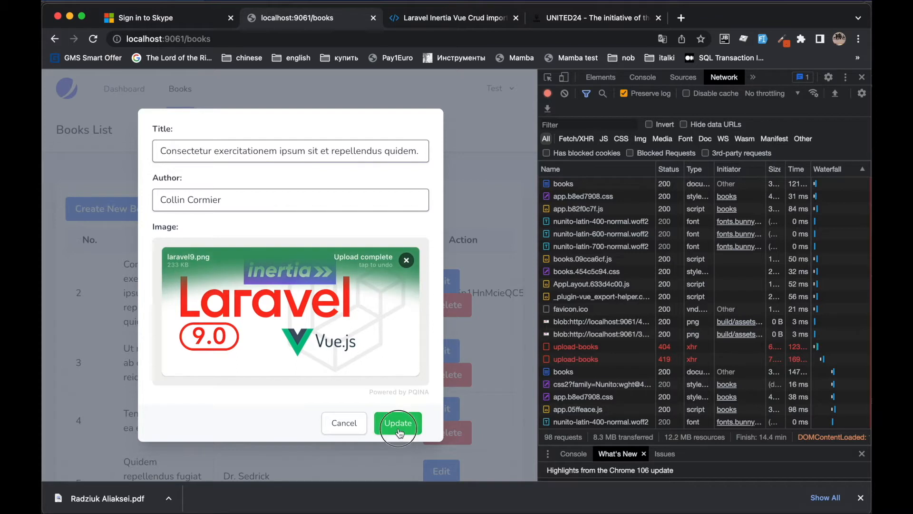
click(398, 423)
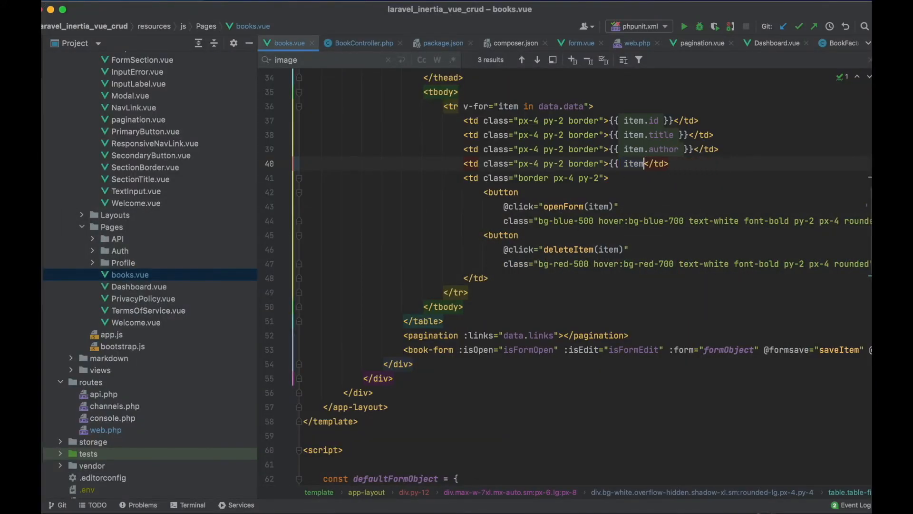
- Replace the image cell comment with <img v-if="item.image" :src="image_path(item.image)">
text(<img)
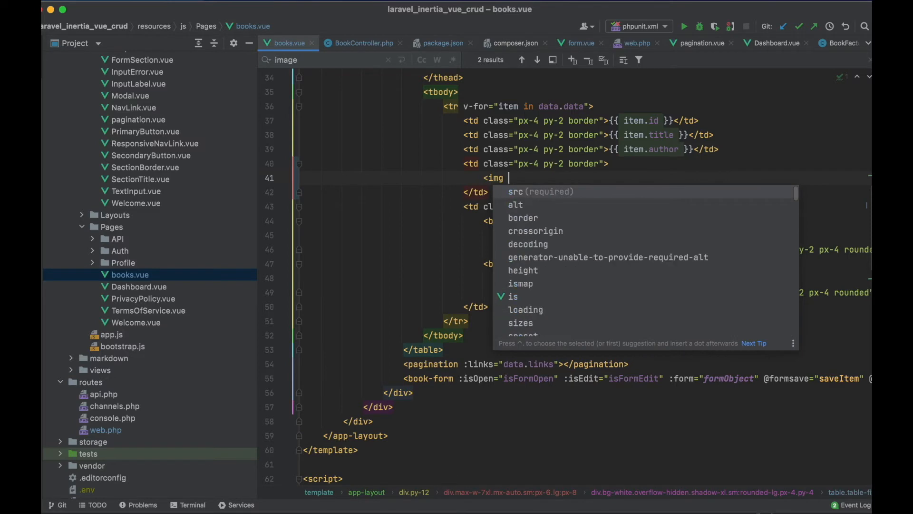
text(v-if="item.image")
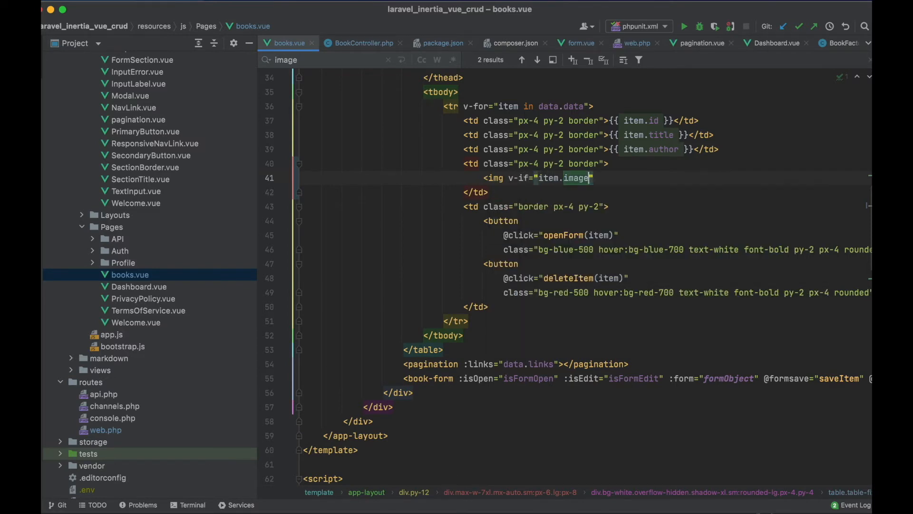
text(:src="image_path")
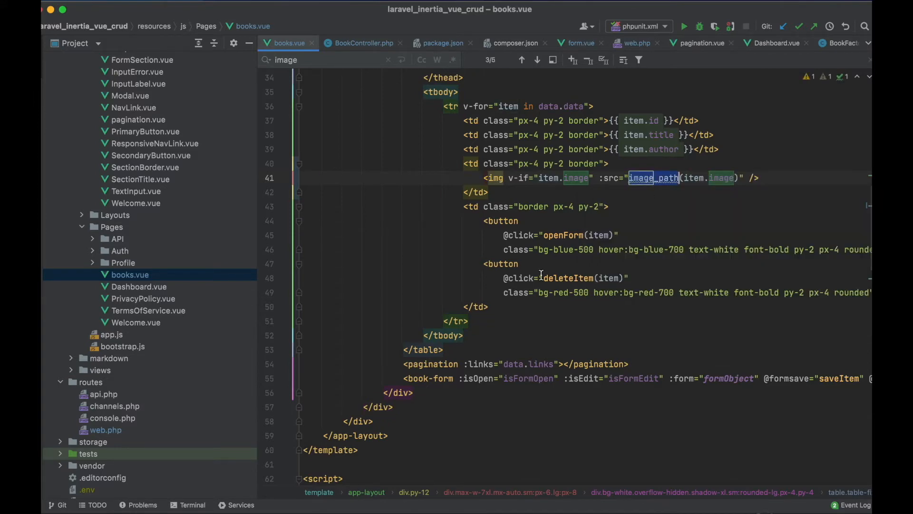
- Add an image_path(image) method to books.vue that returns '/' + image
scroll(down, 3)
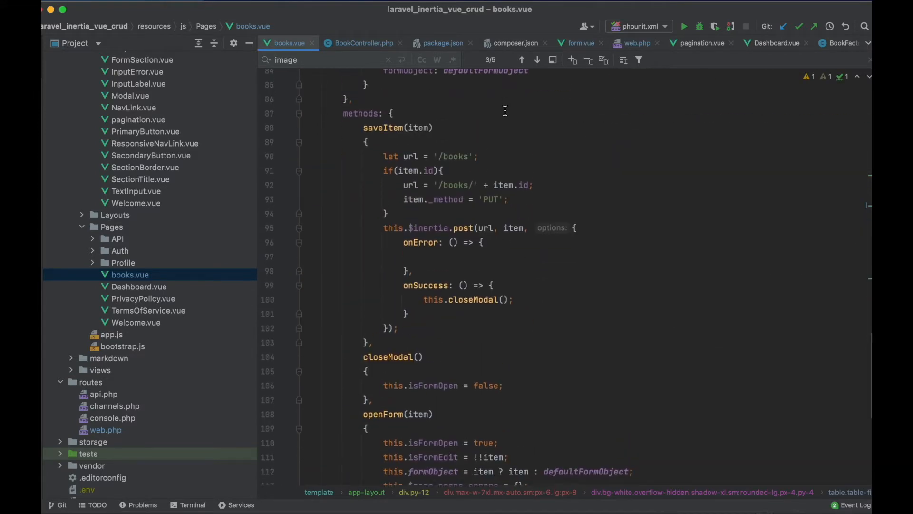
text(image_path)
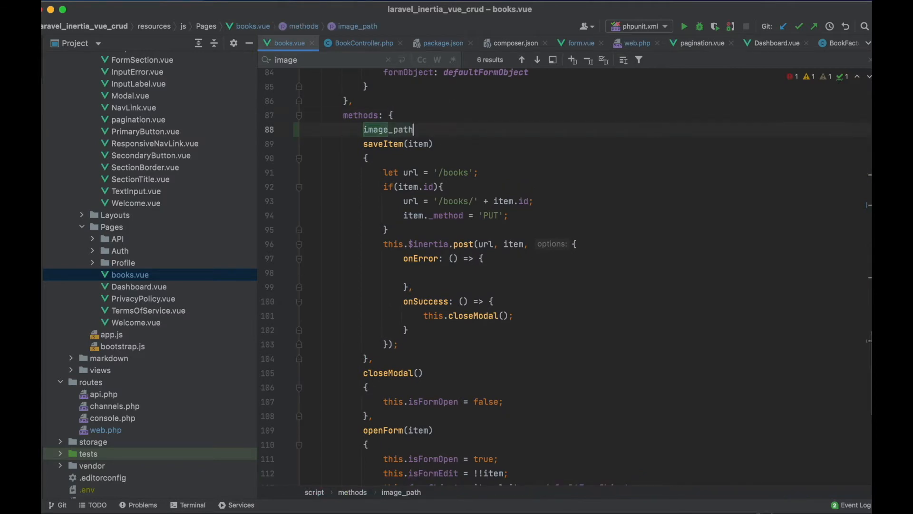
text((image){)
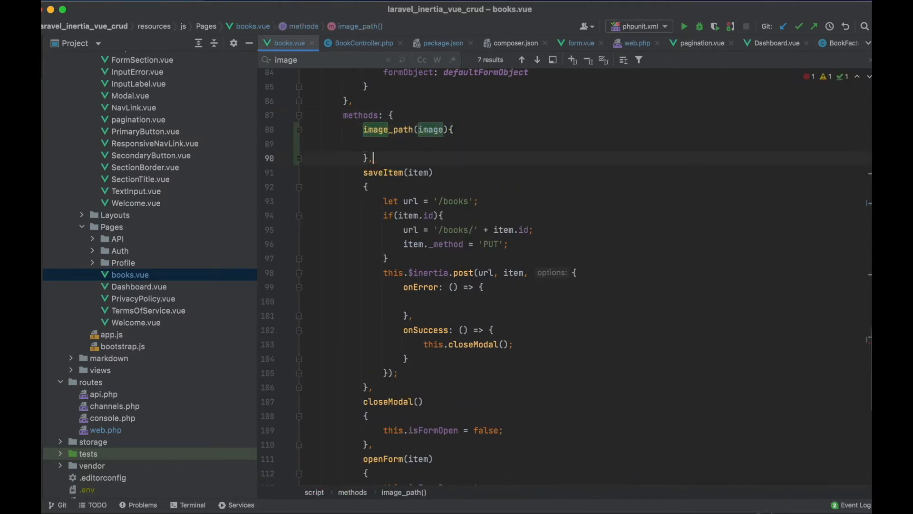
text(return '/')
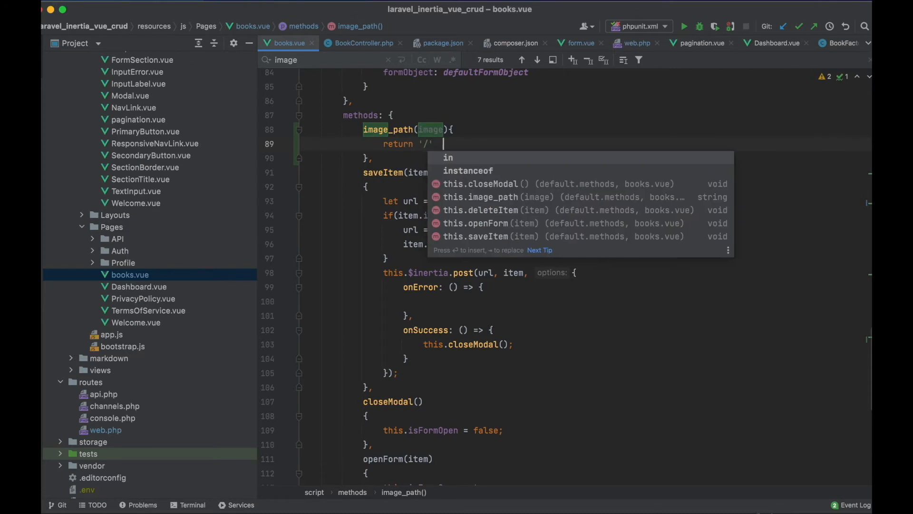
text(+ image;)
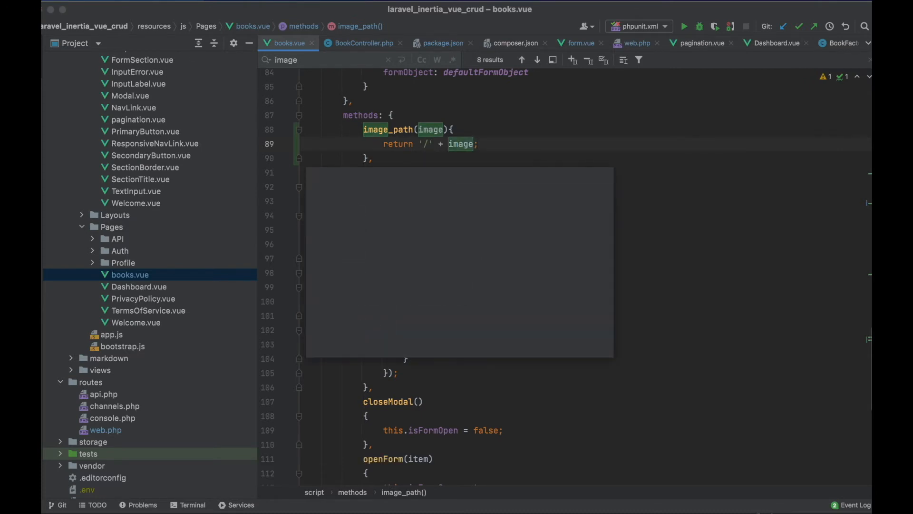
click(360, 43)
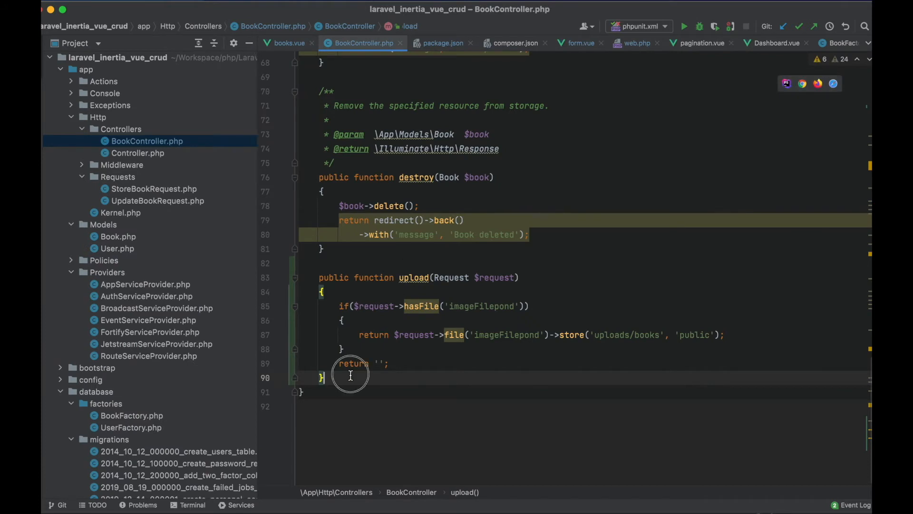
- Declare a protected processImage(Request $request) method below upload() in BookController
text(public)
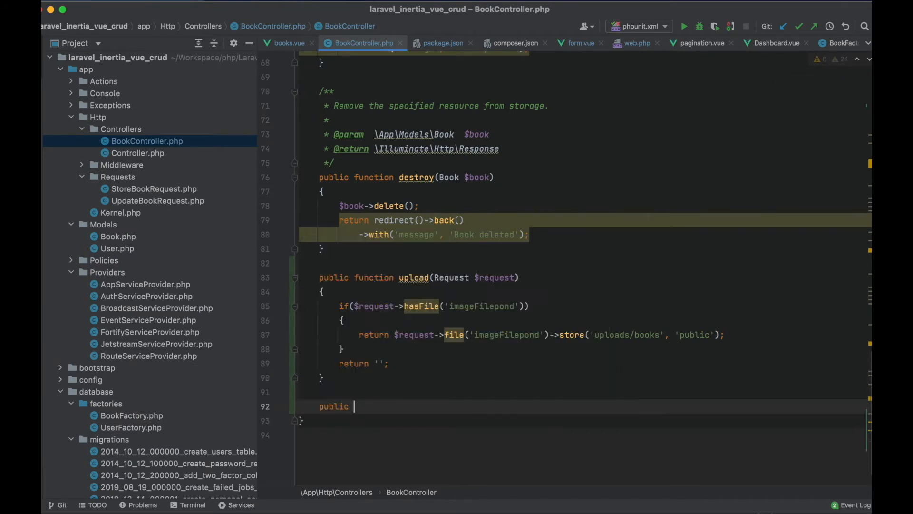
text(function process)
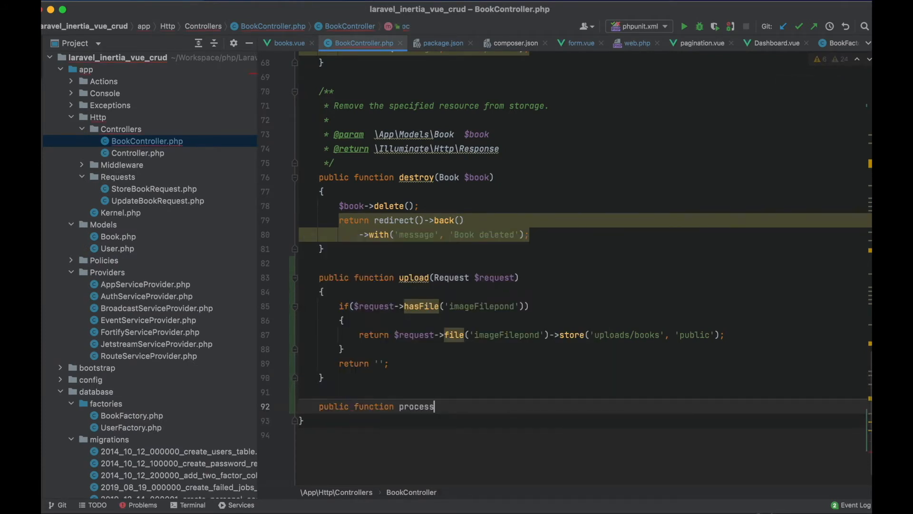
text(Image)
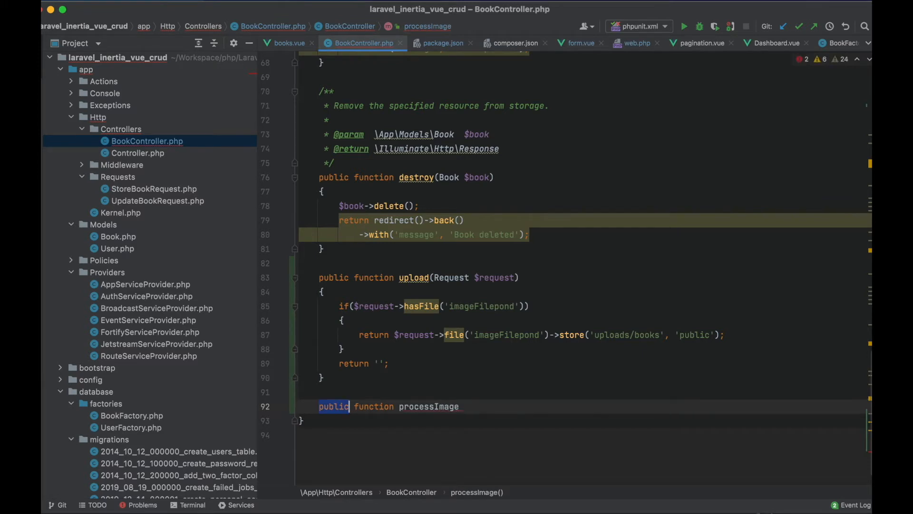
text(protected)
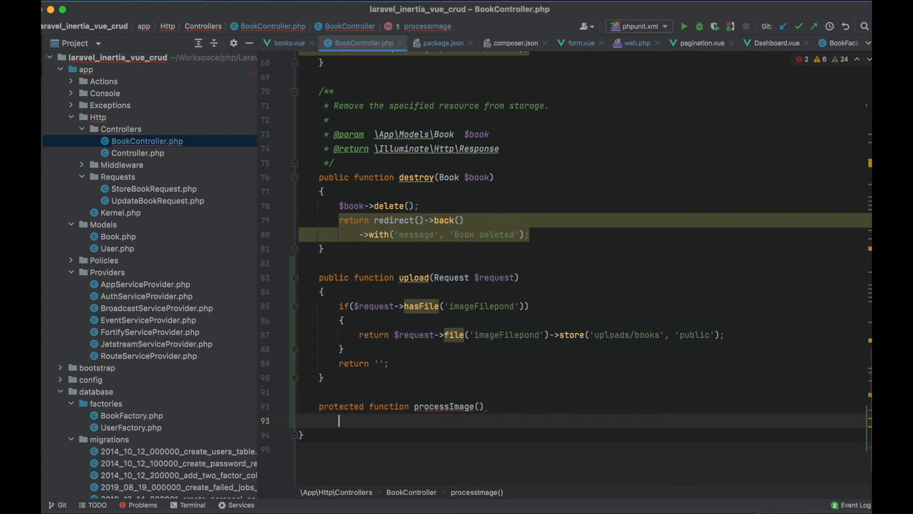
text({)
click(591, 406)
text(Request $request)
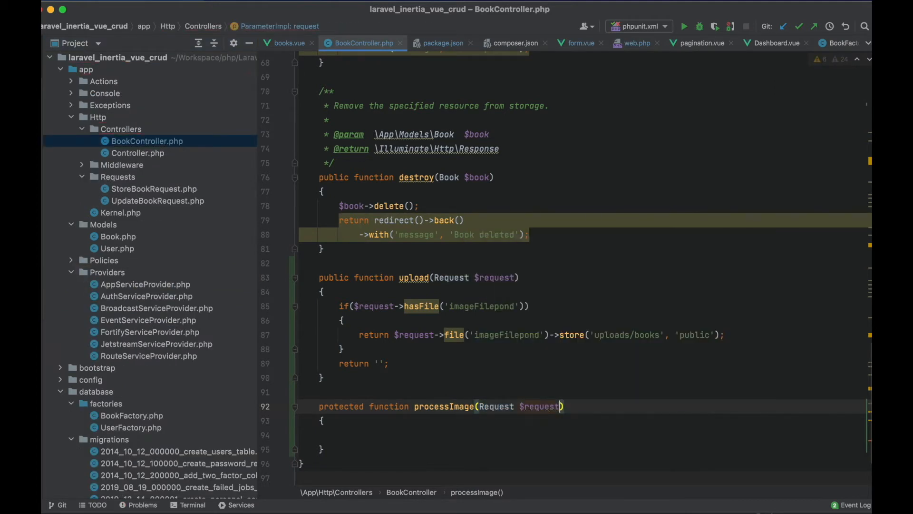
- If the stored image exists, copy it from storage_path to public_path, then unlink the original
text(if($image = $request->get('image)
text($path =)
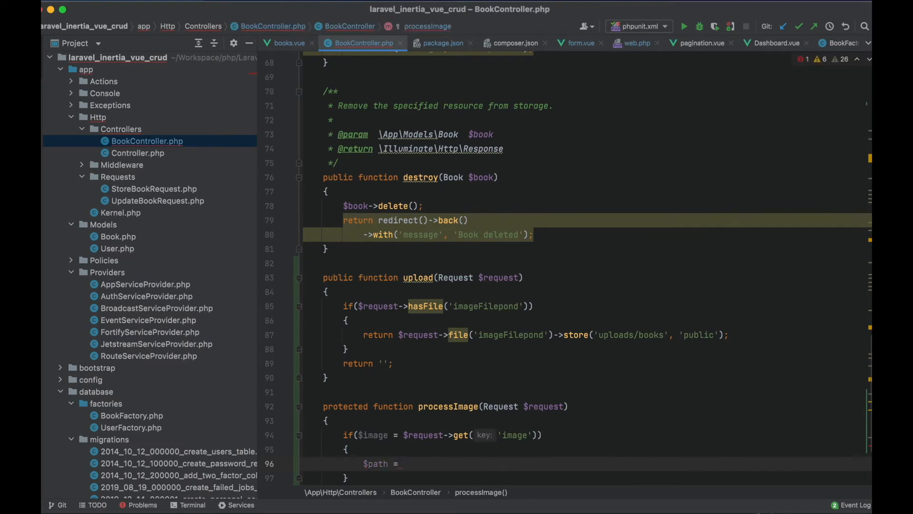
text(stoa)
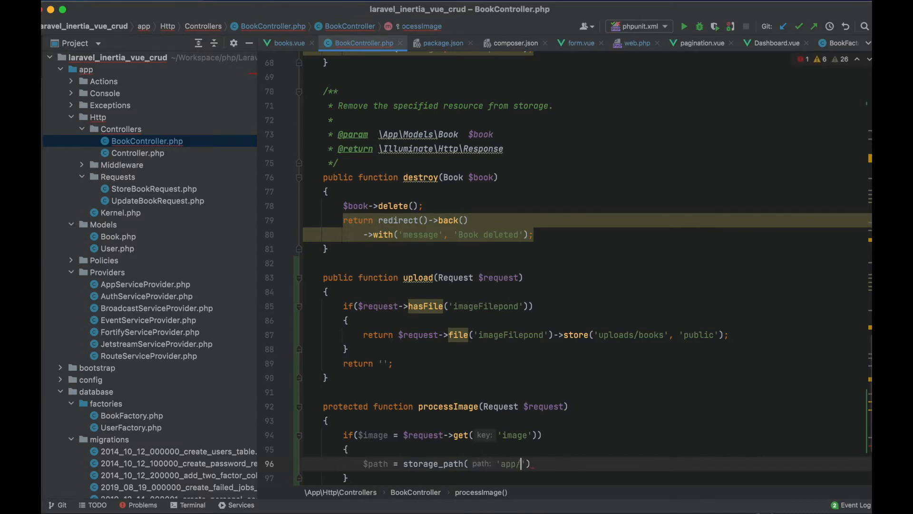
text(public)
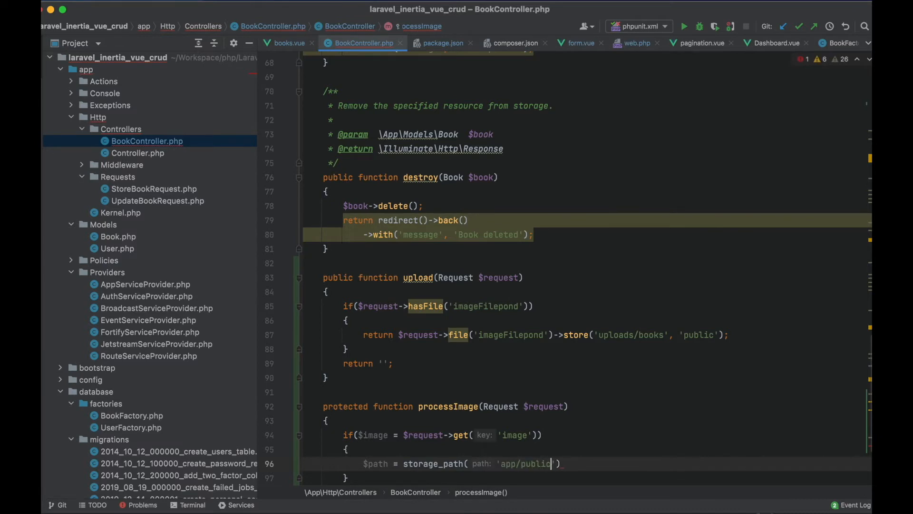
text(. $image)
text(co)
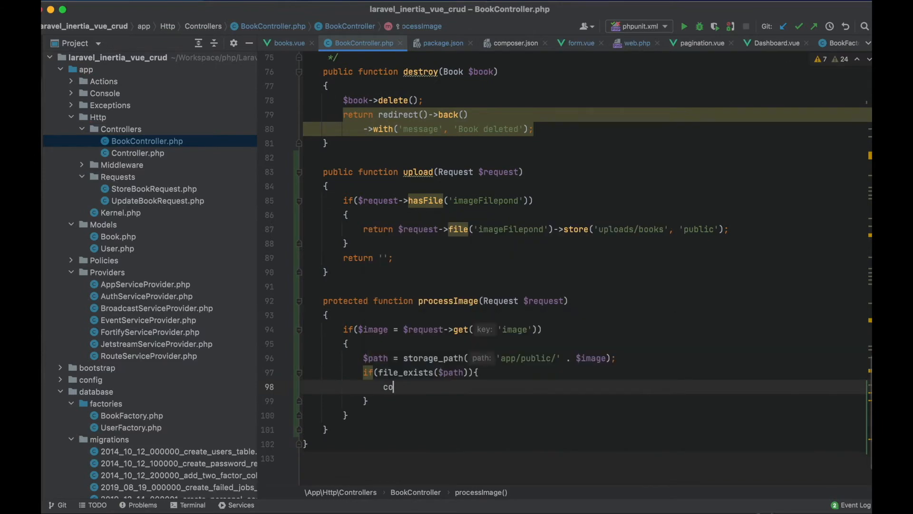
text(py($path, public_path()
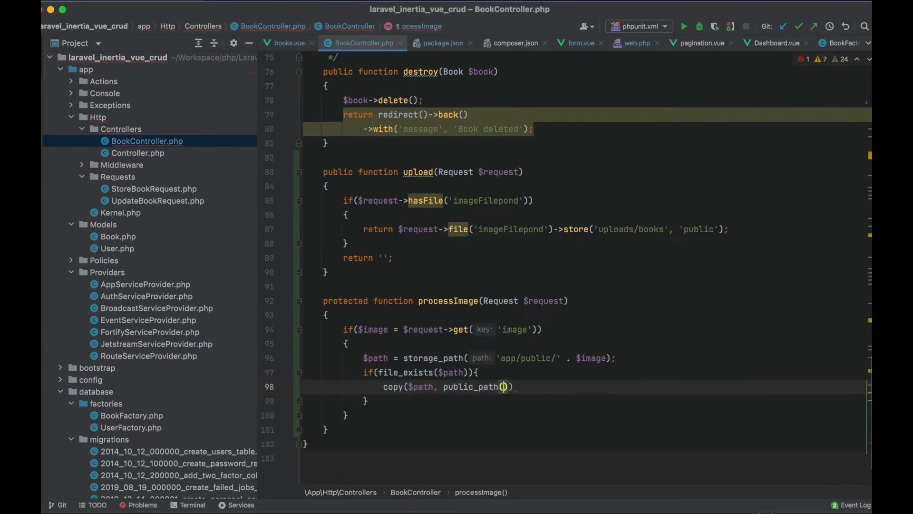
text(unlink($path);)
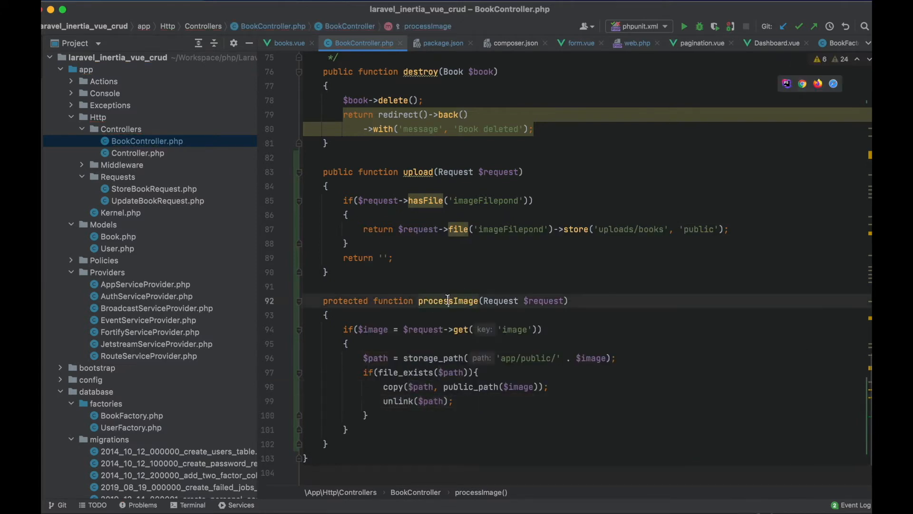
double_click(448, 301)
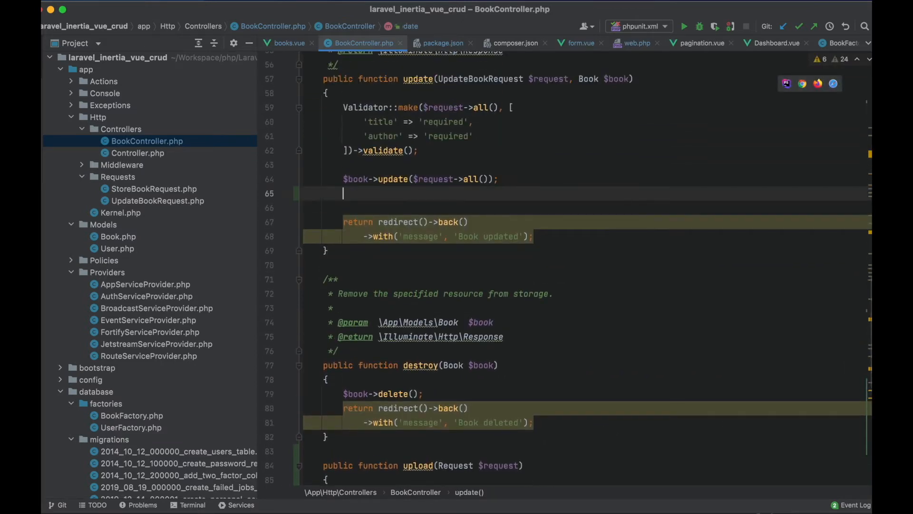
- Add $this->processImage($request); to BookController's update() and store() methods
text($this->p)
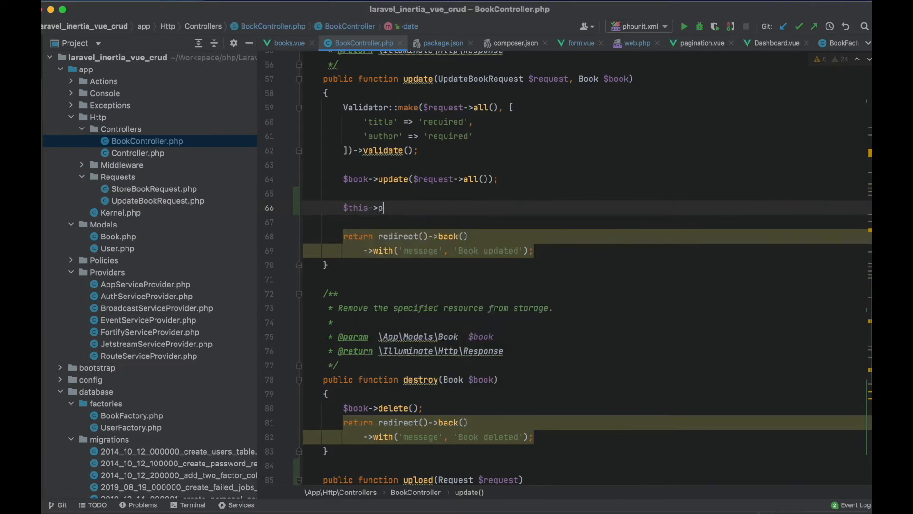
text(rocessImage($request))
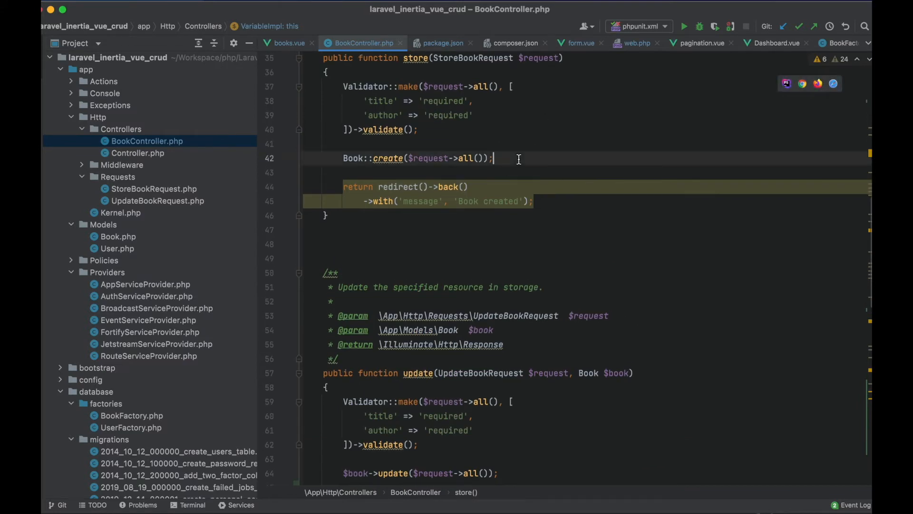
text($this->processImage($request);)
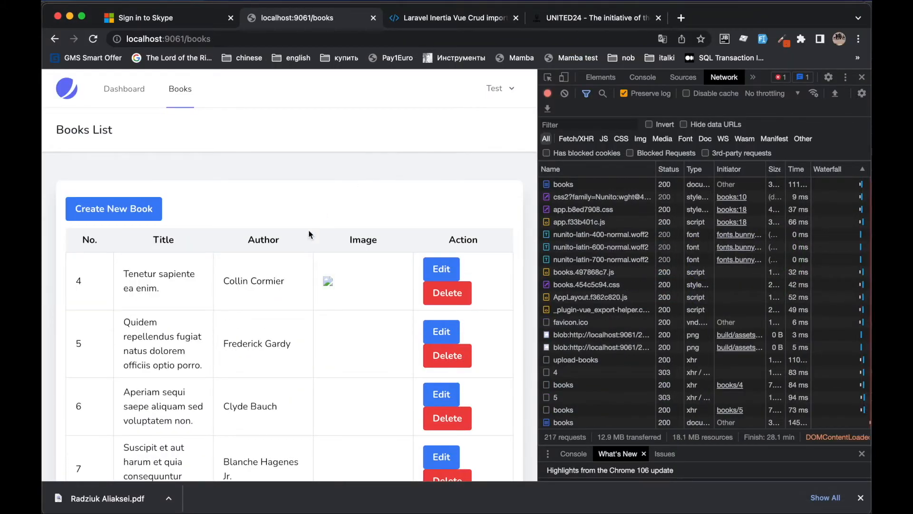
- Edit book 4, attach laravel9.png, save, and see Book updated with a broken image
click(440, 268)
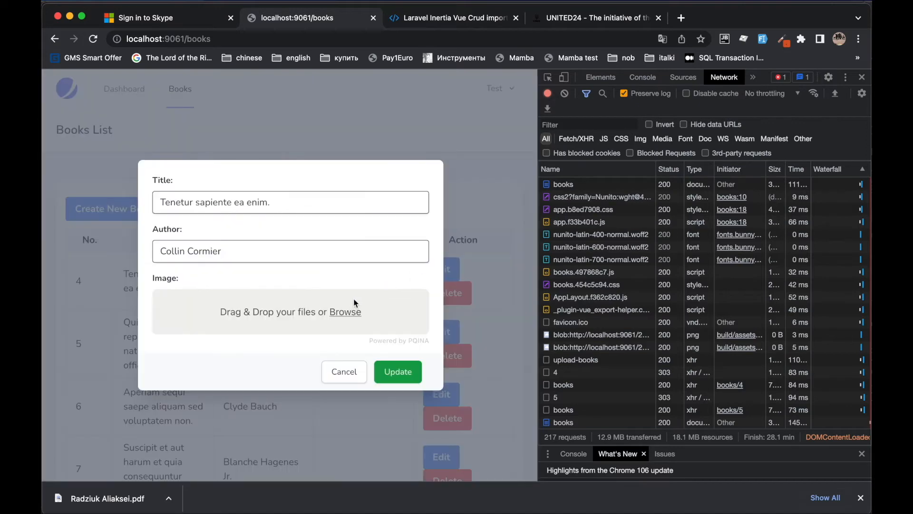
click(344, 311)
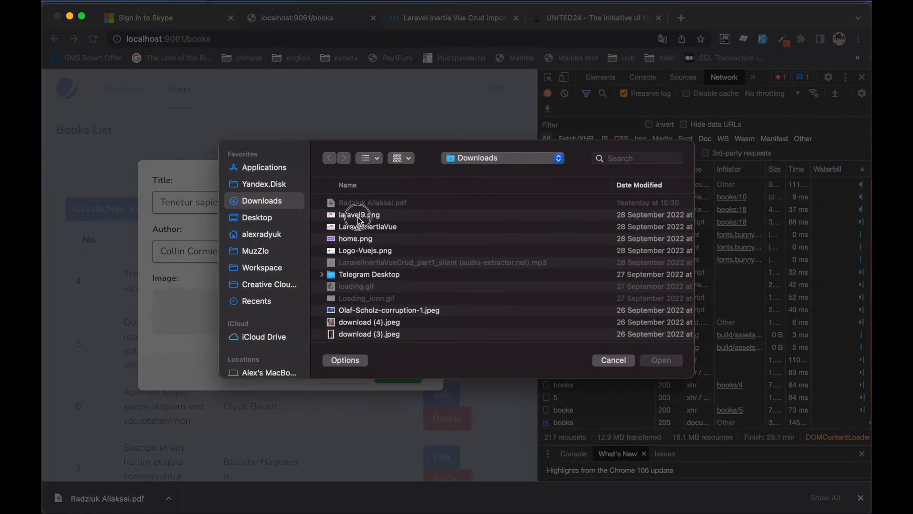
double_click(360, 214)
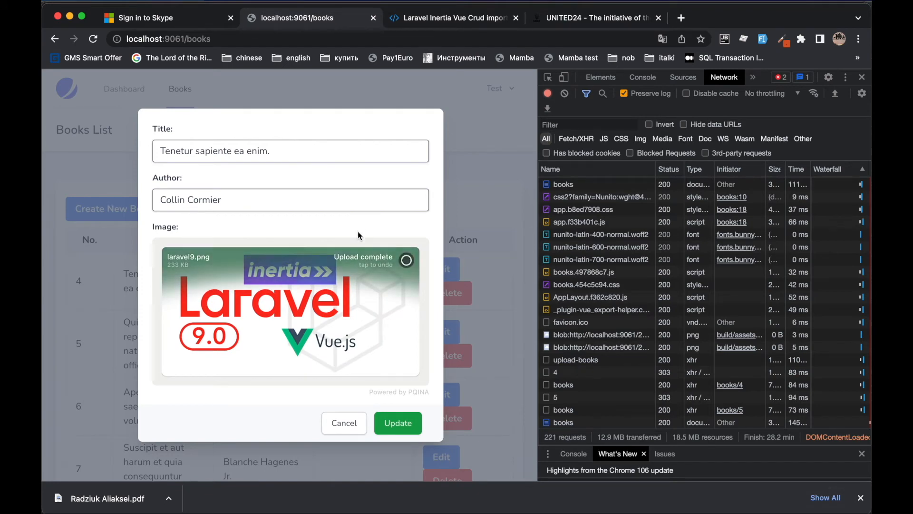
click(397, 423)
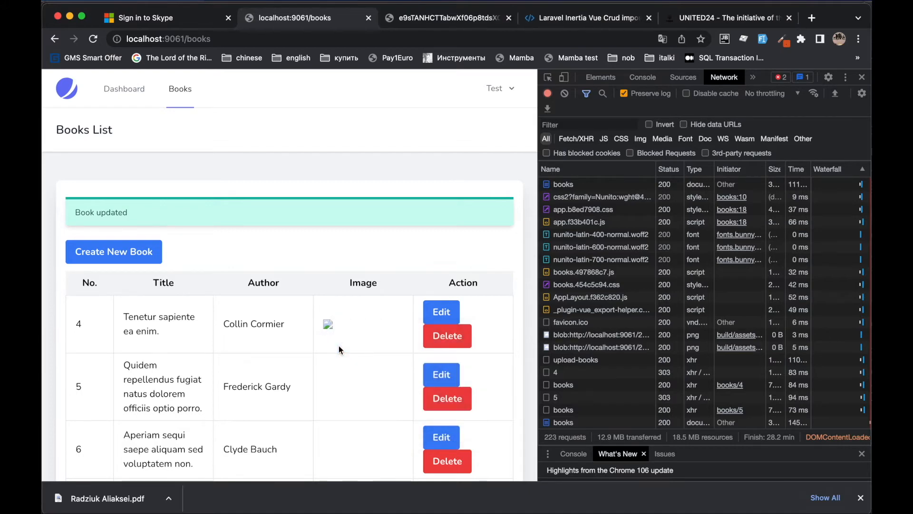
click(445, 18)
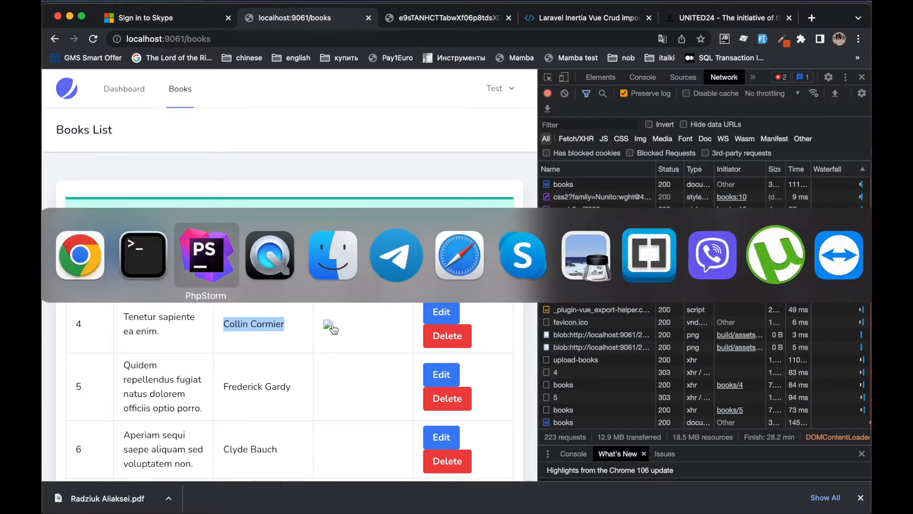
click(206, 254)
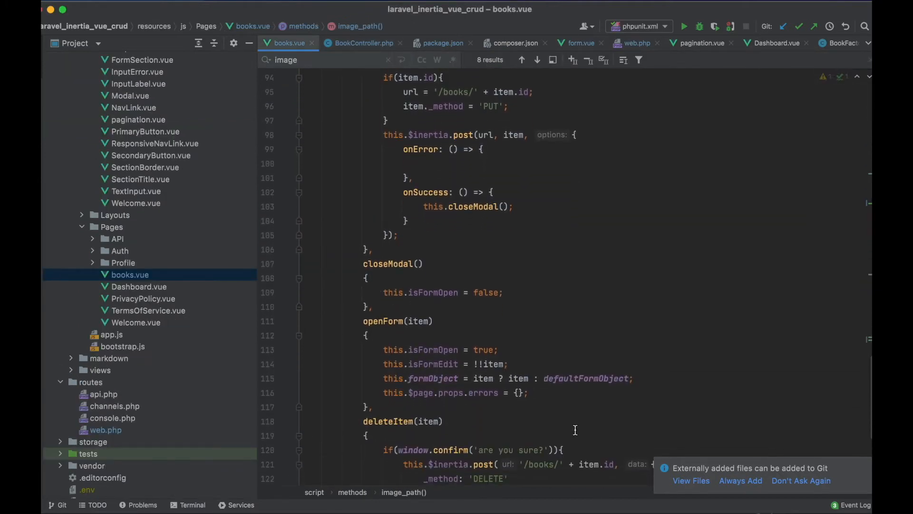
- In openForm, replace item with an Object.assign({}, item) copy
double_click(517, 378)
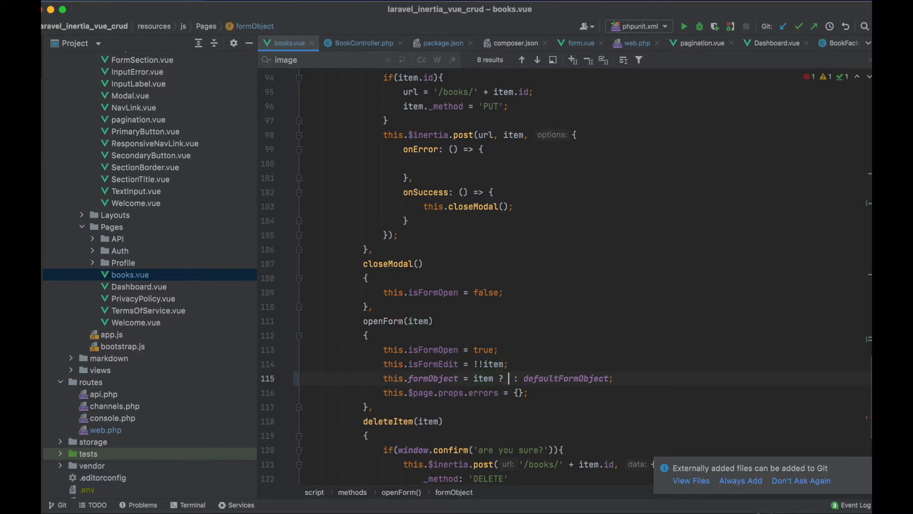
text(Object.assign()
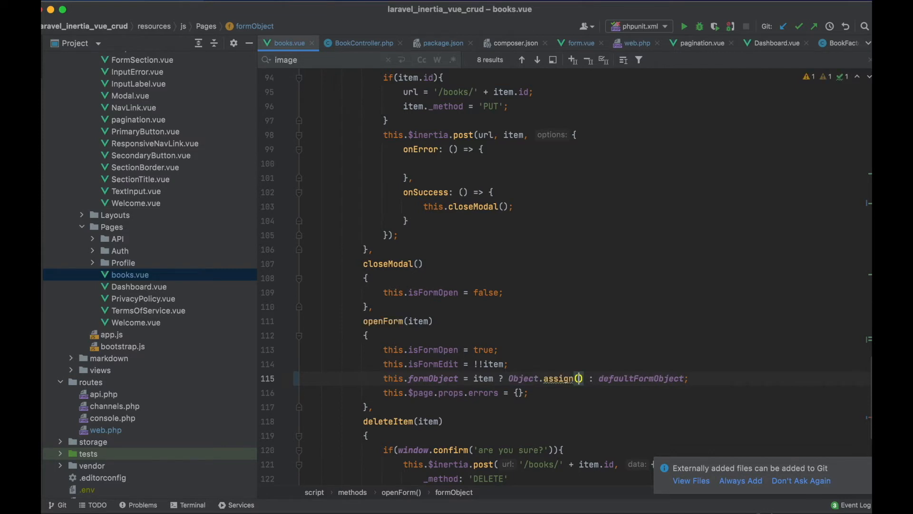
text(target: {}, im)
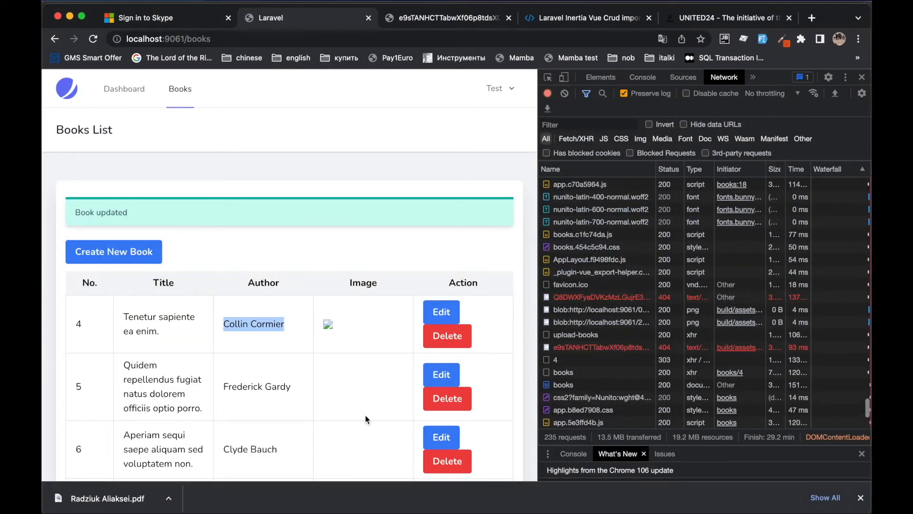
- Attach an image to a book, enter author 'With Image', and save it
click(441, 374)
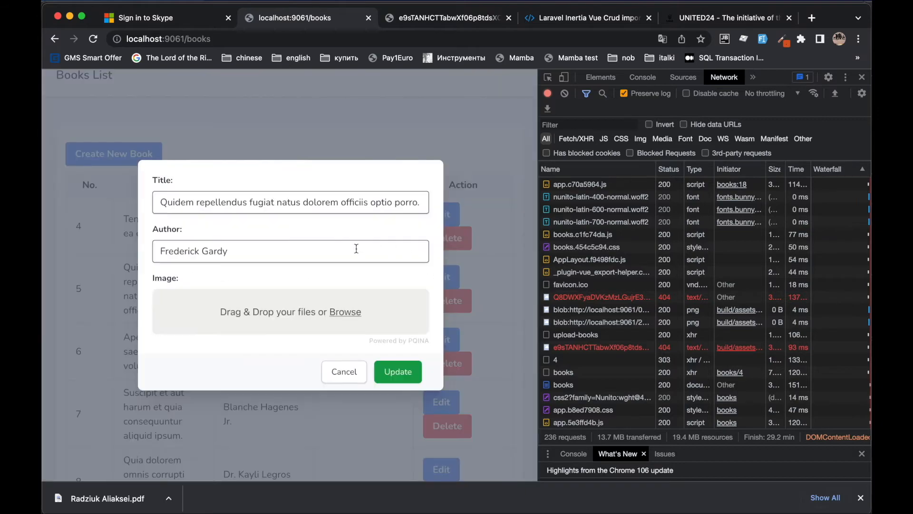
click(345, 312)
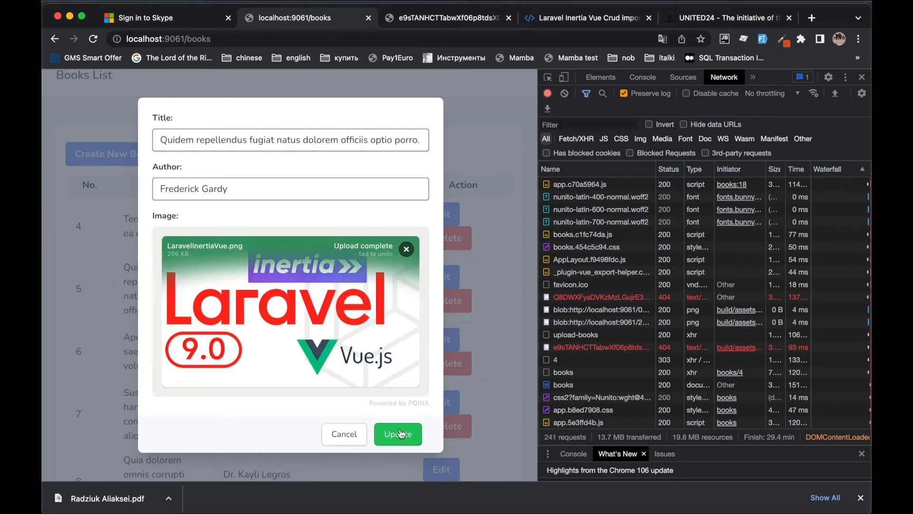
click(398, 434)
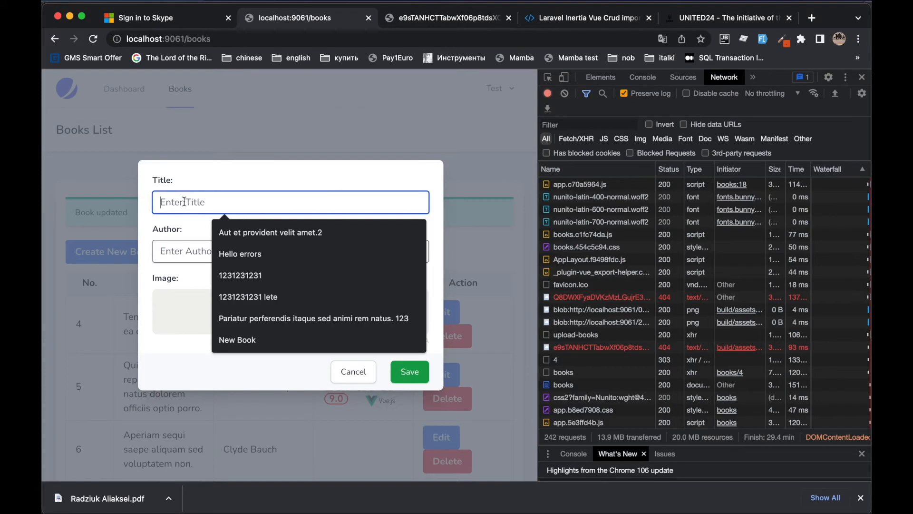
text(With Ima)
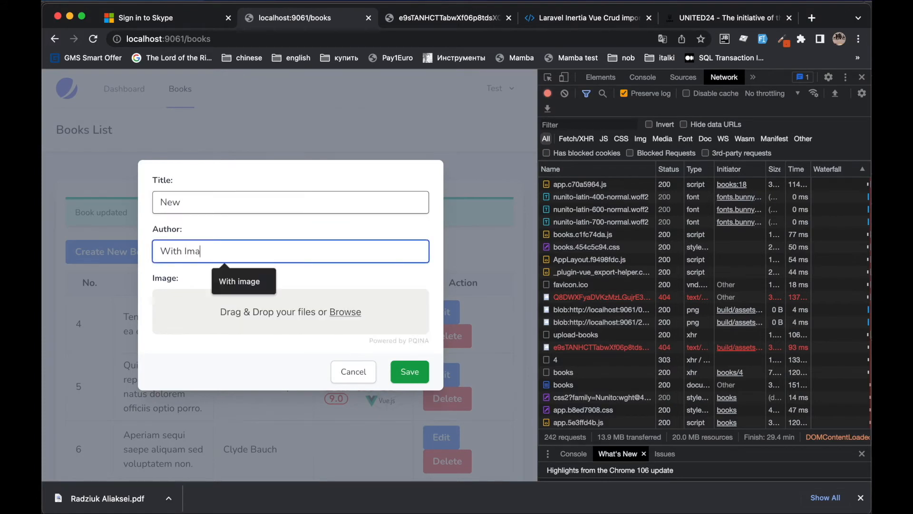
click(345, 311)
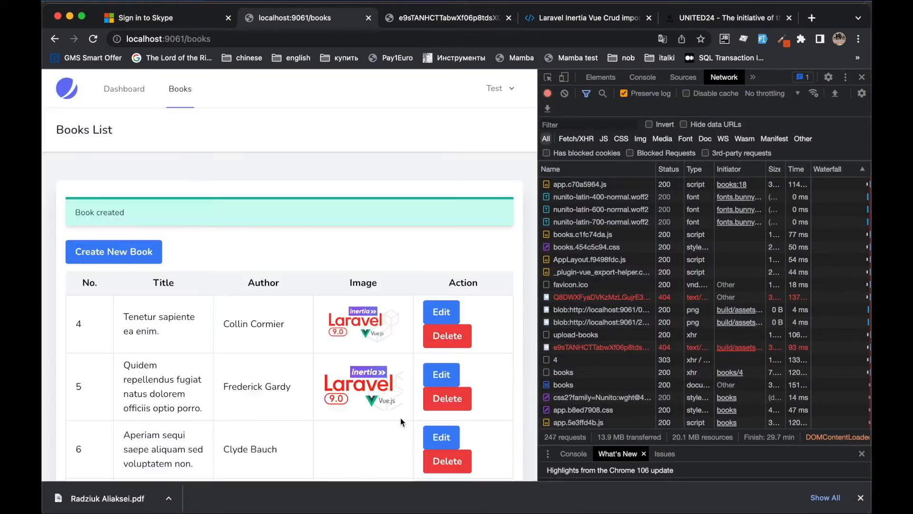
- Jump to the last page of books and open the New book's edit form
click(484, 398)
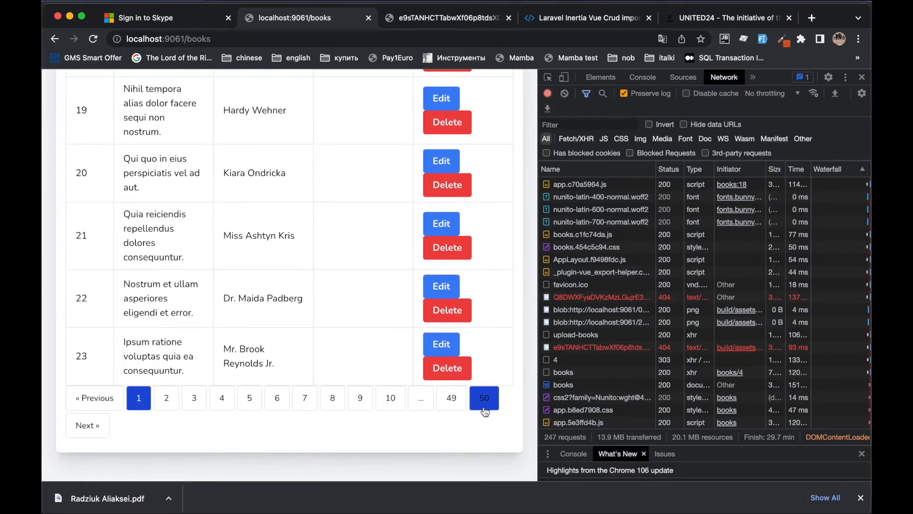
click(484, 397)
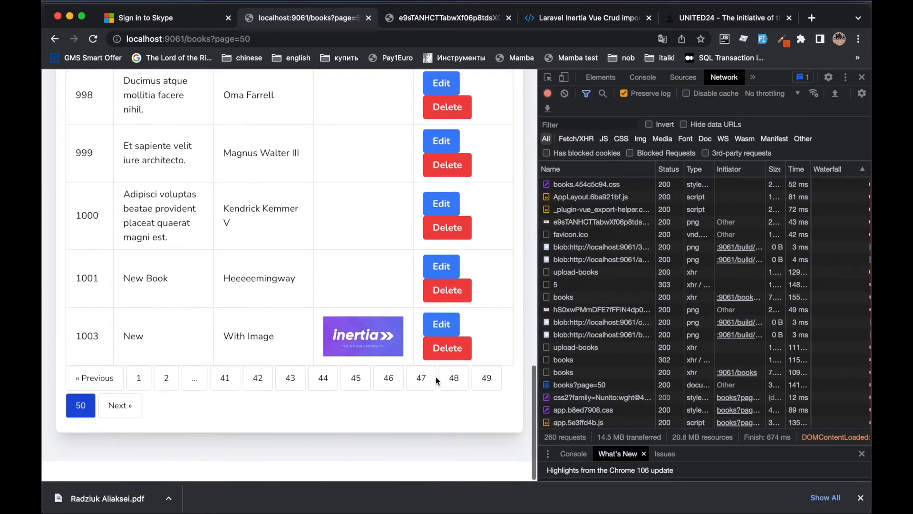
scroll(down, 3)
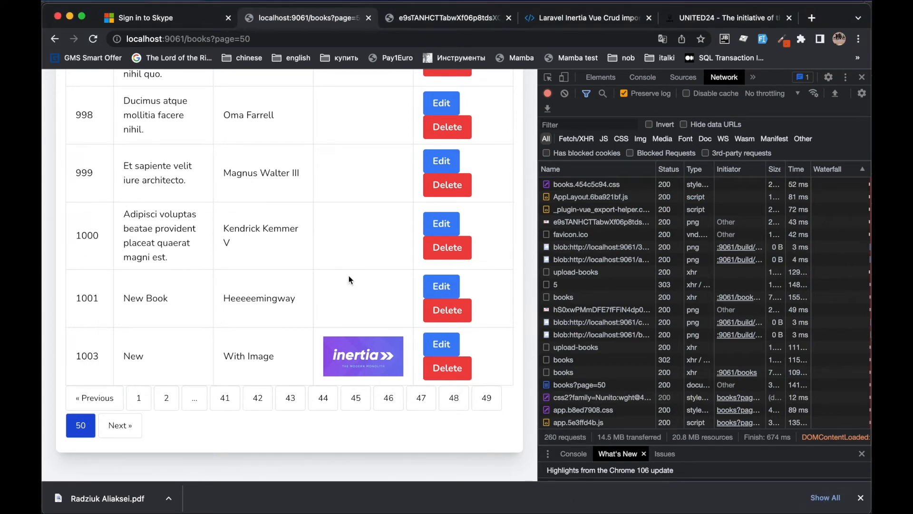
mouse_move(420, 357)
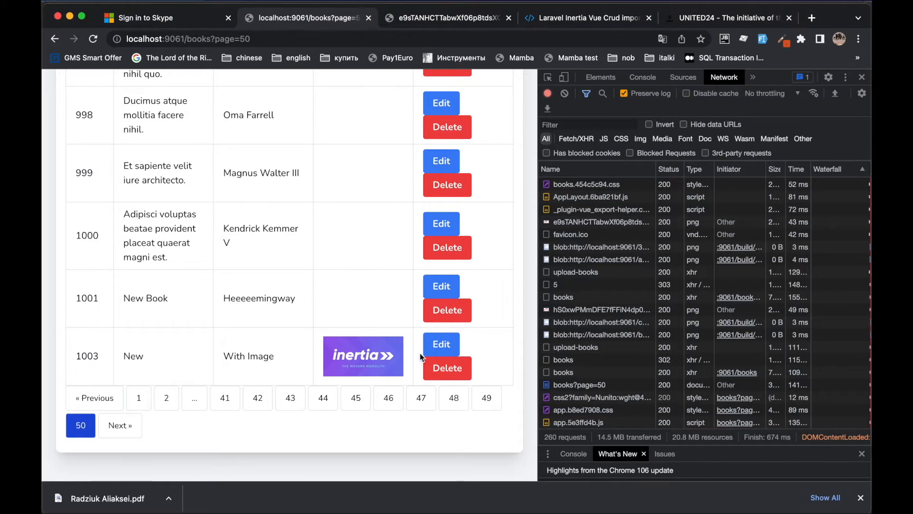
click(441, 343)
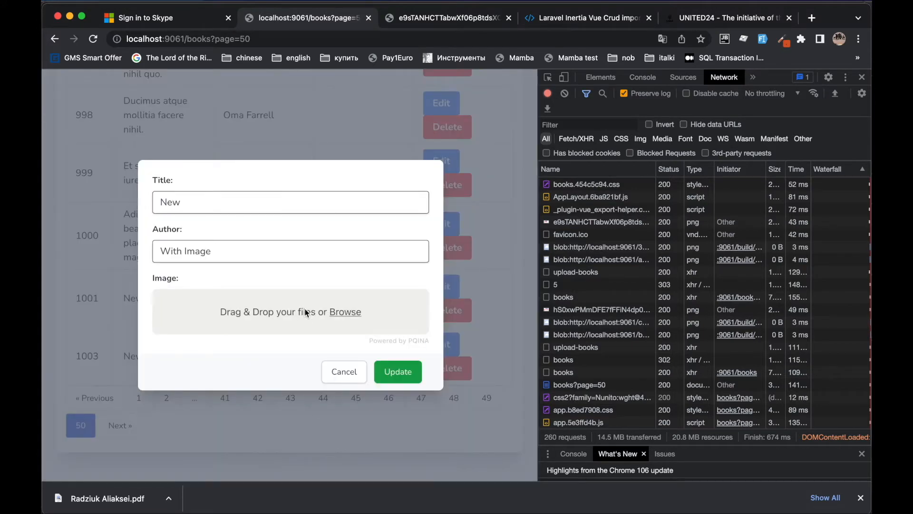
mouse_move(429, 331)
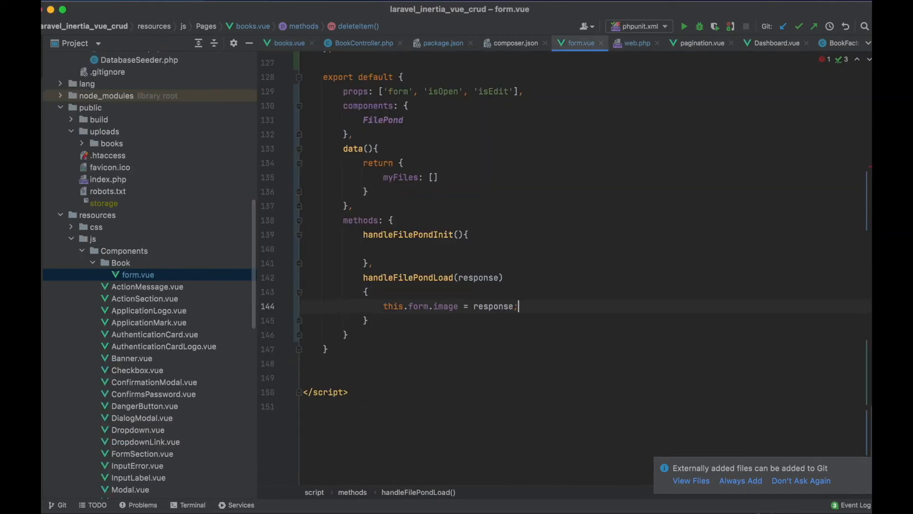
- In handleFilePondInit, add if(this.form.image) setting myFiles with source '/' + this.form.image
text(if()
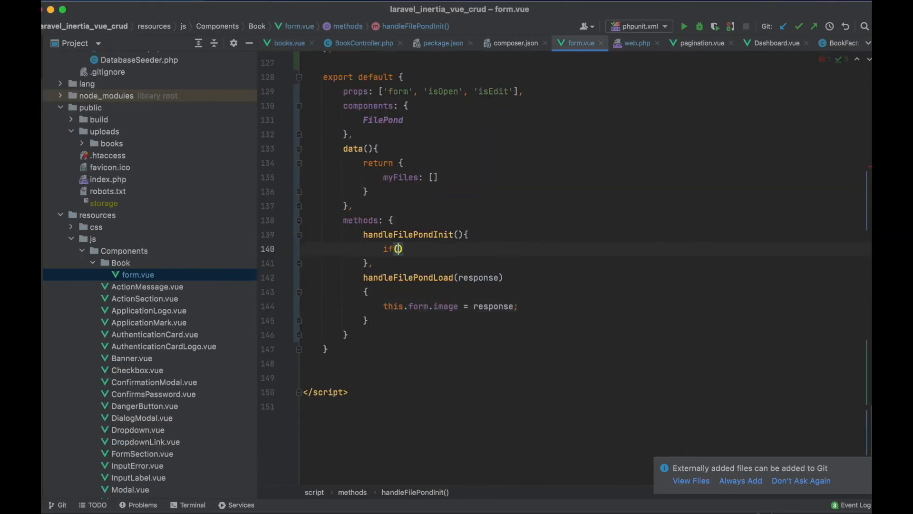
text(this.form.image)
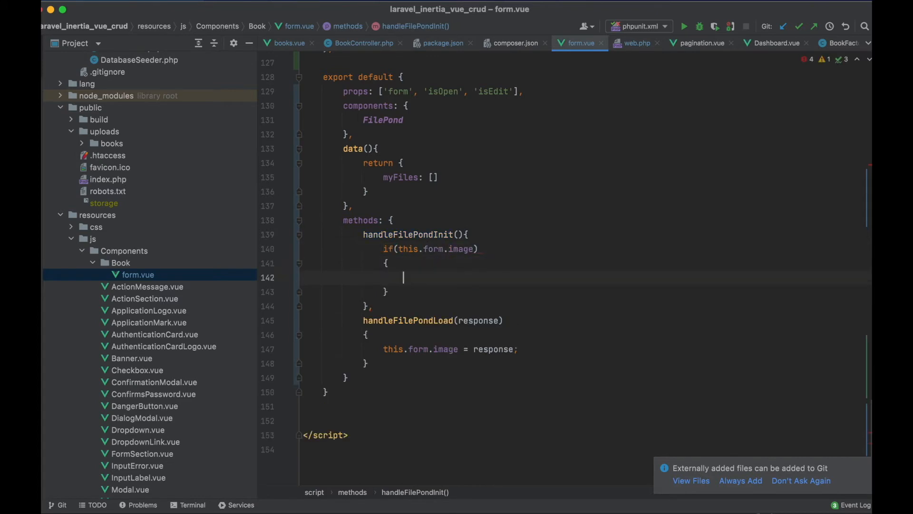
text(this.myFiles = [])
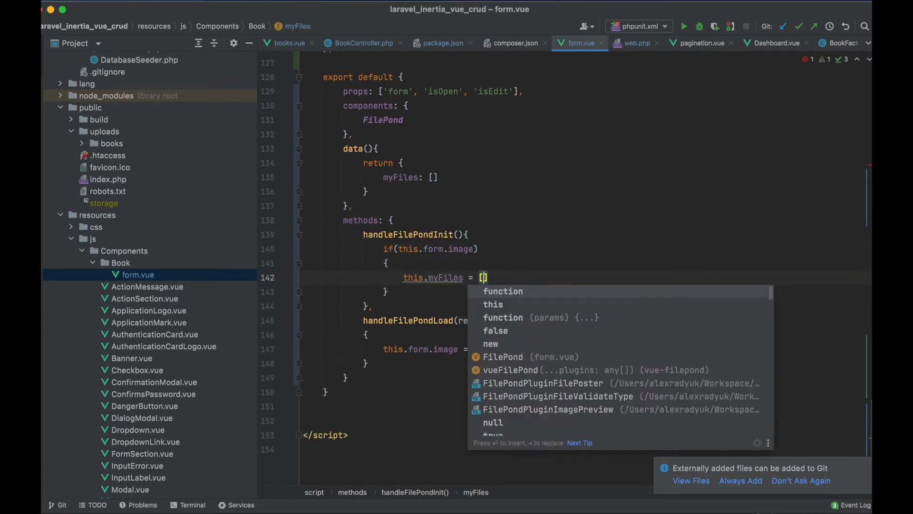
text({)
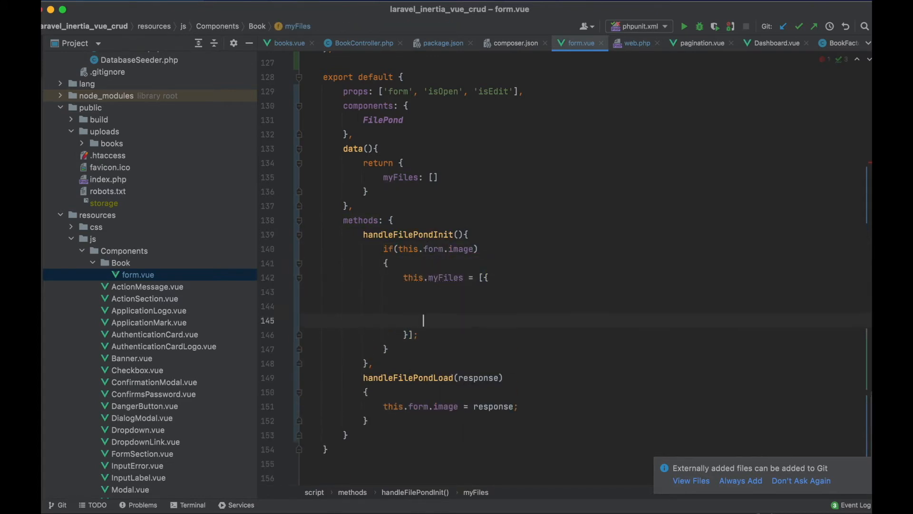
text(source: '/' +)
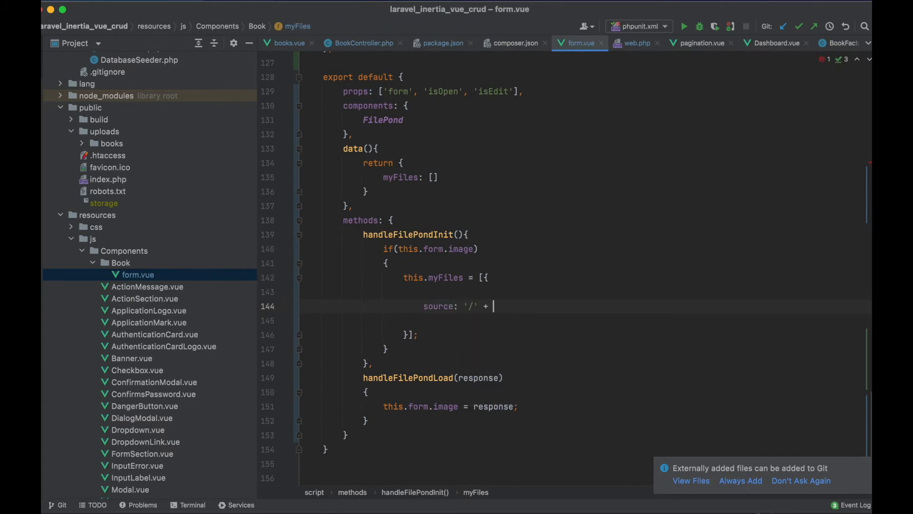
text(this.form.image,)
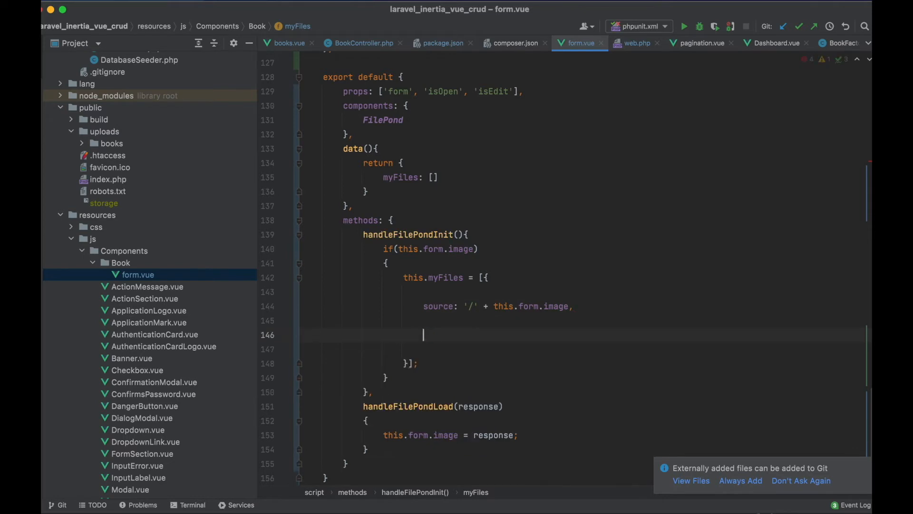
- Give the preloaded file options type 'local' and poster metadata, then start an else branch
text(options: {)
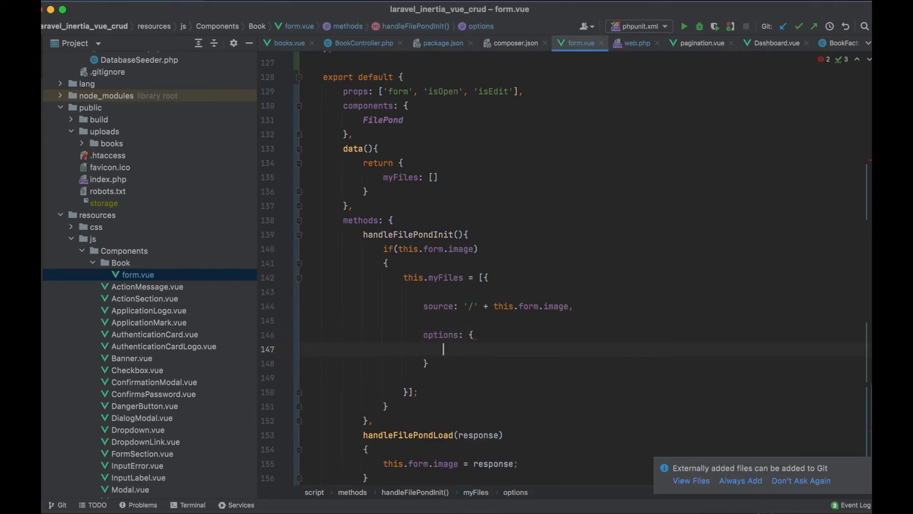
text(type: 'local',)
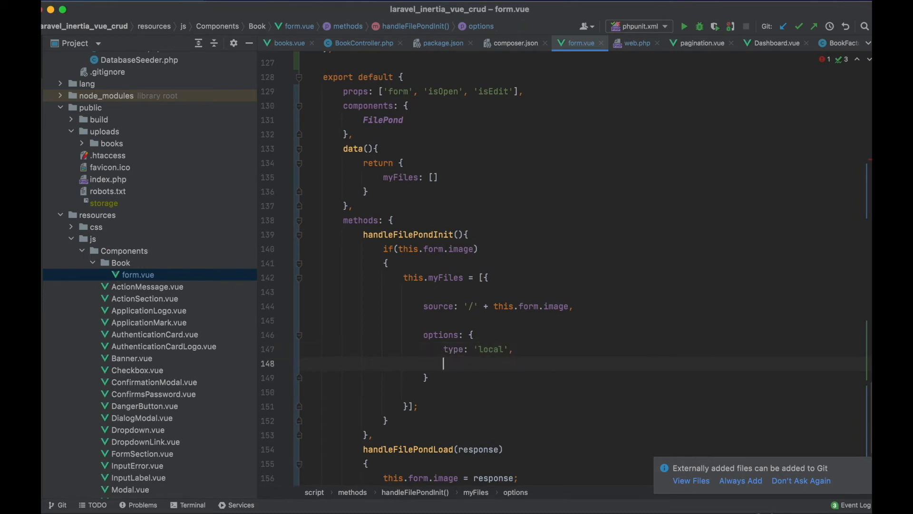
text(metadata)
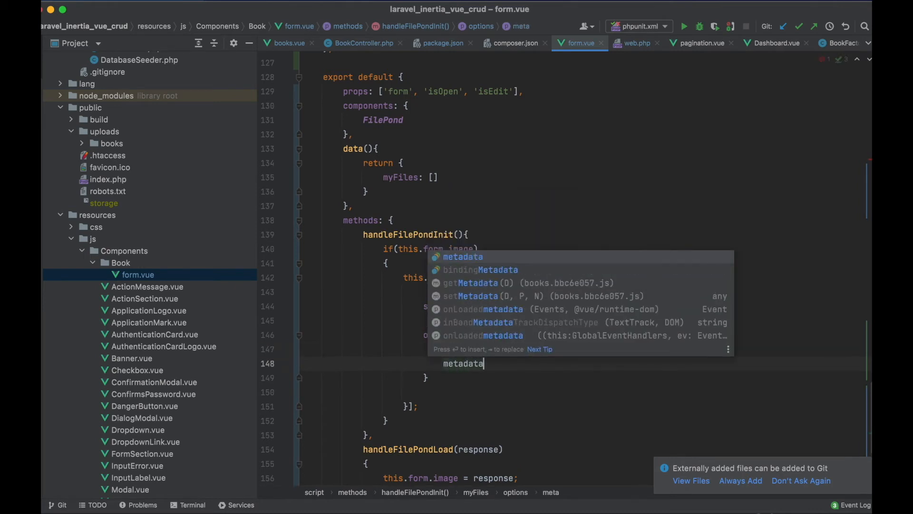
text(poster:)
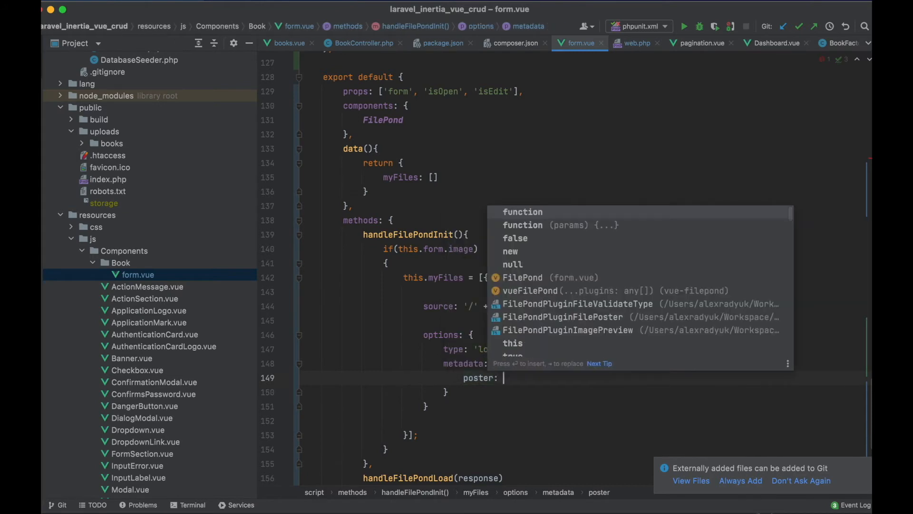
text('/' + this.form.image)
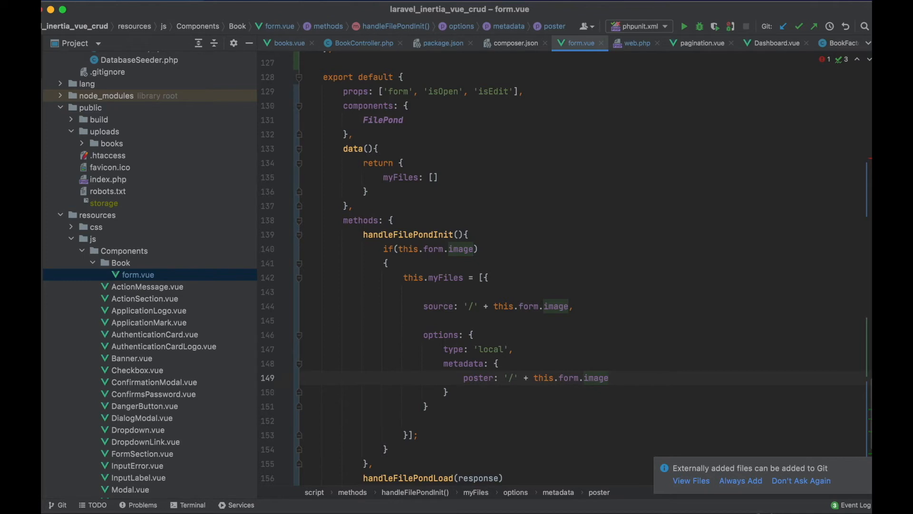
scroll(down, 3)
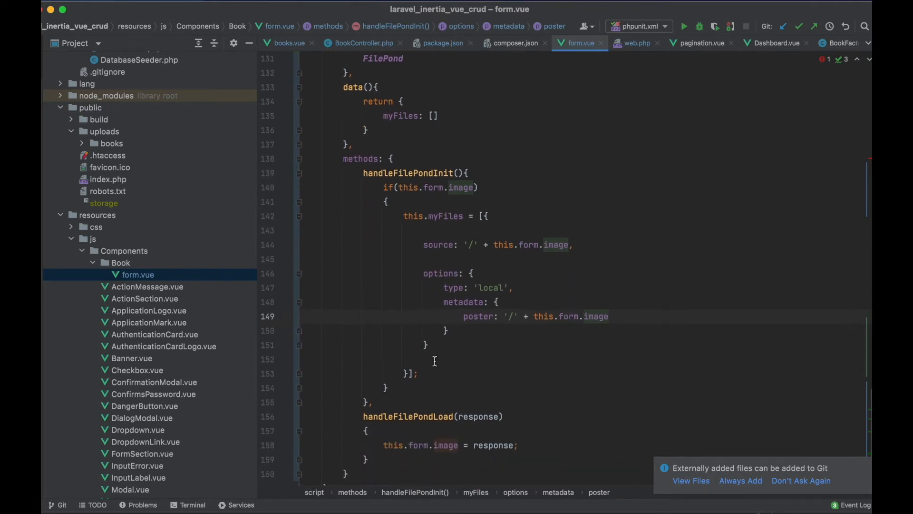
text(else)
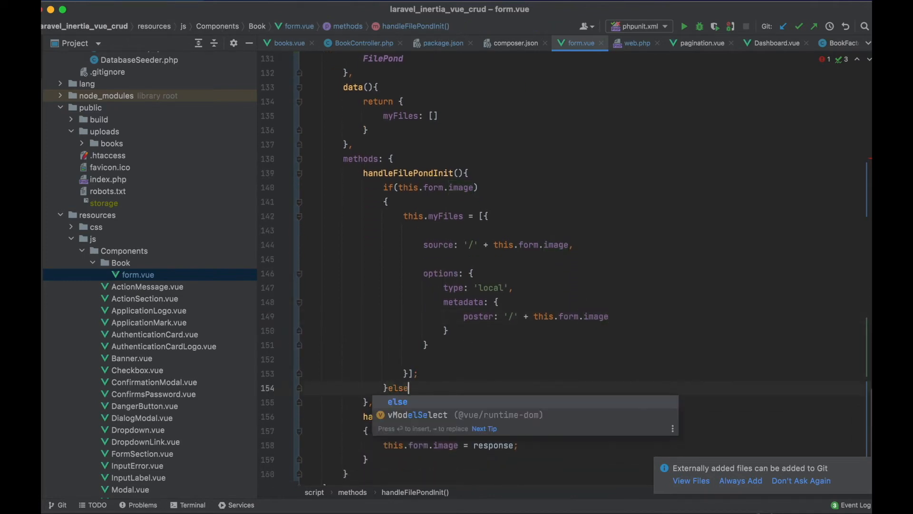
text(this.my)
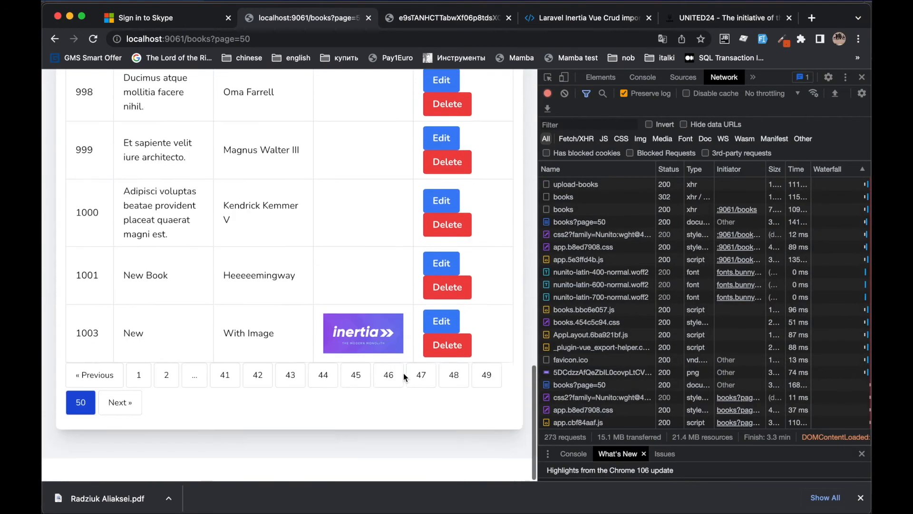
click(441, 321)
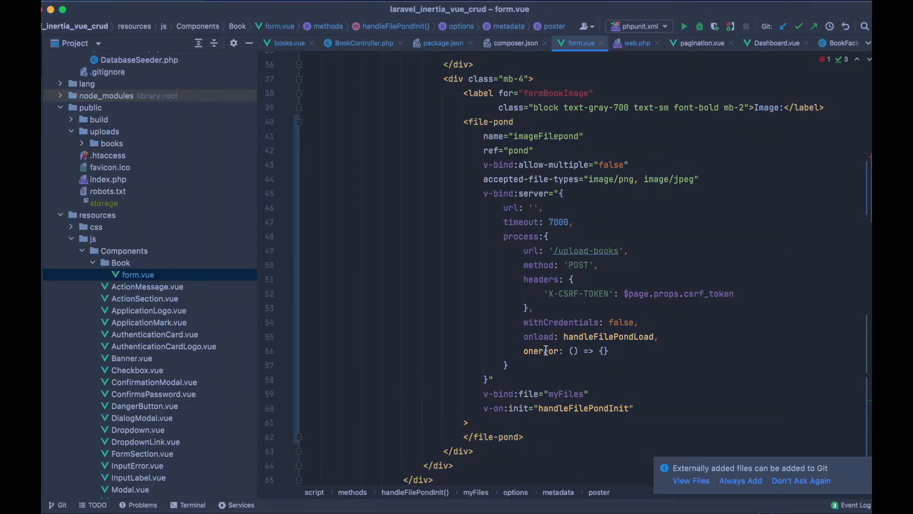
- Change the file-pond binding from v-bind:file to v-bind:files="myFiles"
click(538, 393)
text(s)
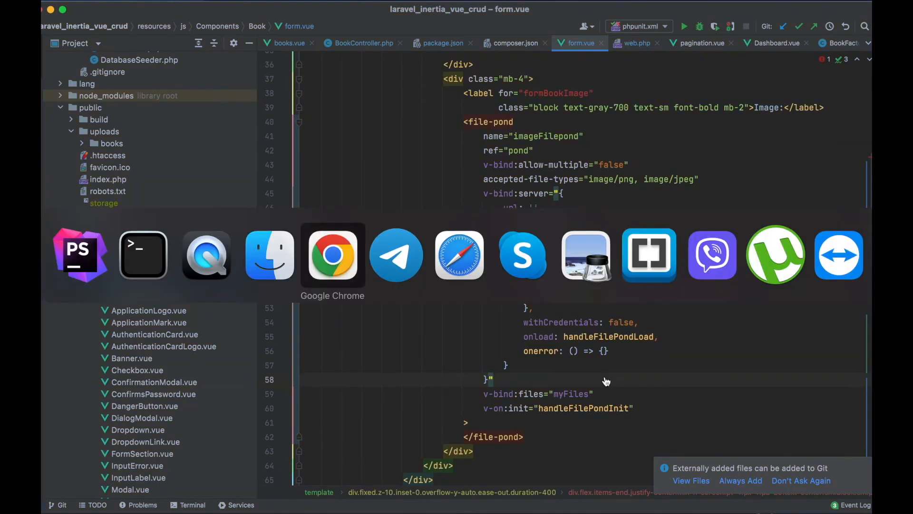
- Reload the list, open book 1003's edit form to see its image preview, then cancel
click(332, 254)
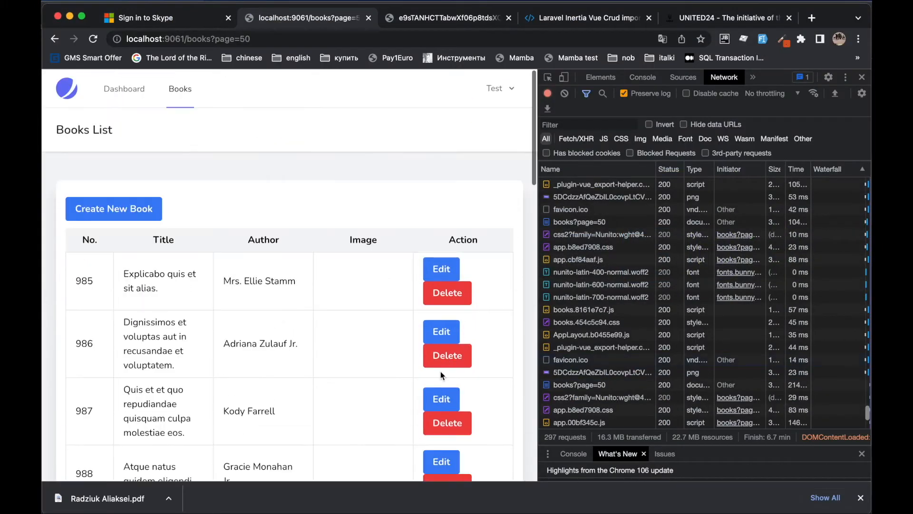
scroll(down, 3)
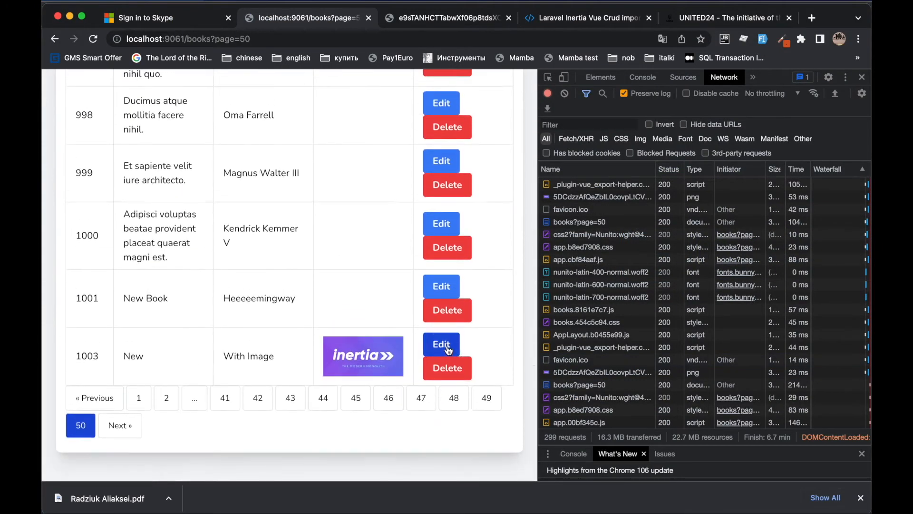
click(440, 343)
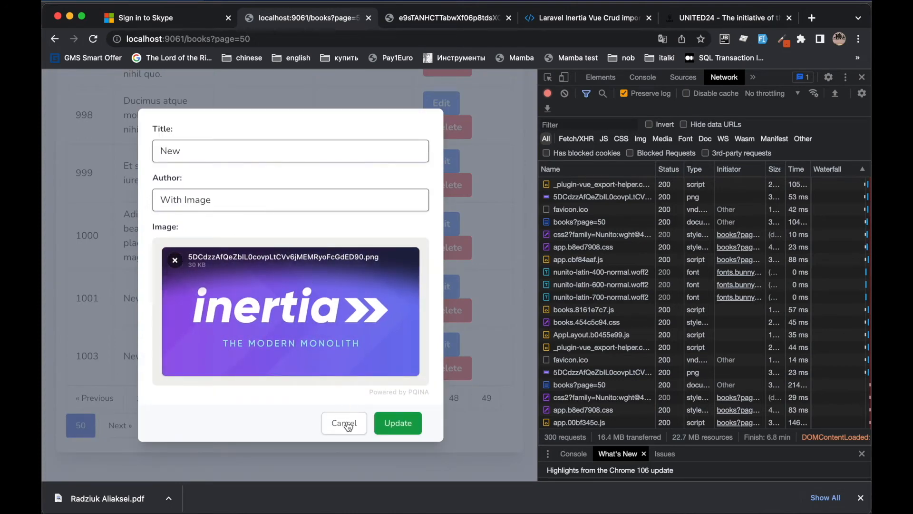
click(397, 423)
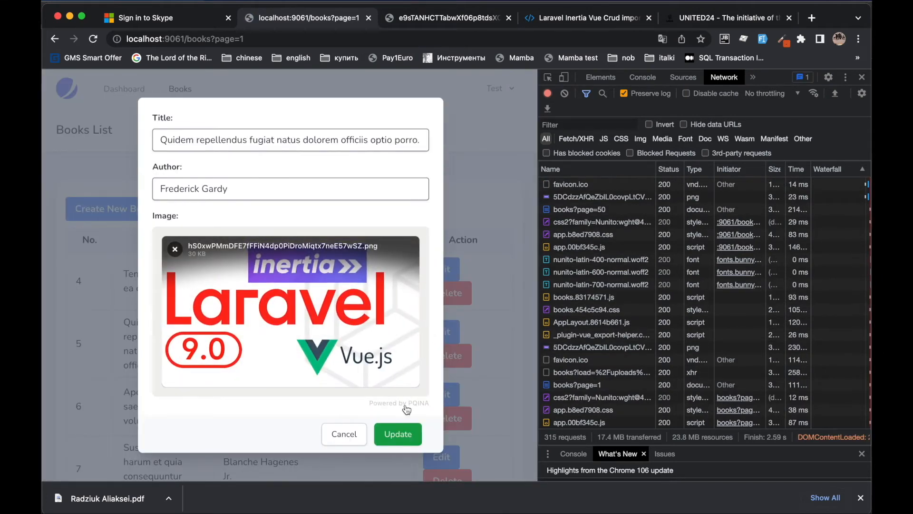
- Open a first-page book's edit form and click X on its preloaded image
click(398, 434)
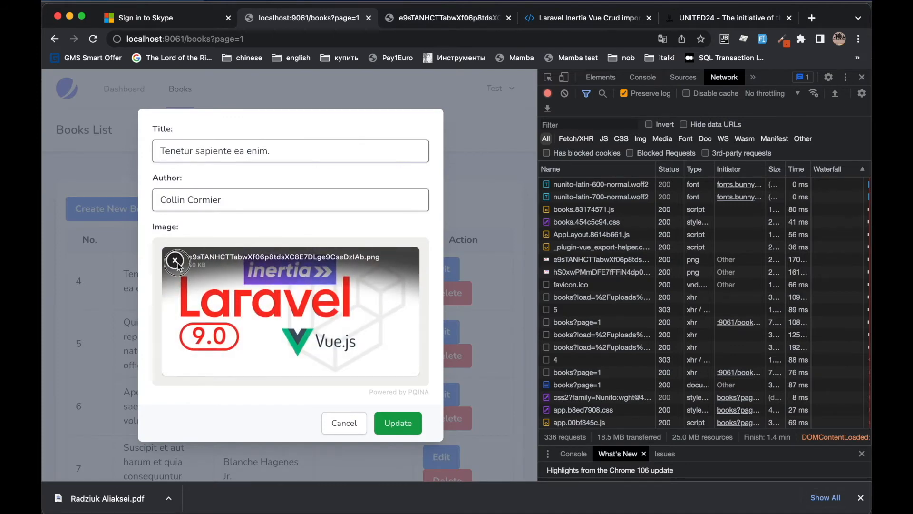
click(397, 423)
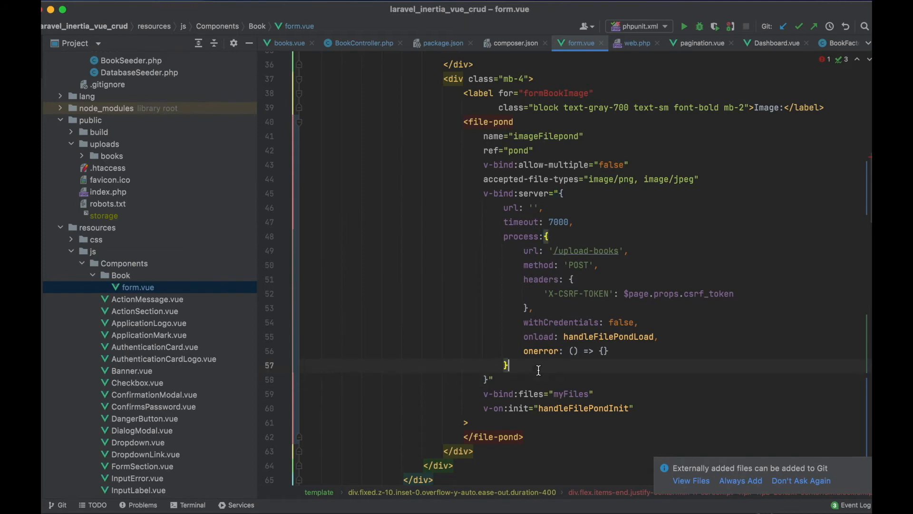
- Set the file pond's remove option to handleFilePondRemove
text(remove:)
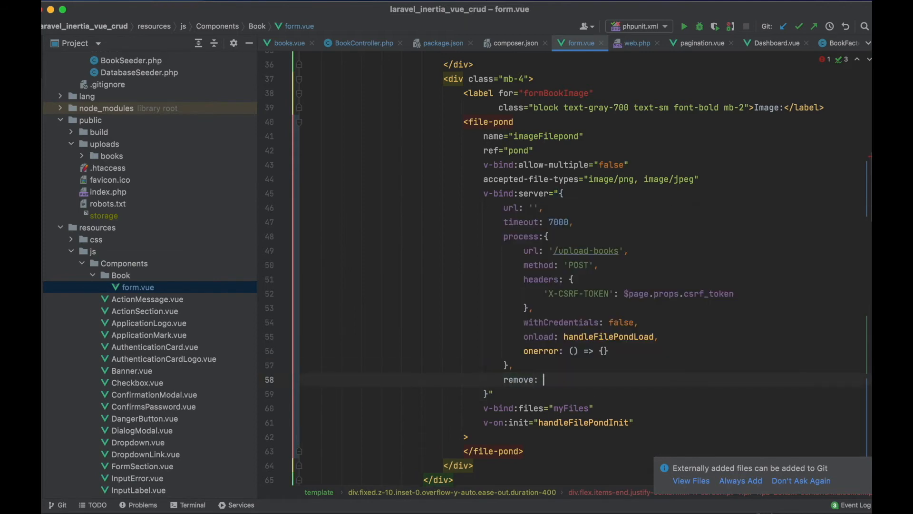
text(handleF)
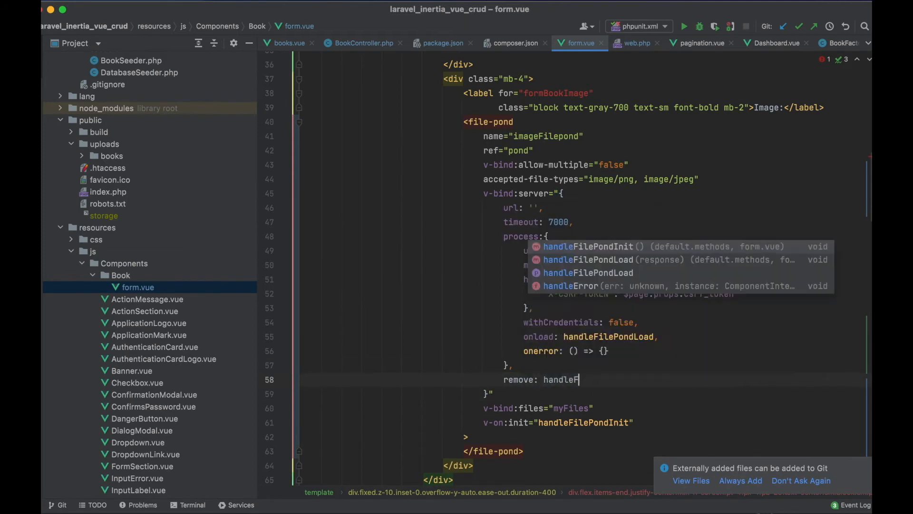
key(Tab)
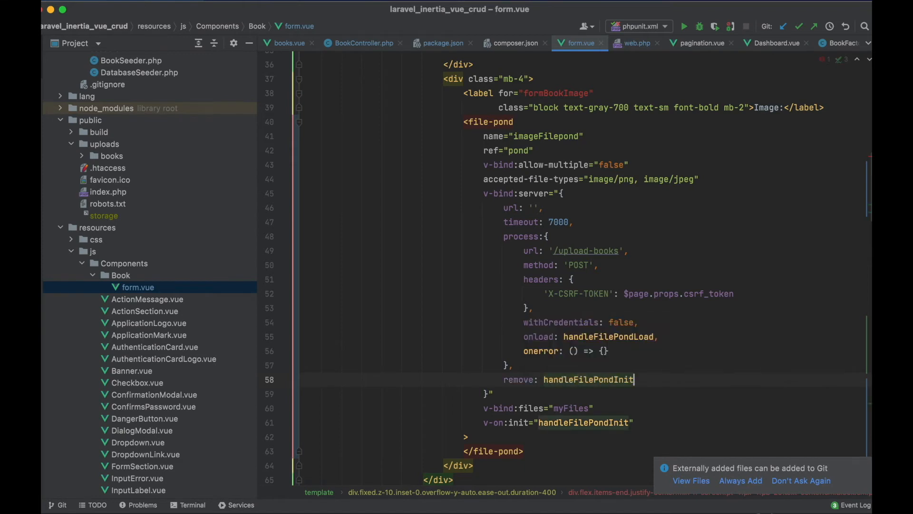
key(BackSpace)
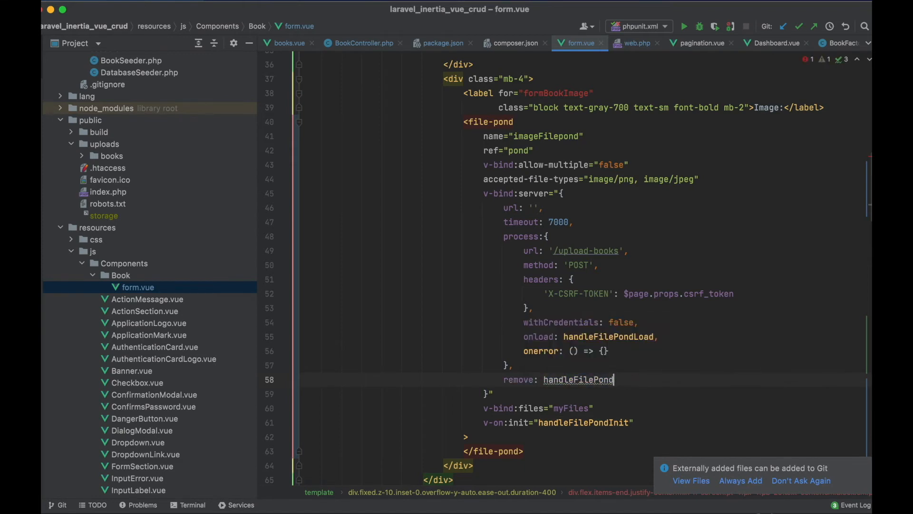
text(Remove)
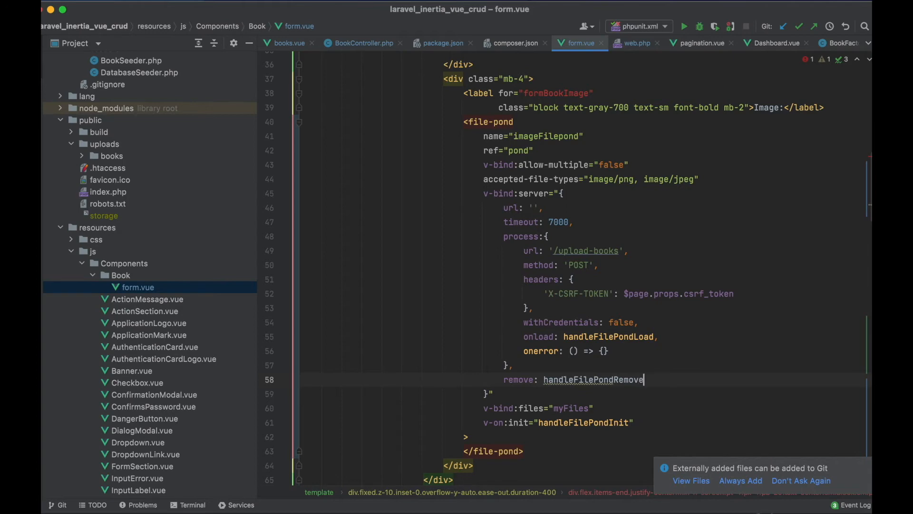
- Add handleFilePondRemove(source, load, error) that sets this.form.image = '' and calls load()
scroll(down, 3)
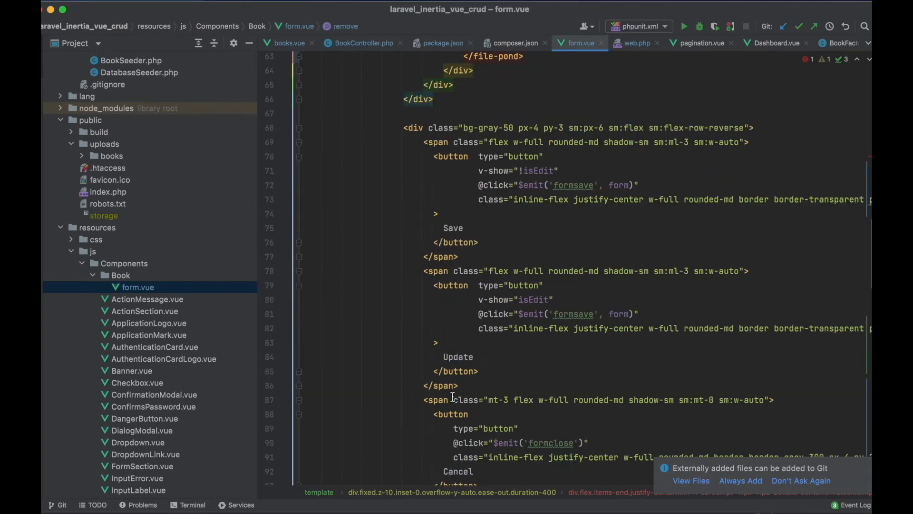
scroll(down, 3)
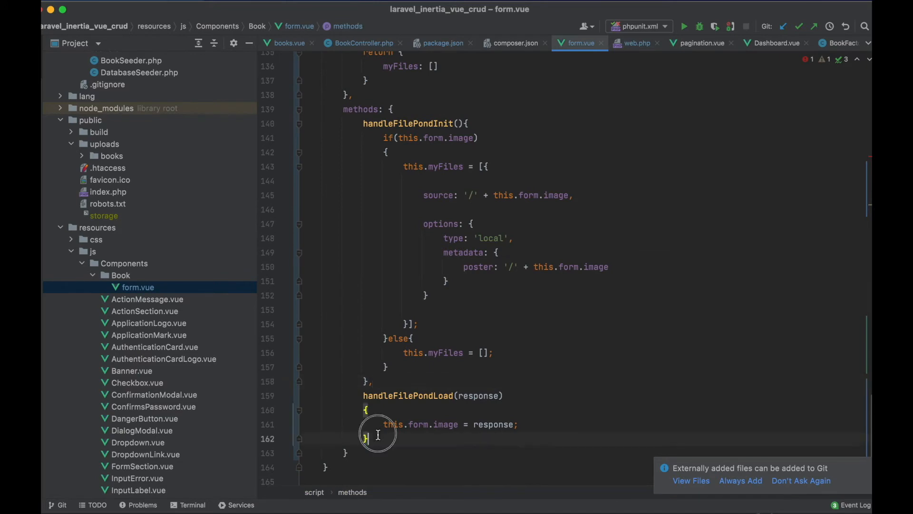
text(handleFilePondRemove)
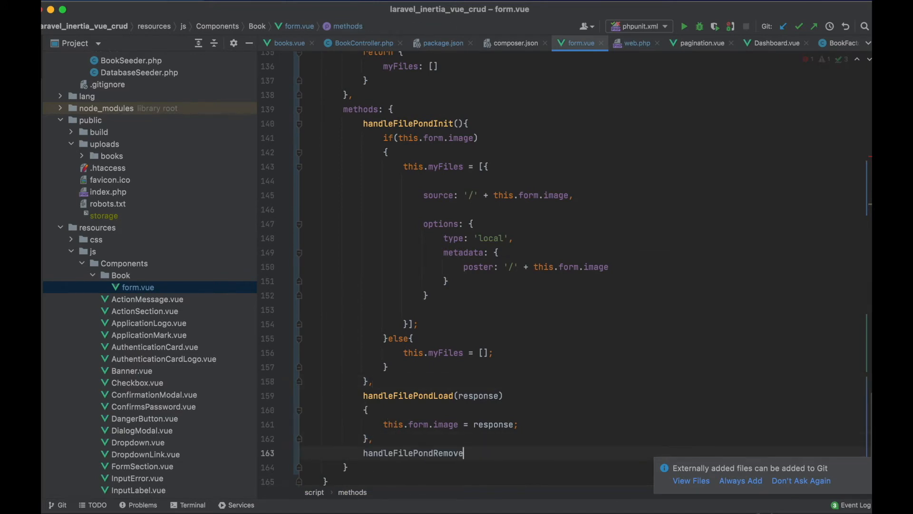
text(())
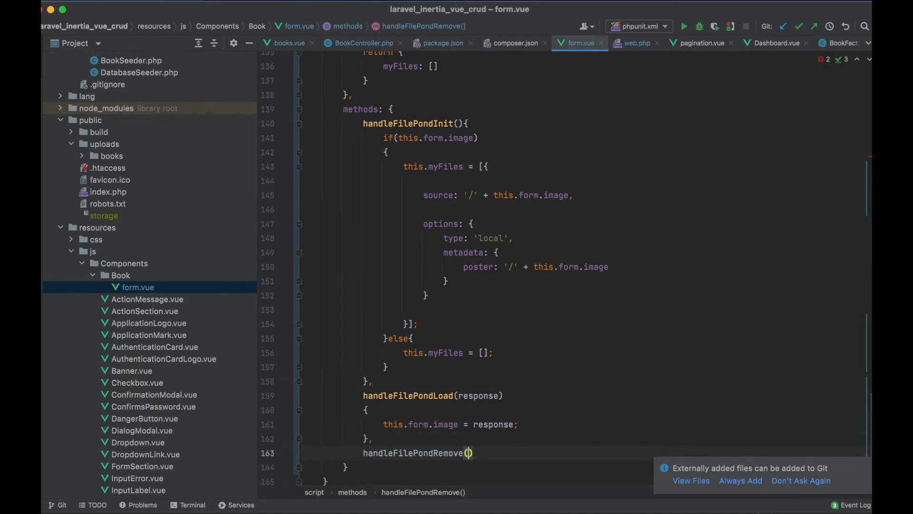
text(source,)
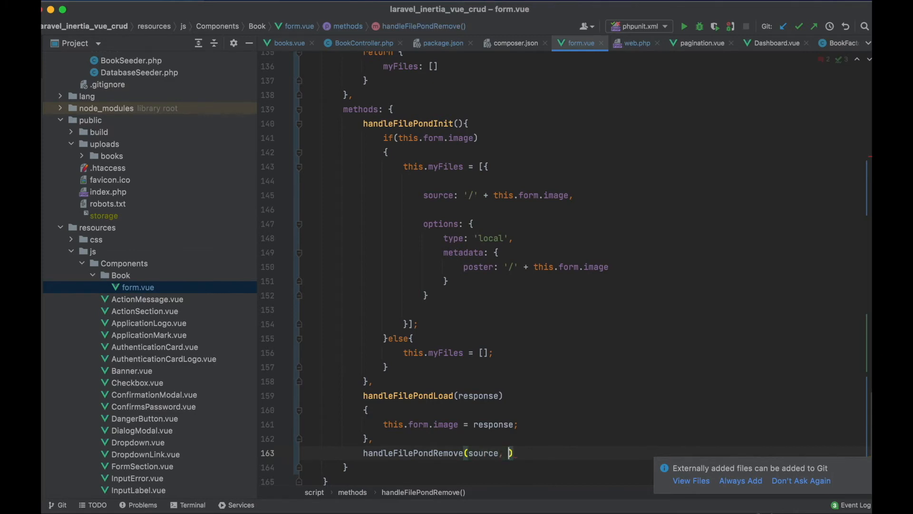
text(load, error)
text({)
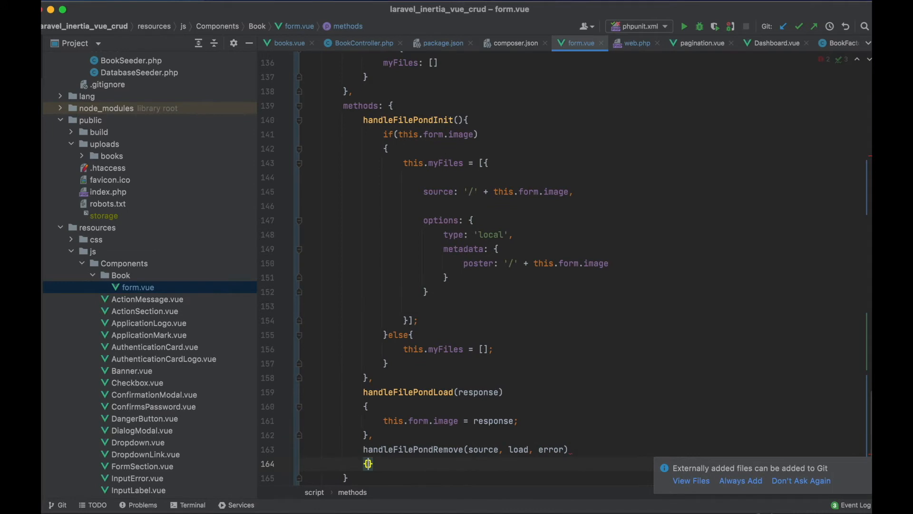
text(this)
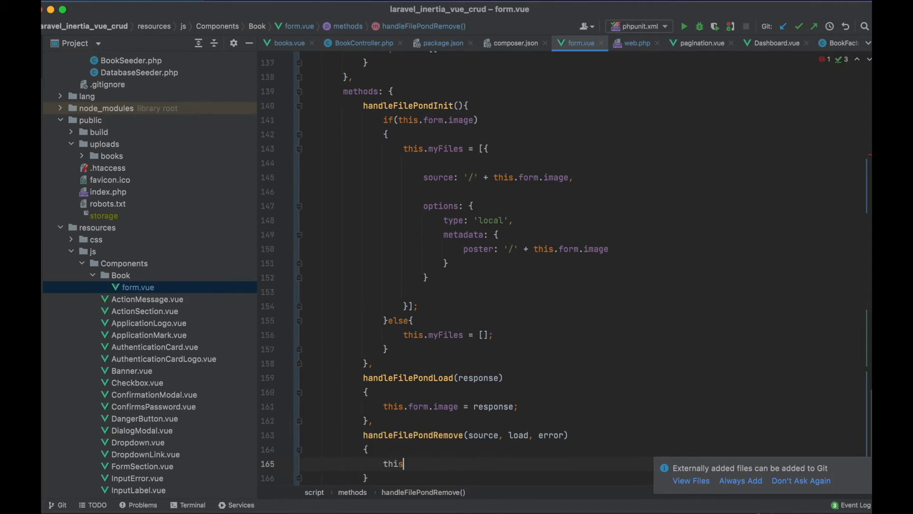
text(.form.image = '';)
text(l)
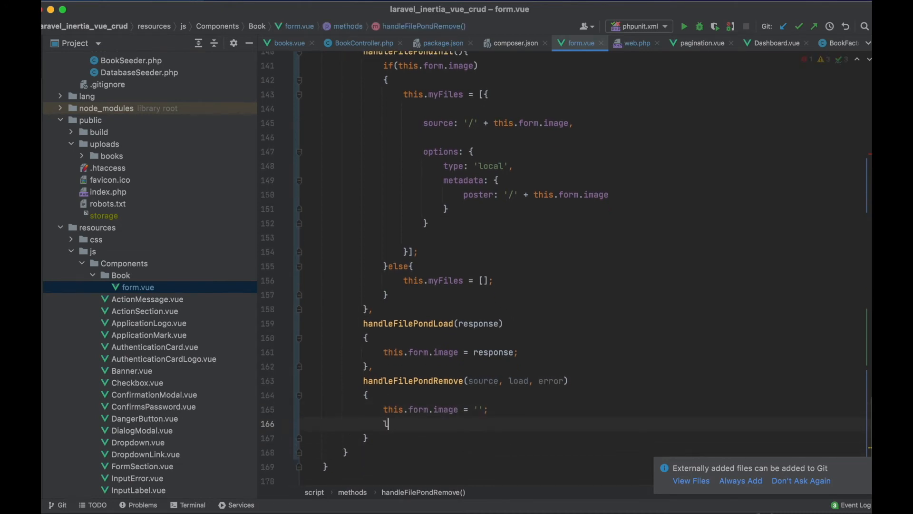
text(oad();)
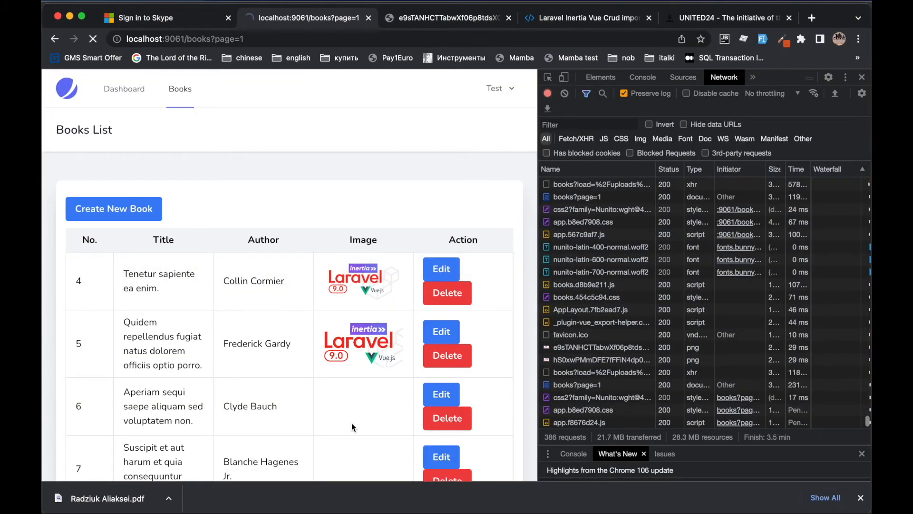
- Edit the first book, remove its FilePond image, and click Update
click(441, 268)
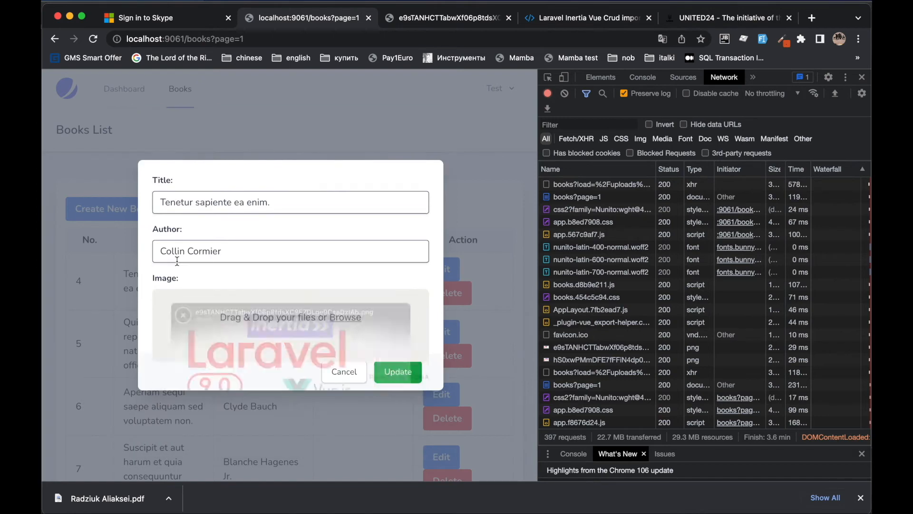
click(398, 371)
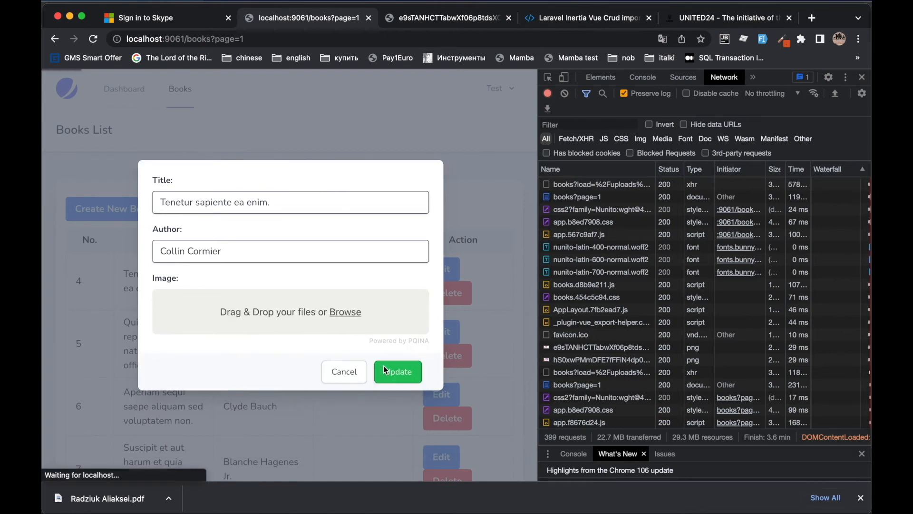
click(398, 372)
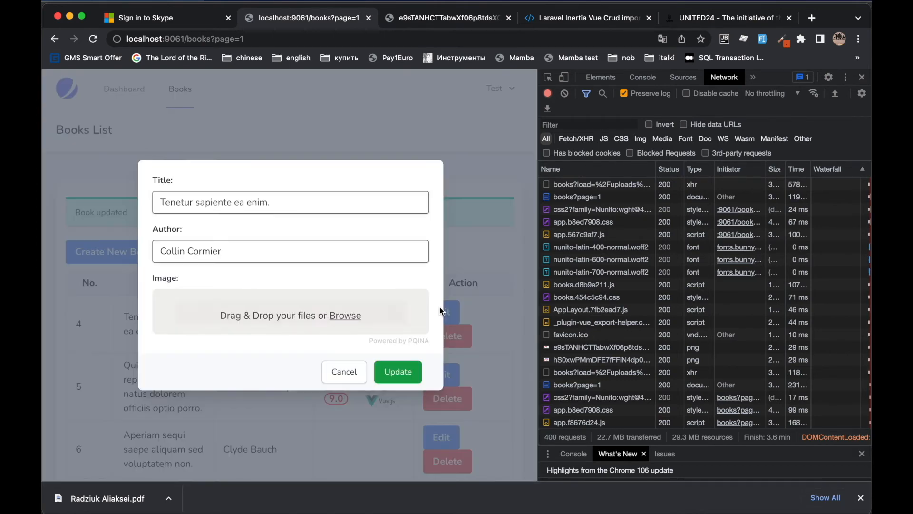
click(397, 371)
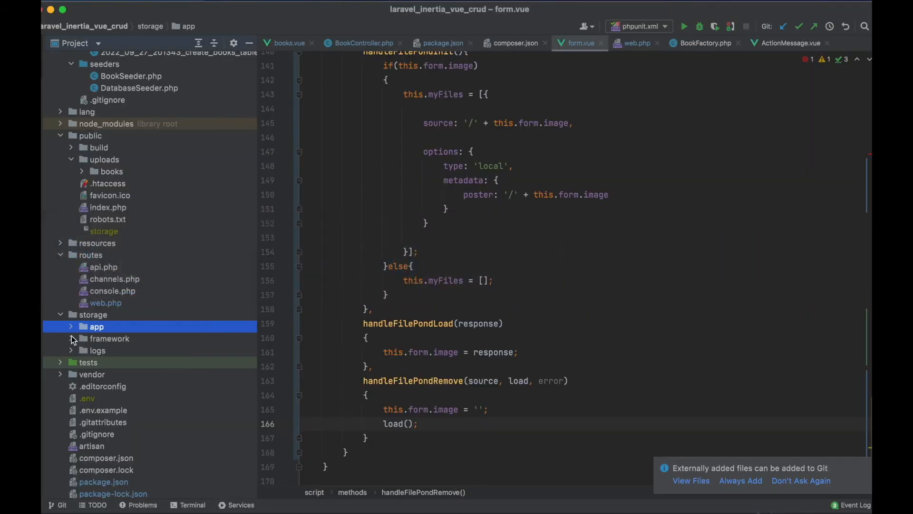
- Expand storage > app in the Project panel to show its public folder
click(70, 326)
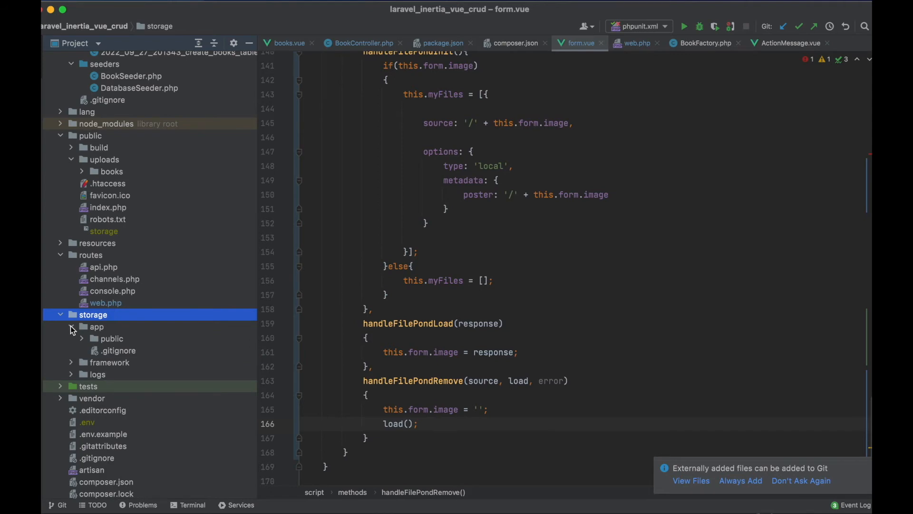
click(81, 338)
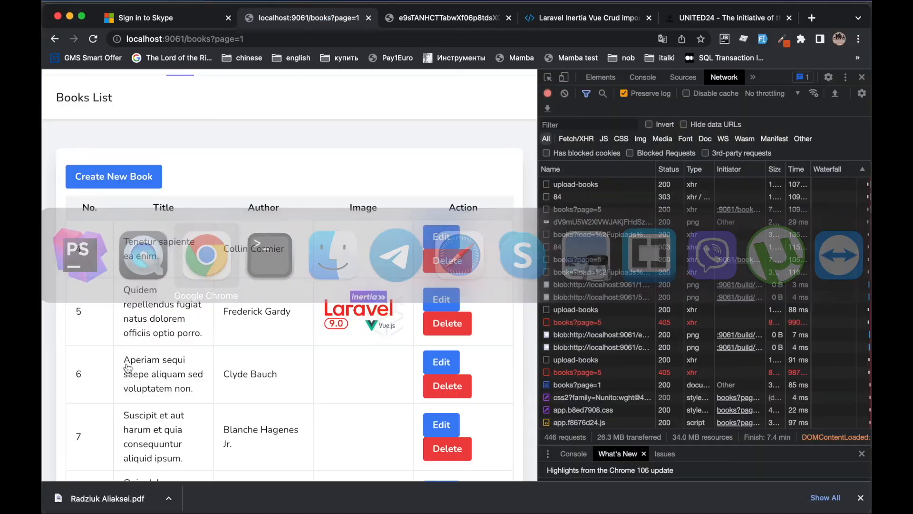
- Edit book 4, attach laravel9.png via Browse, then remove it with the FilePond button
click(442, 236)
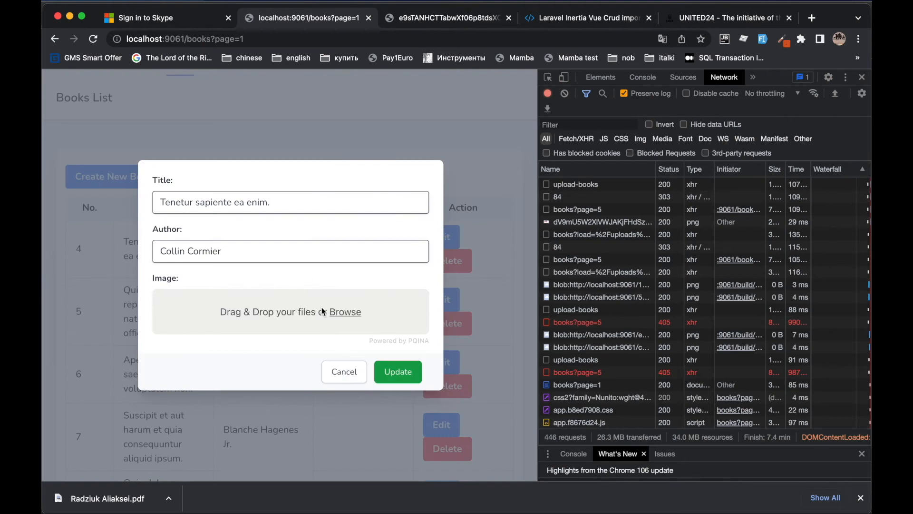
click(345, 312)
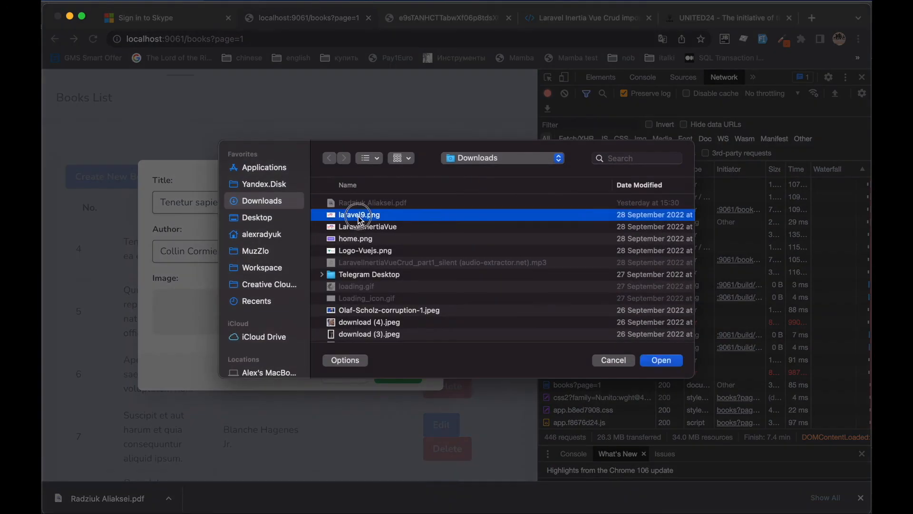
click(661, 360)
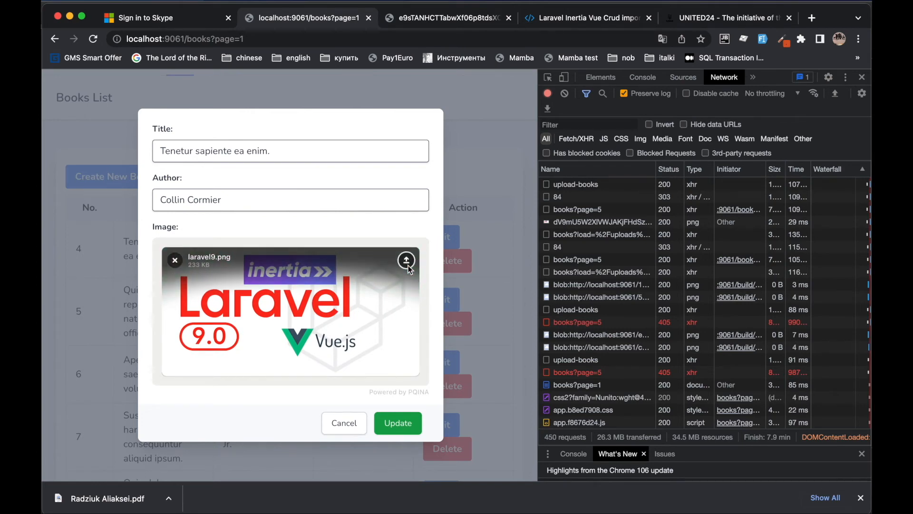
click(174, 260)
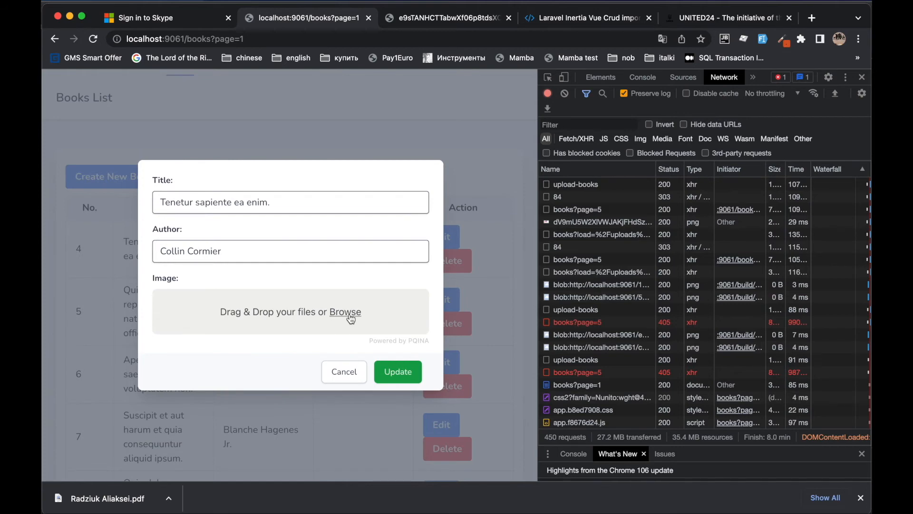
click(344, 311)
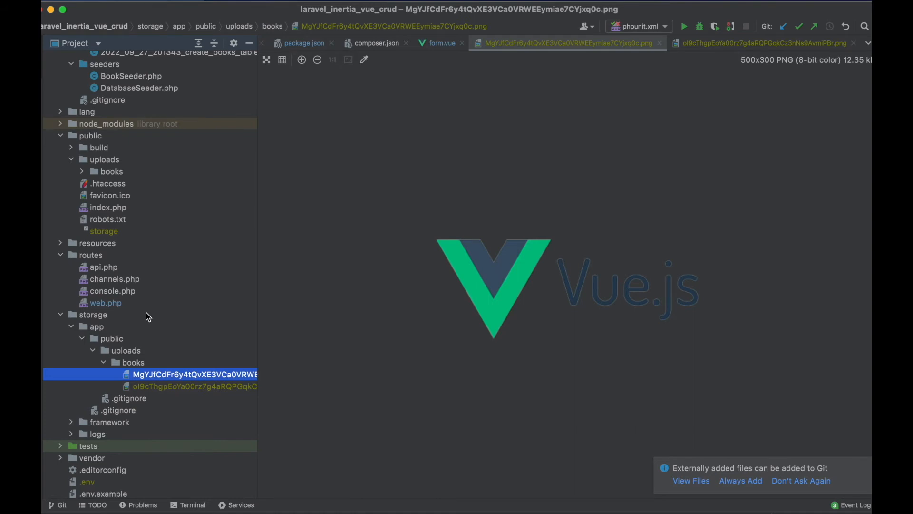
- Expand resources > js > Components > Book and open form.vue
click(97, 233)
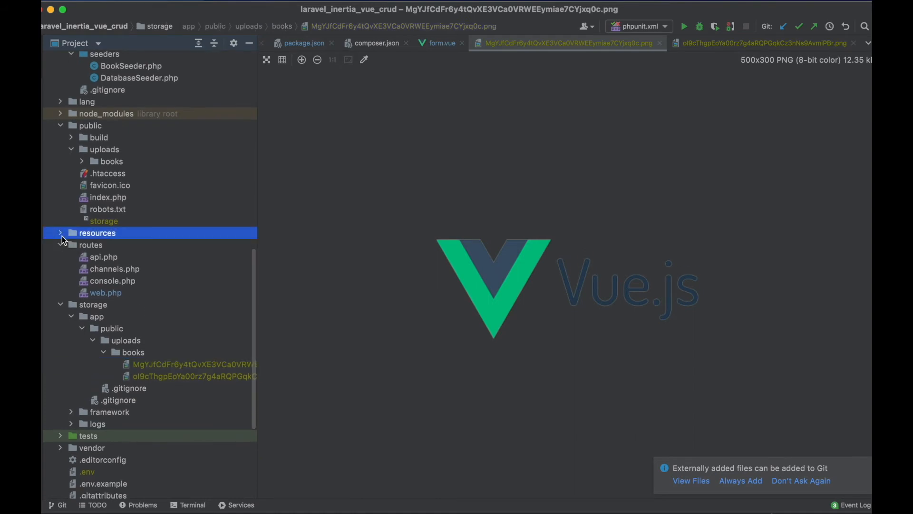
click(60, 232)
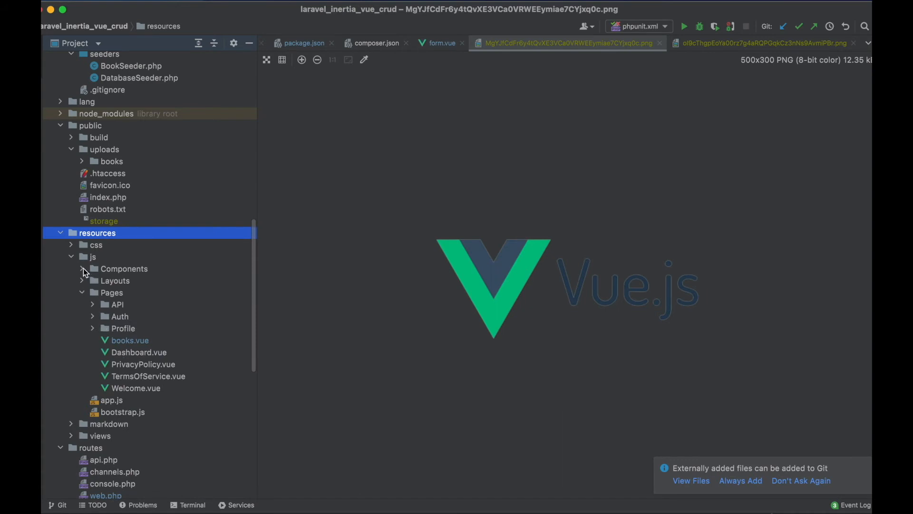
click(81, 268)
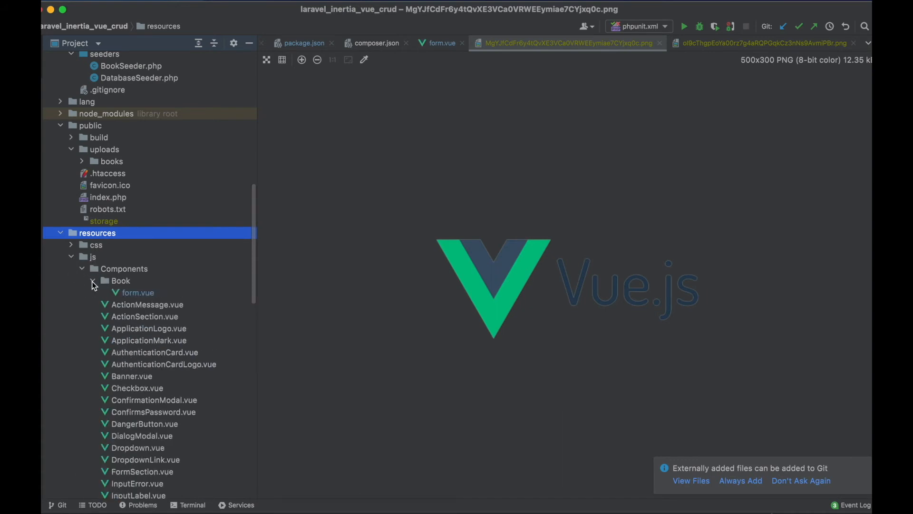
double_click(138, 293)
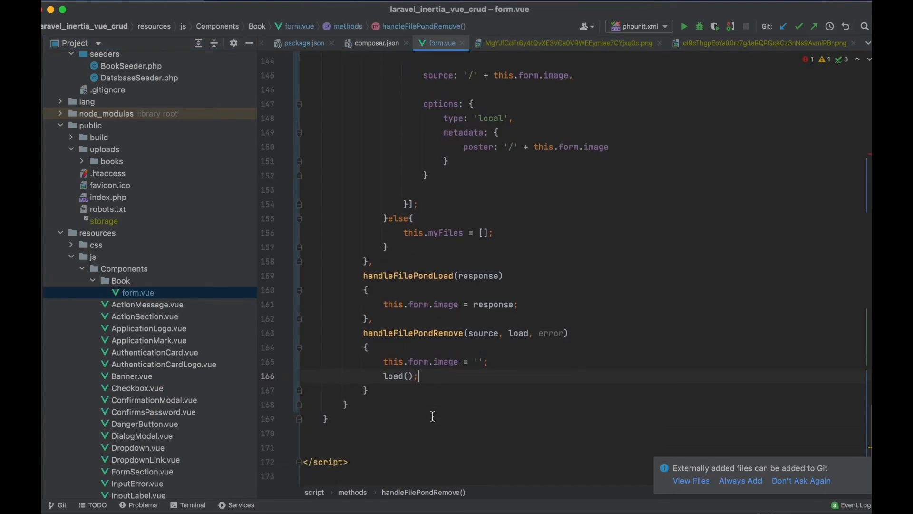
- Type the handleFilePondRevert(uniqueId, load, error) method signature in form.vue and open its body
text(m)
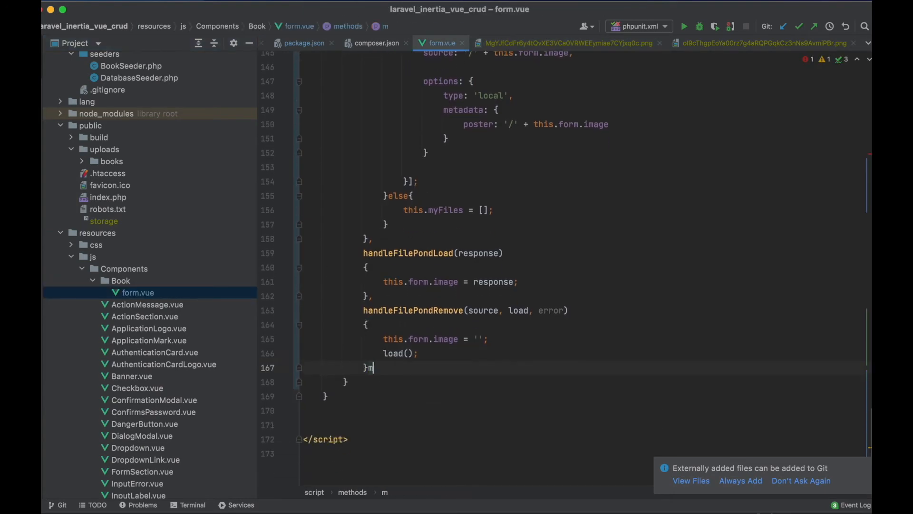
text(han)
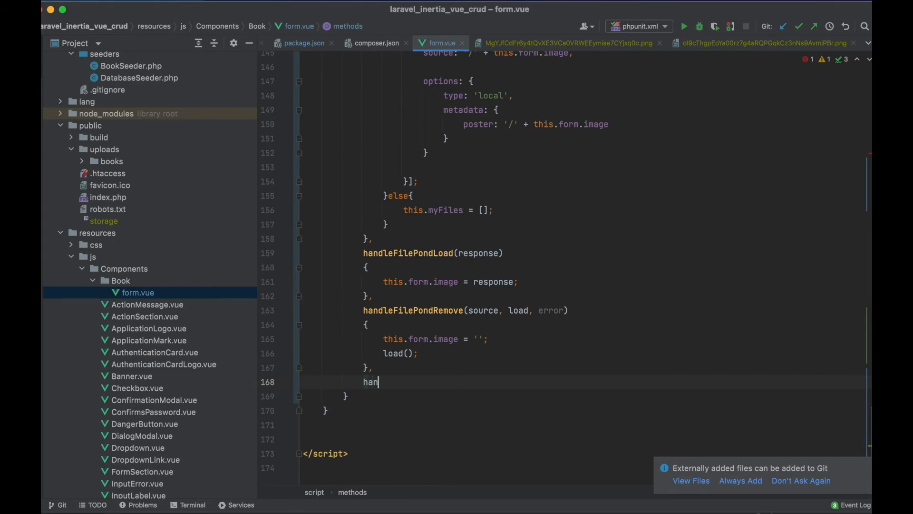
text(dleFilePo)
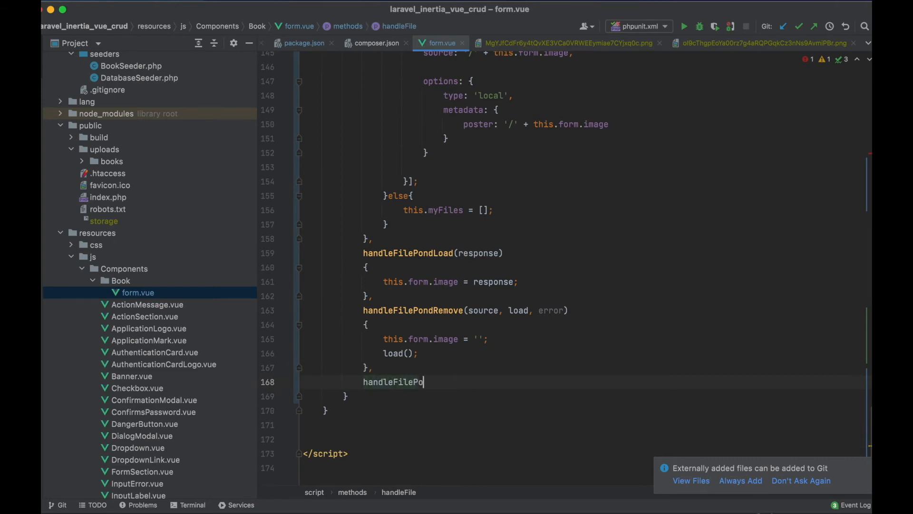
text(ndRevert)
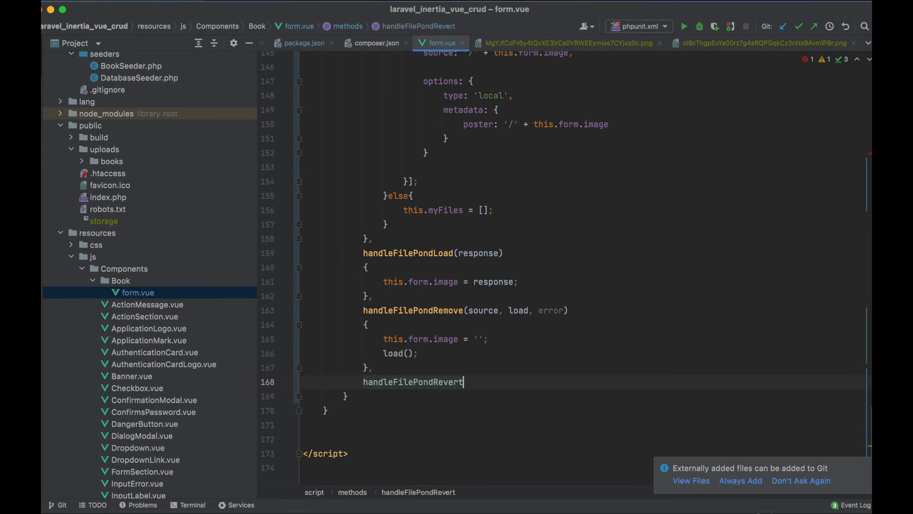
text((uniqu)
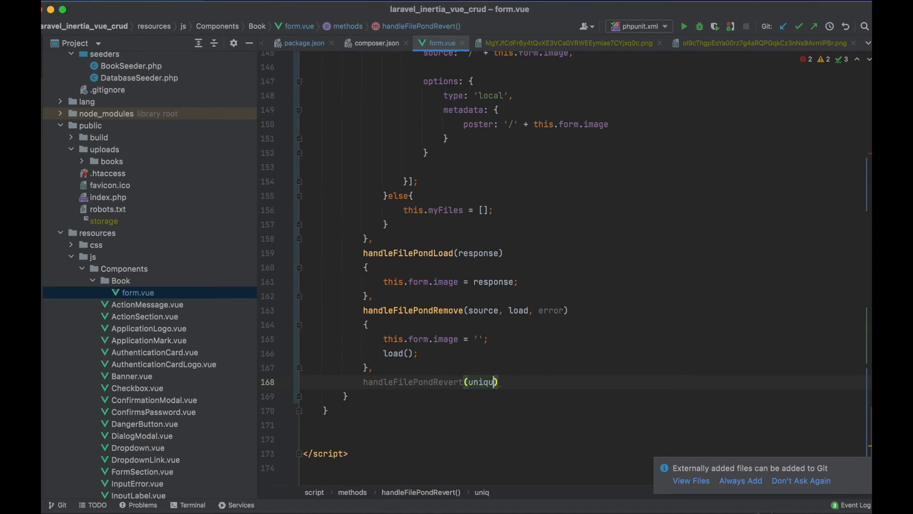
text(eId,)
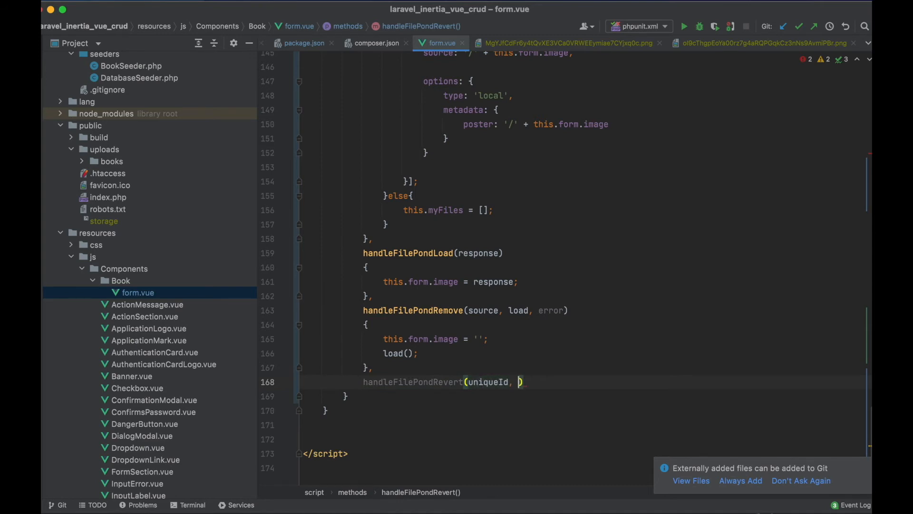
text(load, error)
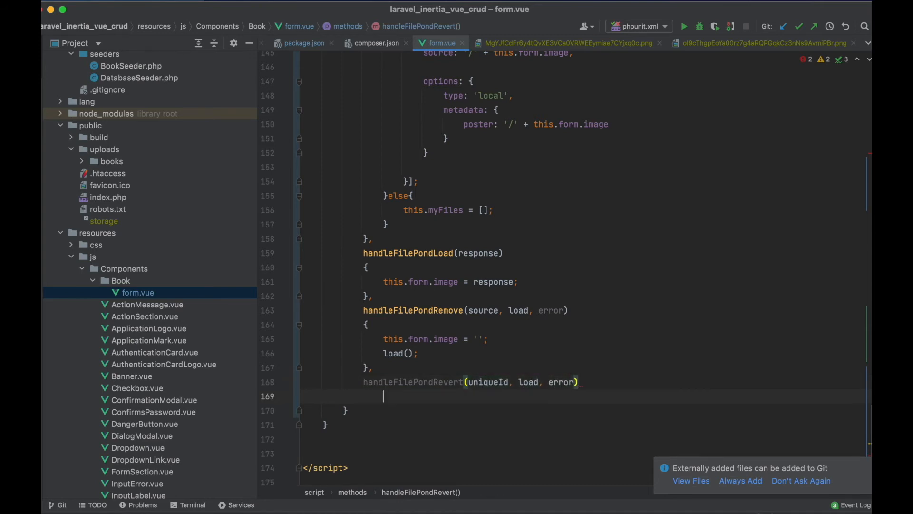
text({)
text(i)
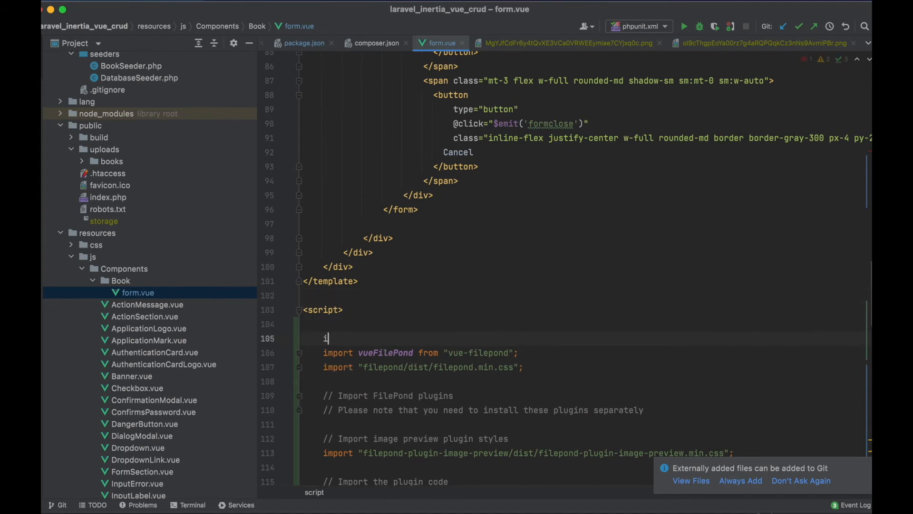
- Add import axios from "axios"; to form.vue's script block
text(mport ax)
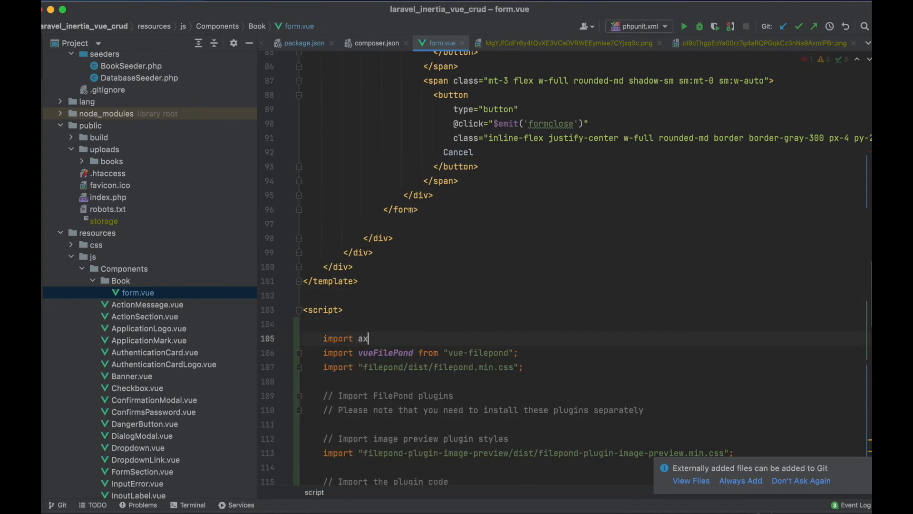
text(ios from "axios";)
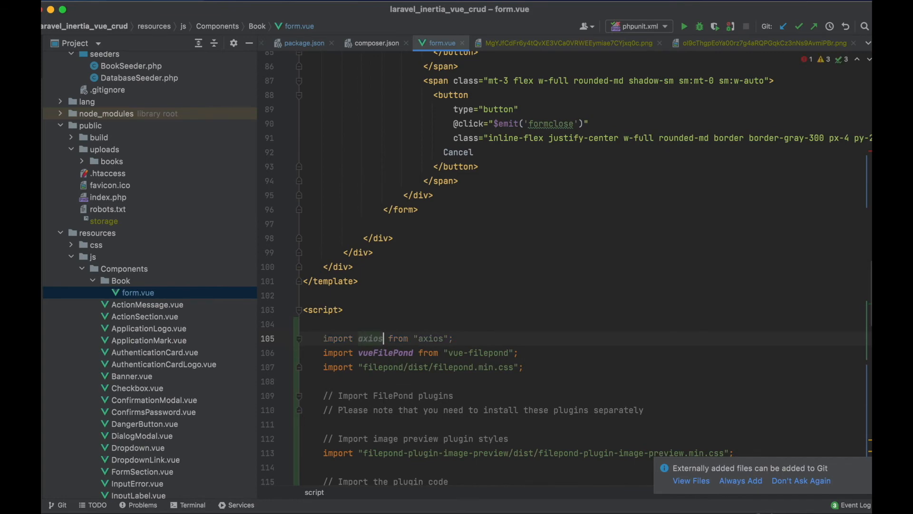
scroll(down, 3)
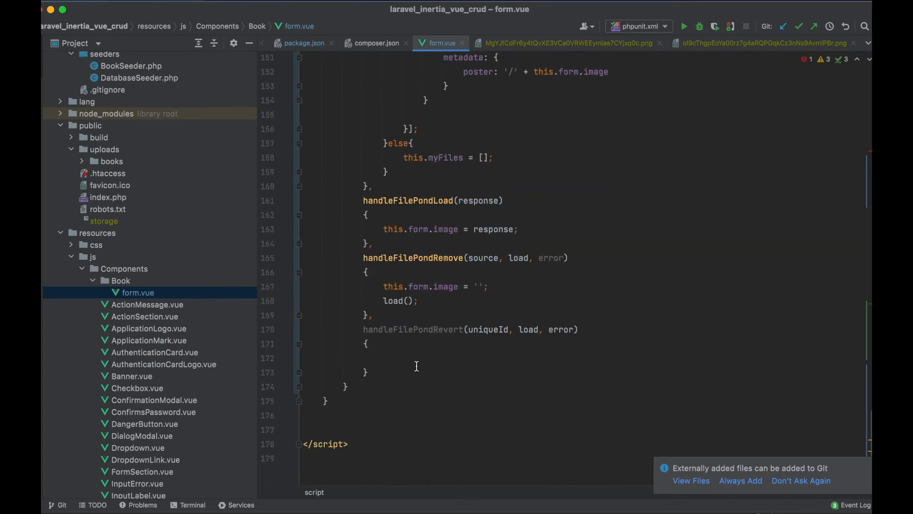
- Have handleFilePondRevert axios-post { image: this.form.image } to '/upload-books-revert', then call load()
text(axios.post('/u)
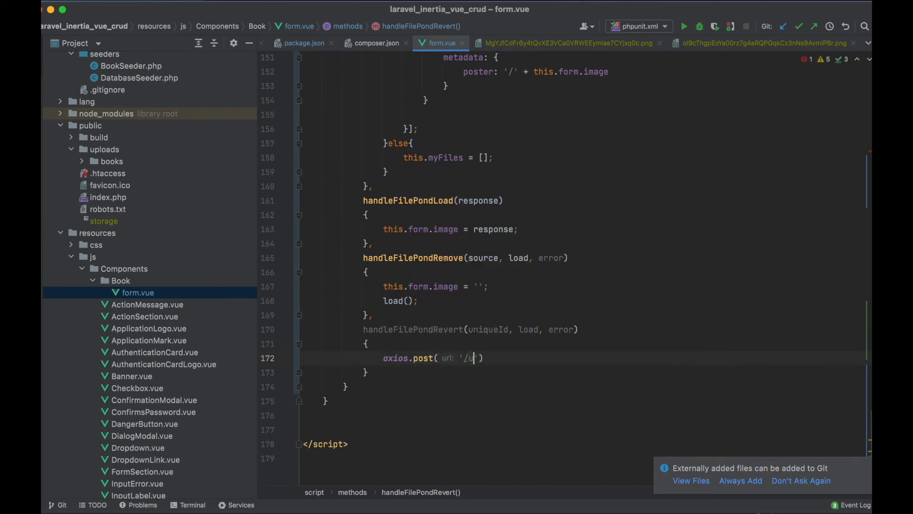
text(pload-books-revert)
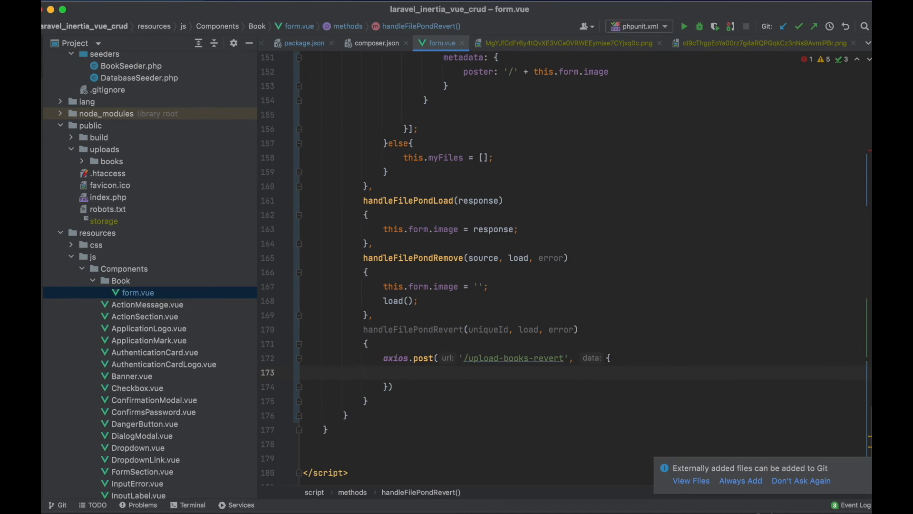
text(image: this.f)
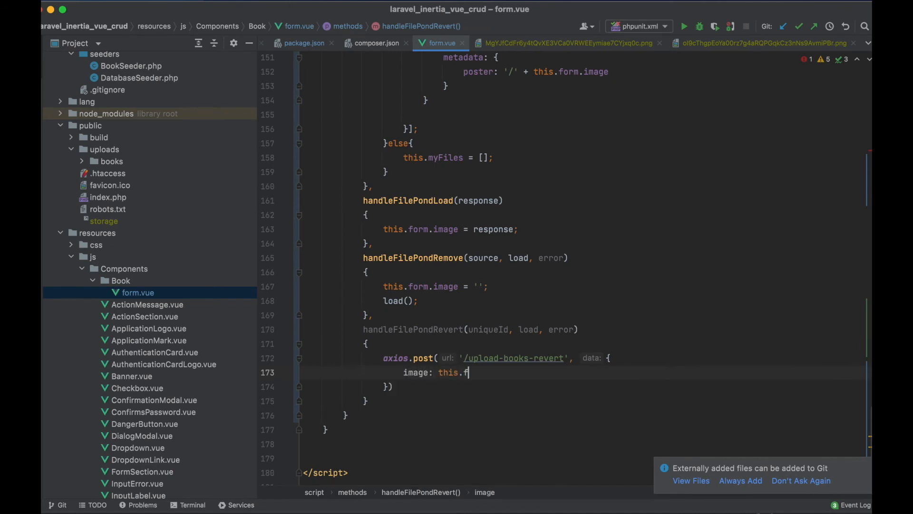
text(orm.image)
click(583, 386)
text(;)
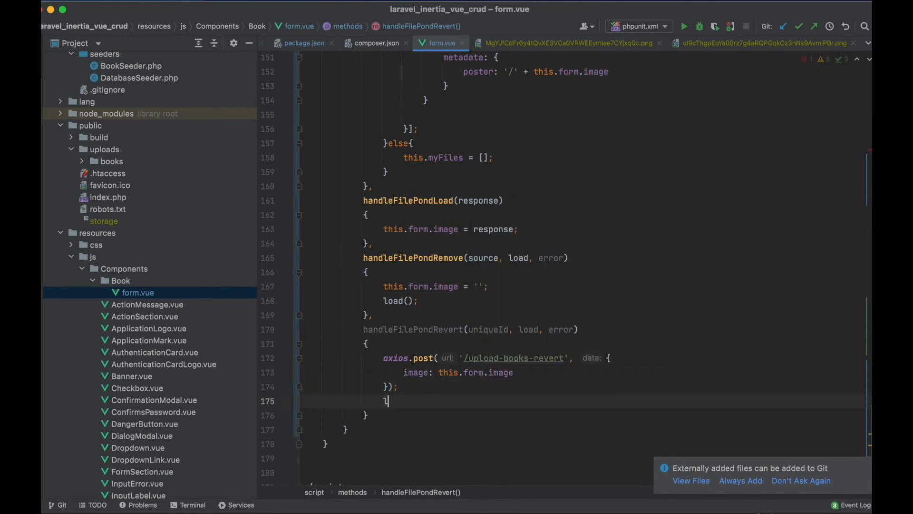
text(oad();)
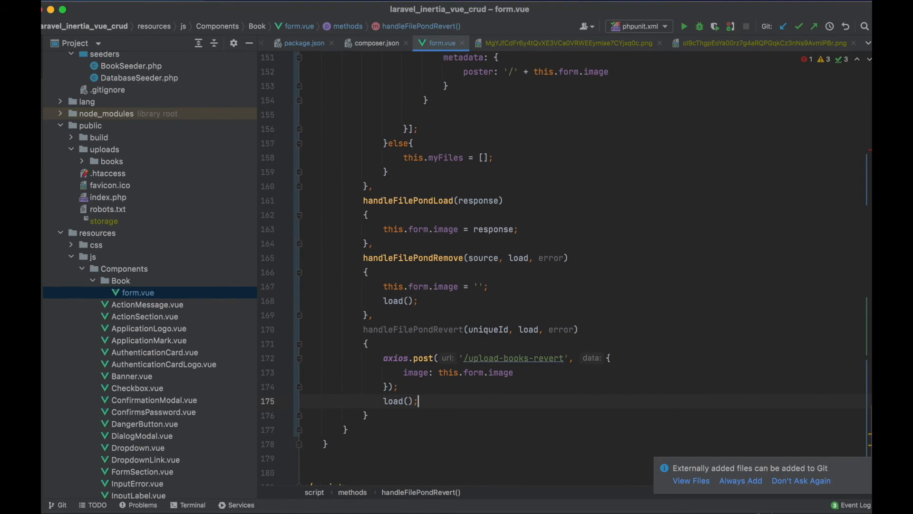
mouse_move(148, 323)
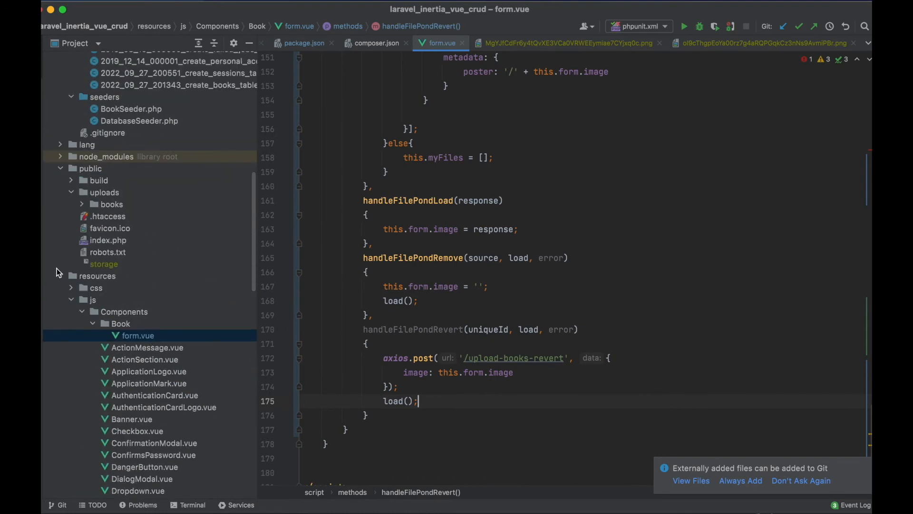
- Duplicate the upload-books POST route in web.php with the URI '/upload-books-revert'
click(106, 335)
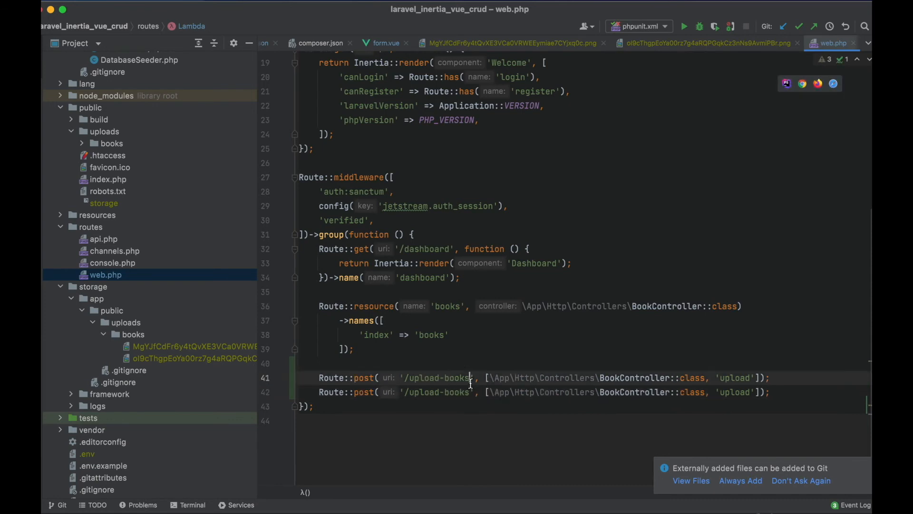
text(-reve)
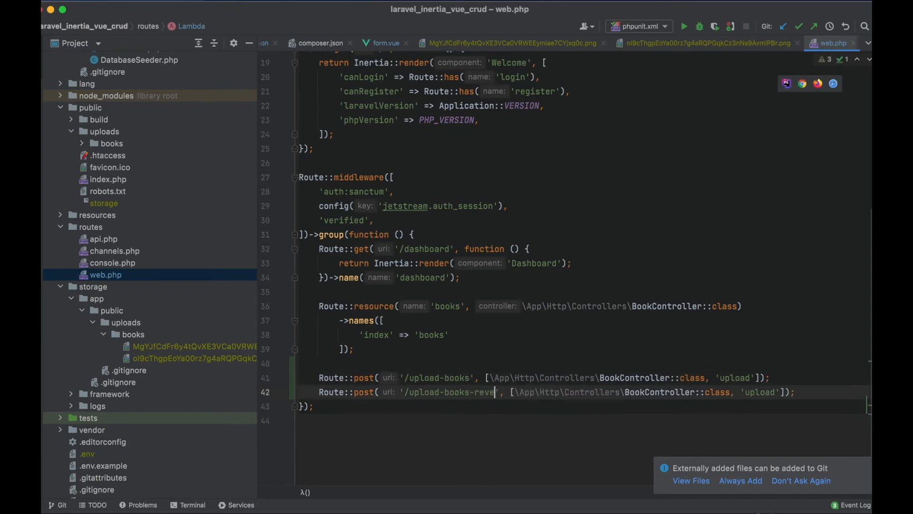
text(rt)
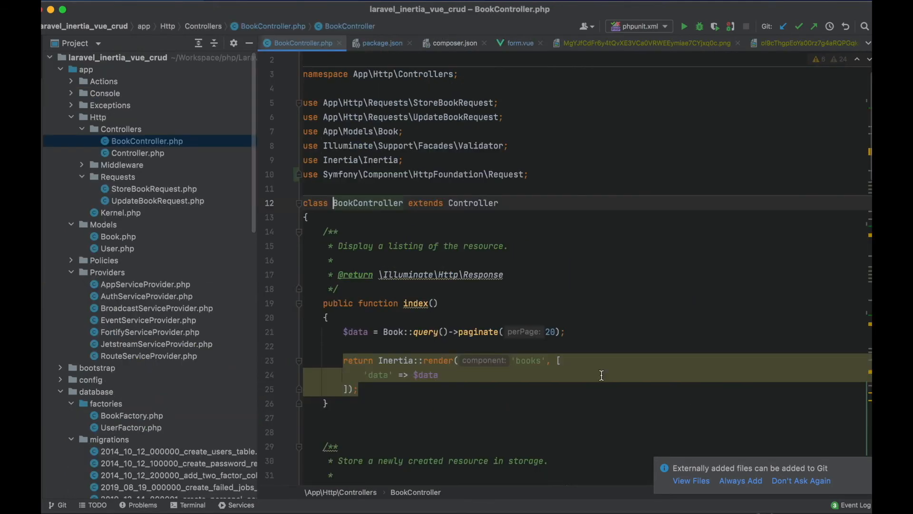
- Write uploadRevert(Request $request) in BookController with the image storage path and file_exists check
scroll(down, 3)
text(public)
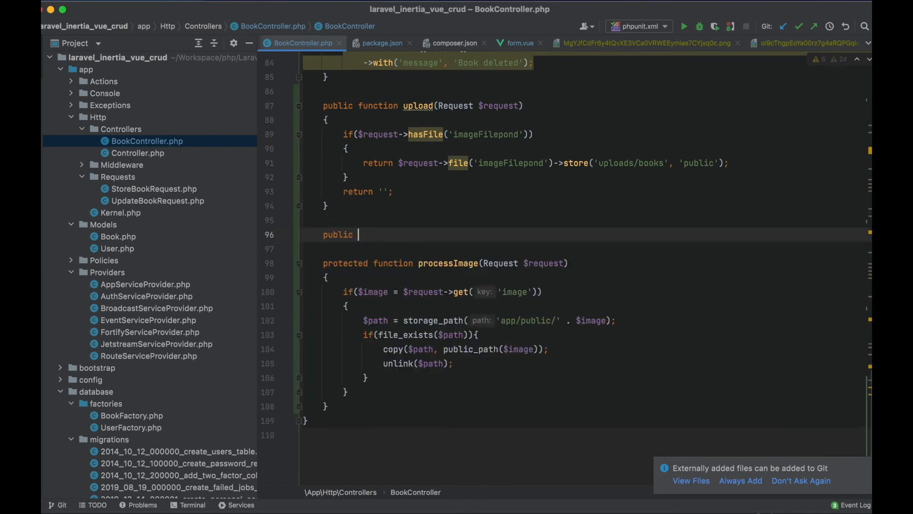
text(function uploa)
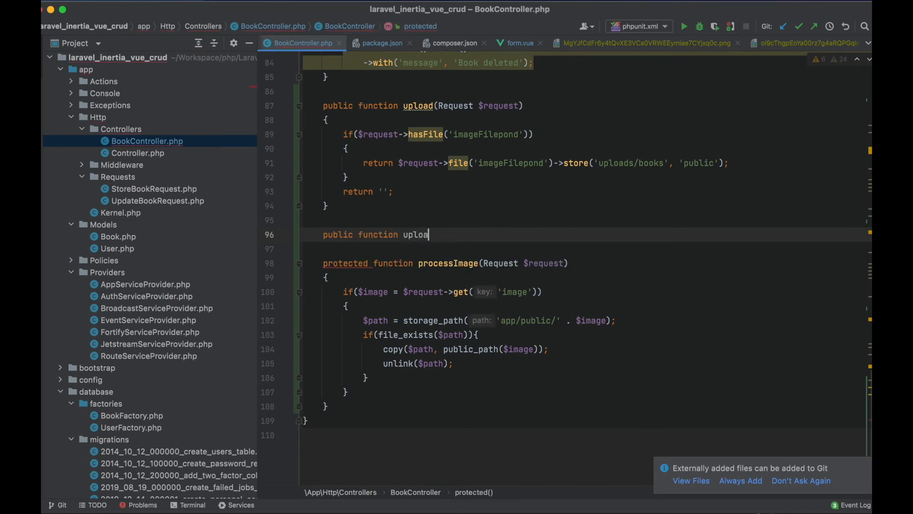
text(dRevert())
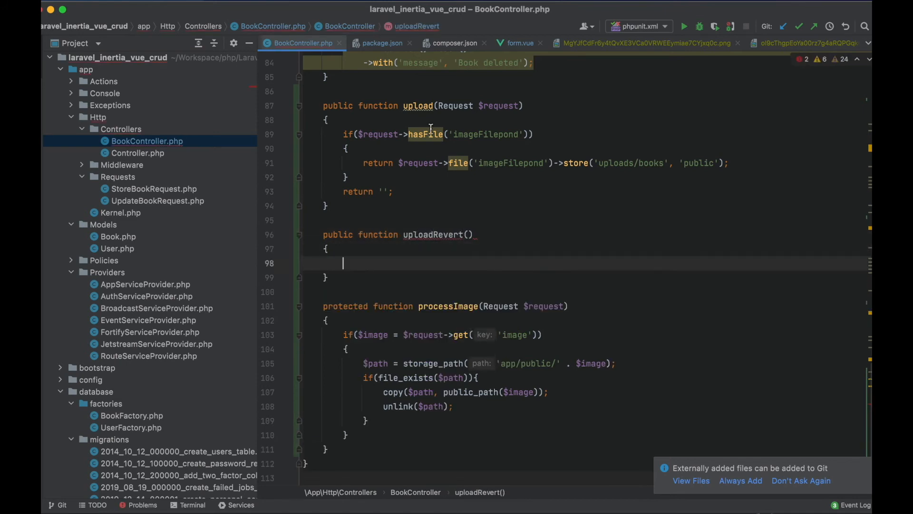
text(Request)
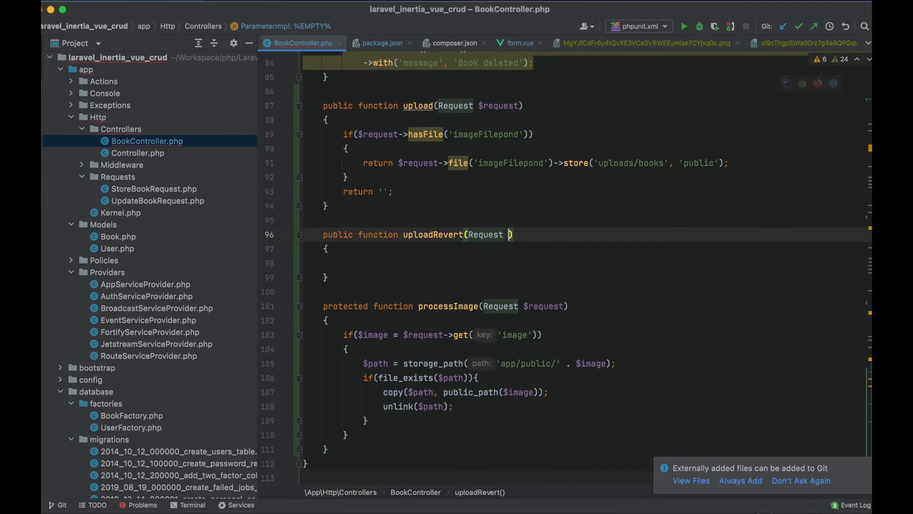
text($request)
text($path = storage_path('app/public/' . $image);)
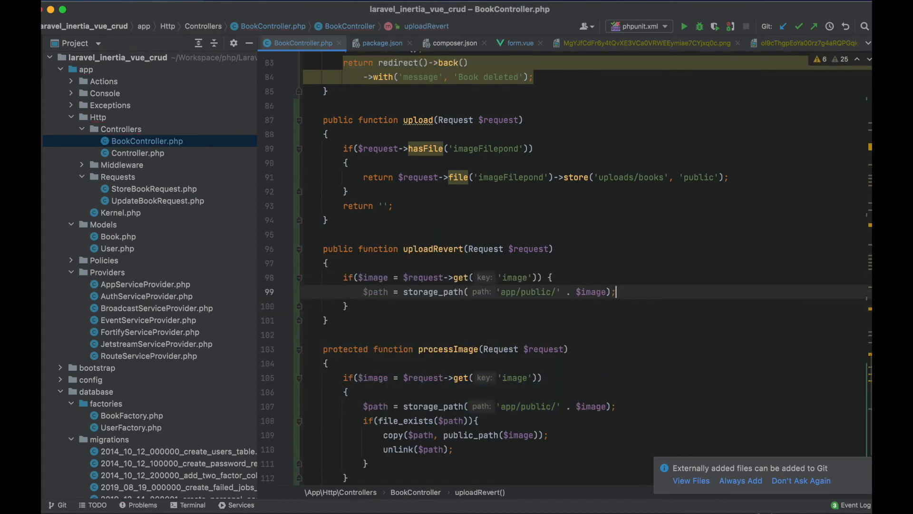
text(if(file_e)
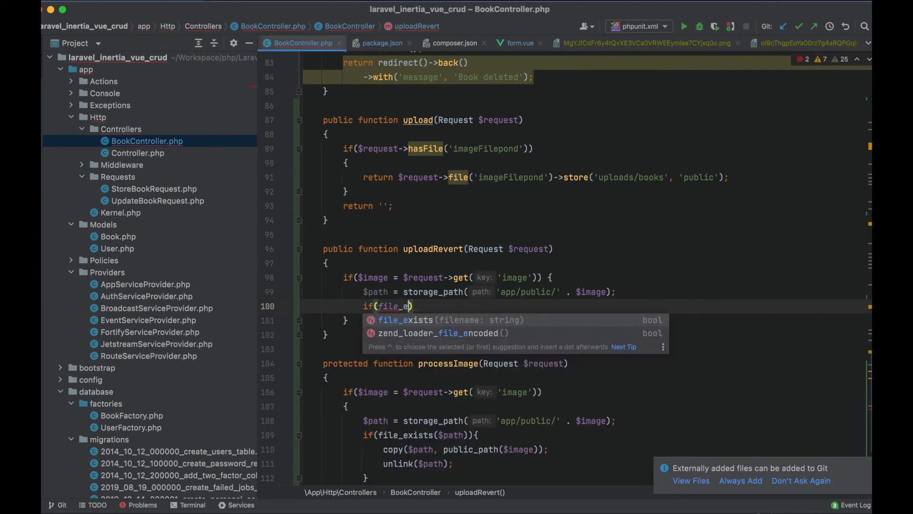
text(un)
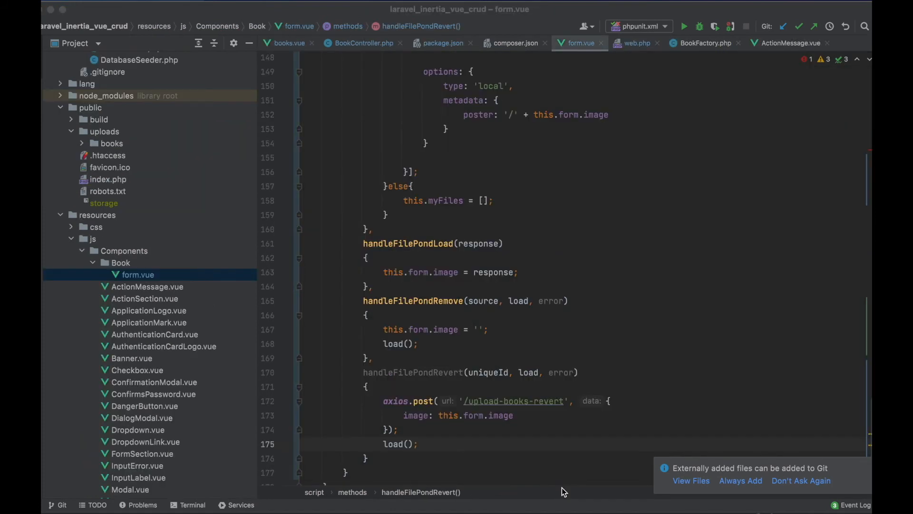
mouse_move(430, 378)
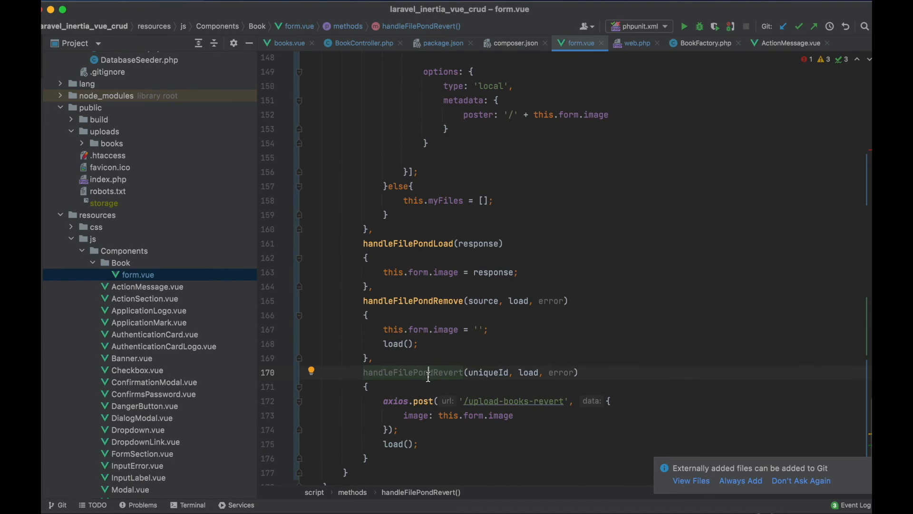
- Add revert: handleFilePondRevert to the file-pond server options
double_click(412, 372)
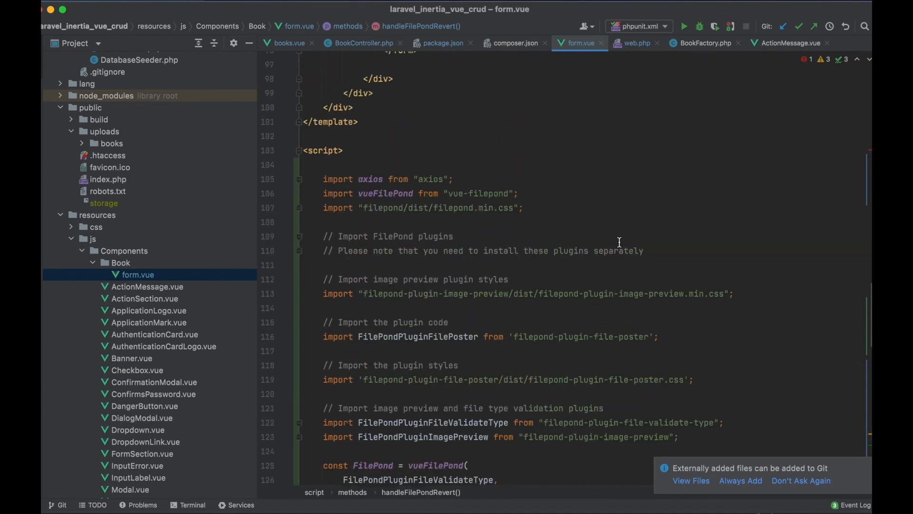
scroll(up, 3)
text(revert)
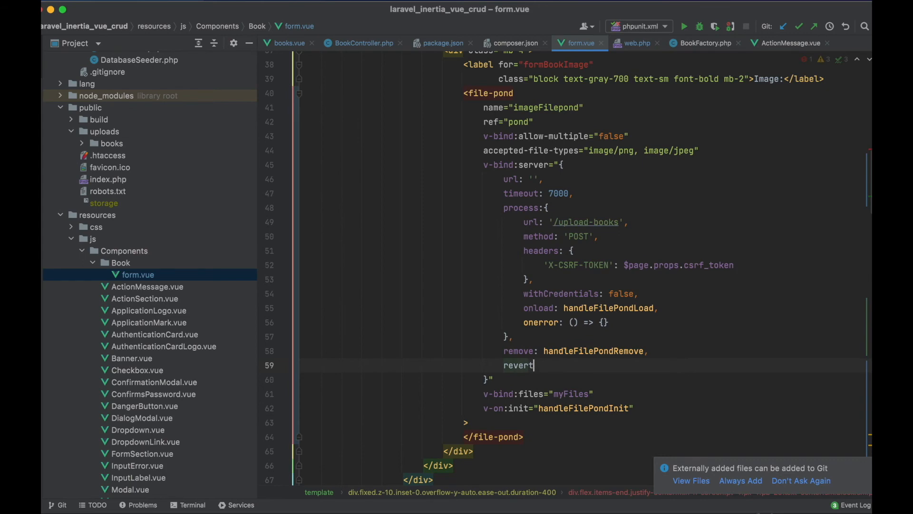
text(: handleFilePondRevert)
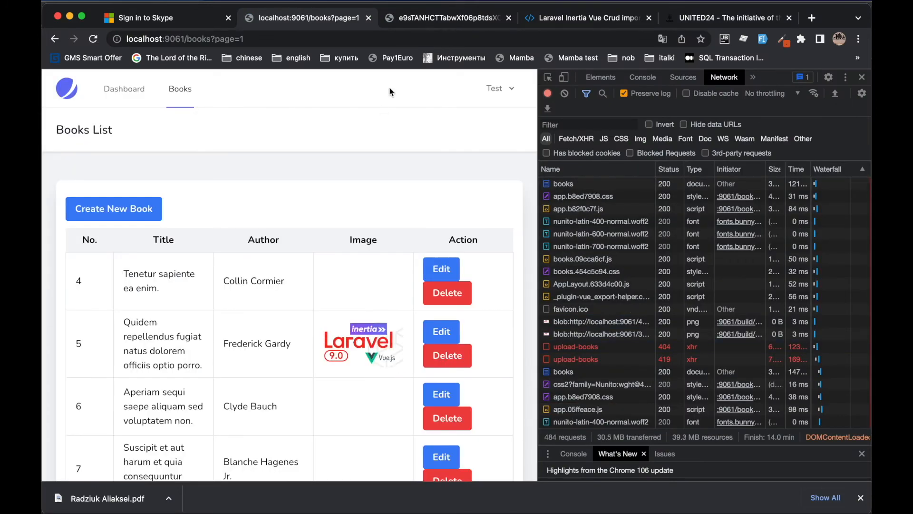
- Upload home.png to the first book's edit form, revert it, and cancel the form
click(441, 268)
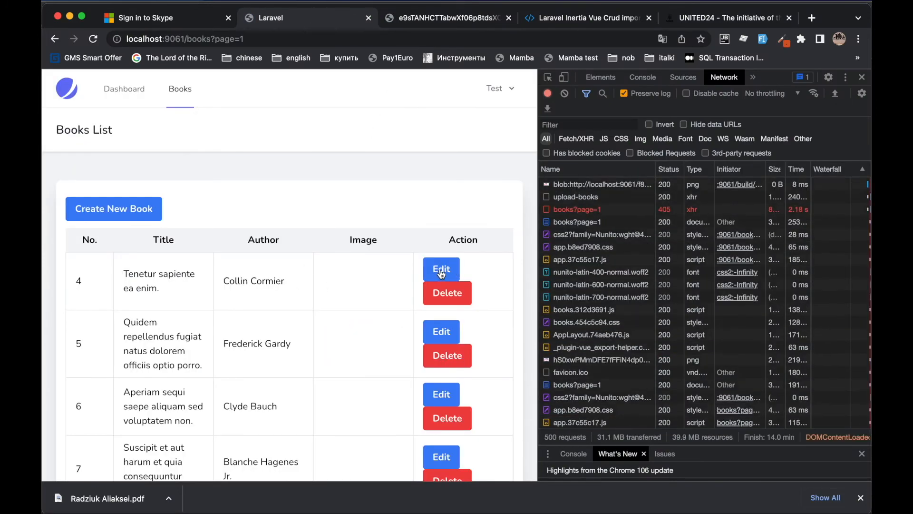
click(441, 268)
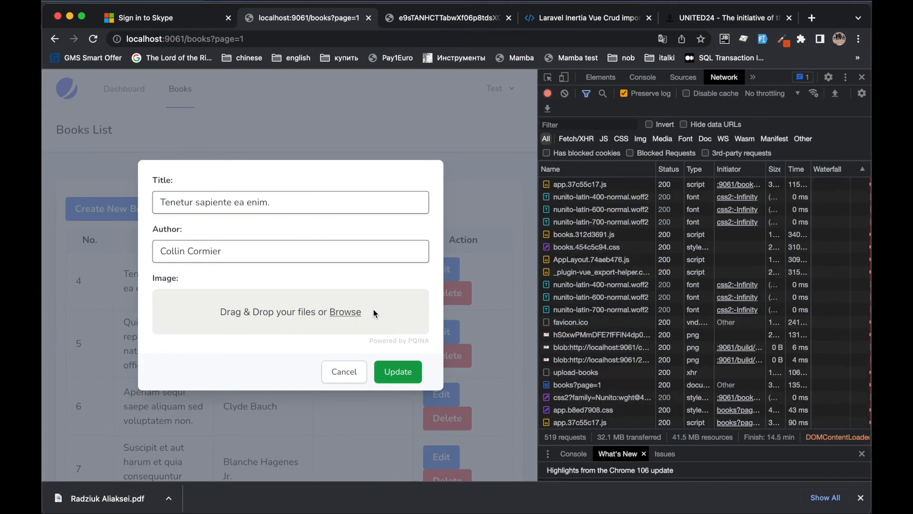
click(345, 311)
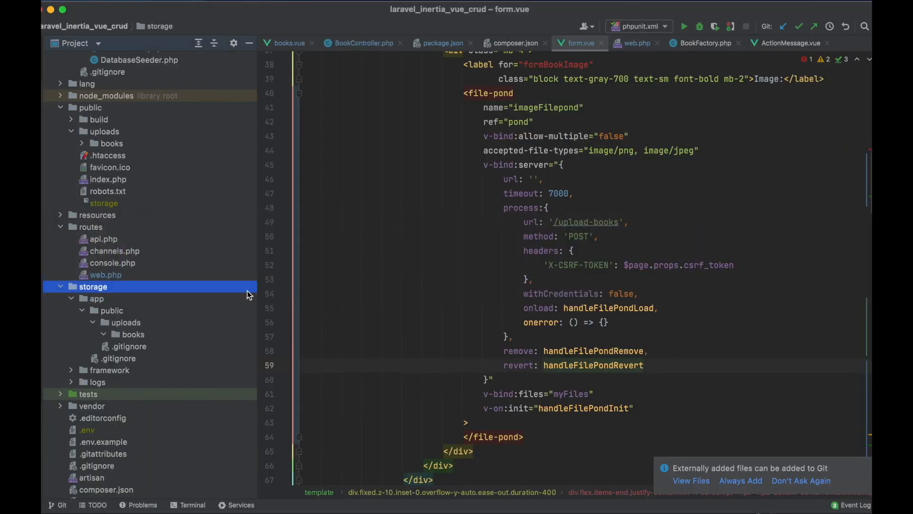
click(133, 334)
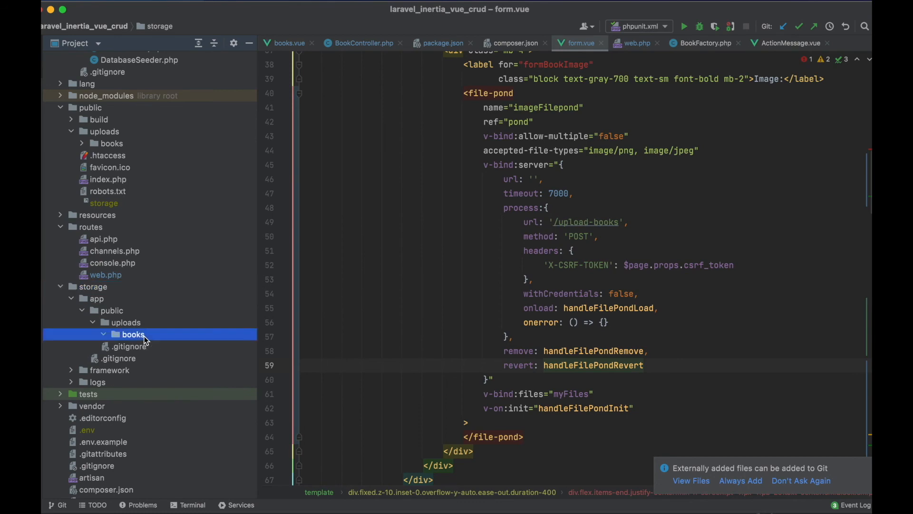
click(239, 346)
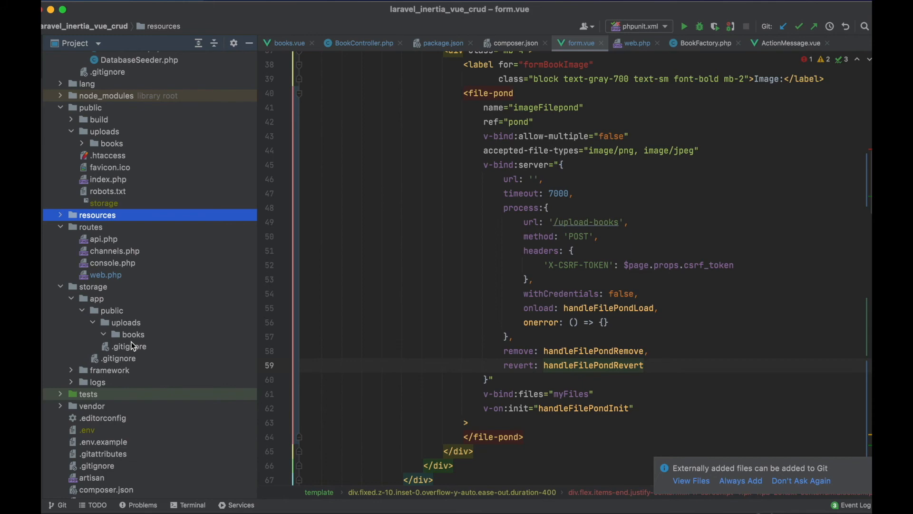
click(127, 346)
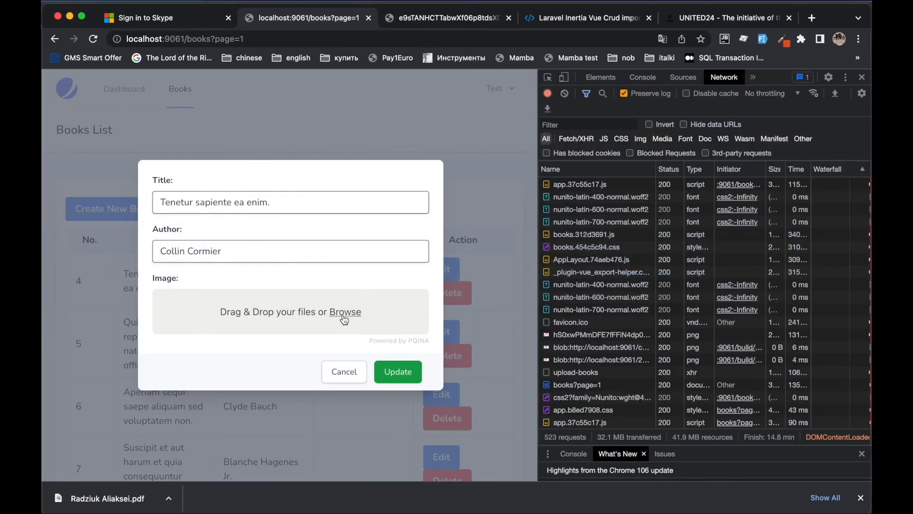
click(344, 312)
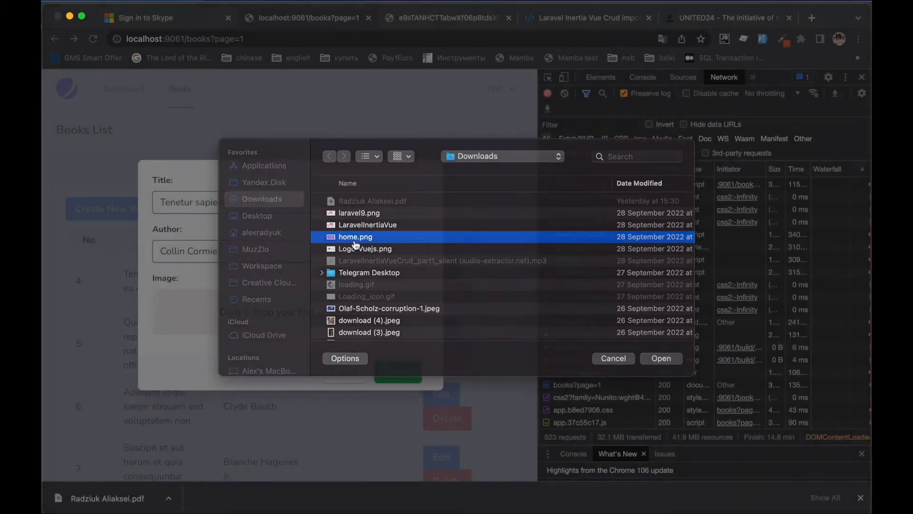
click(661, 358)
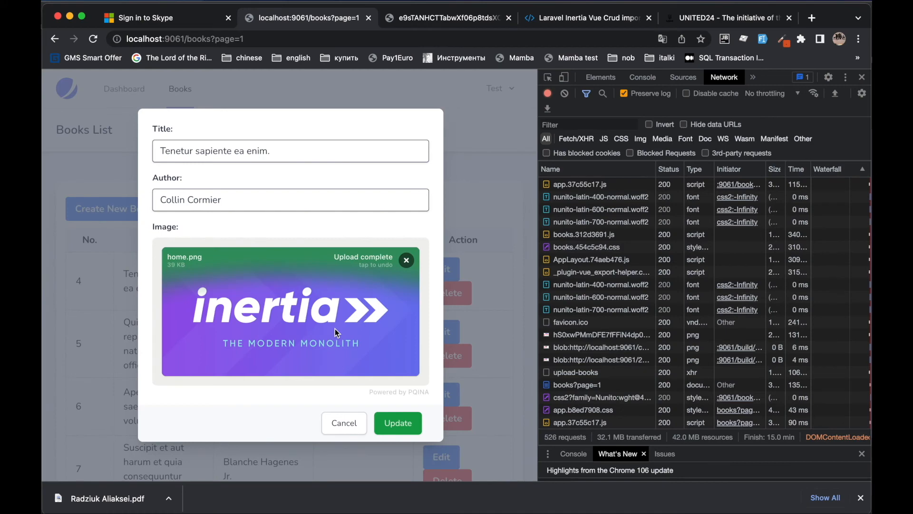
click(406, 259)
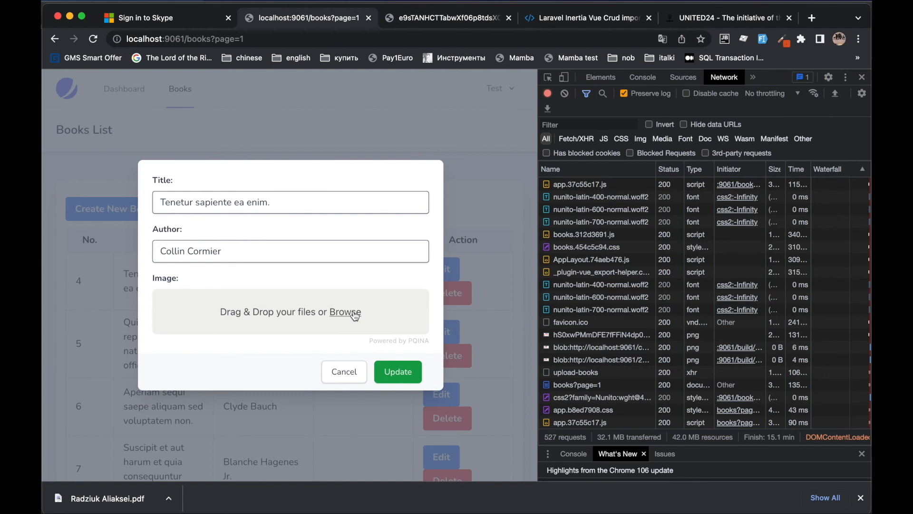
mouse_move(560, 490)
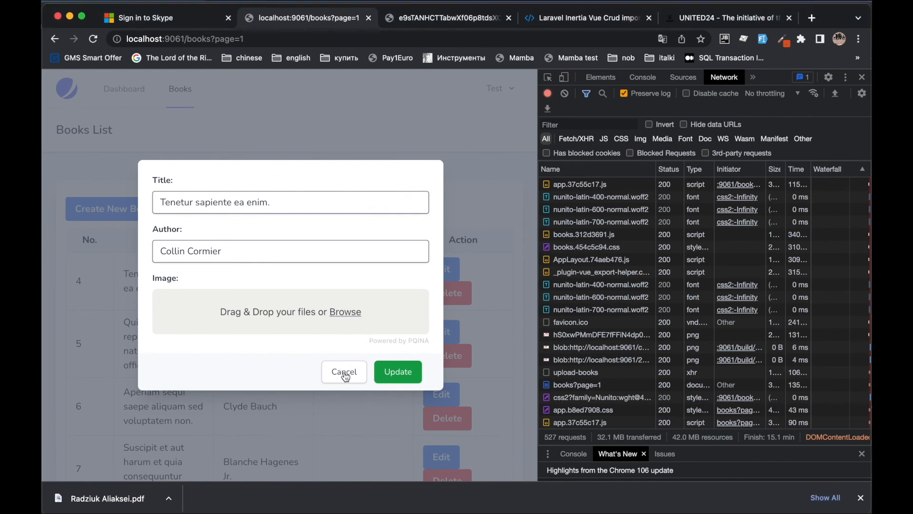
click(344, 371)
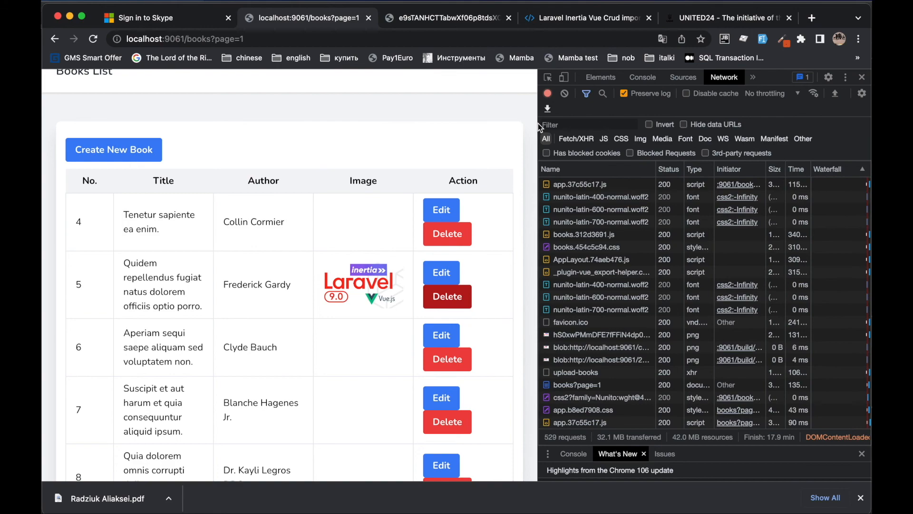
- Delete the three image files in public/uploads/books and confirm the deletion
scroll(down, 3)
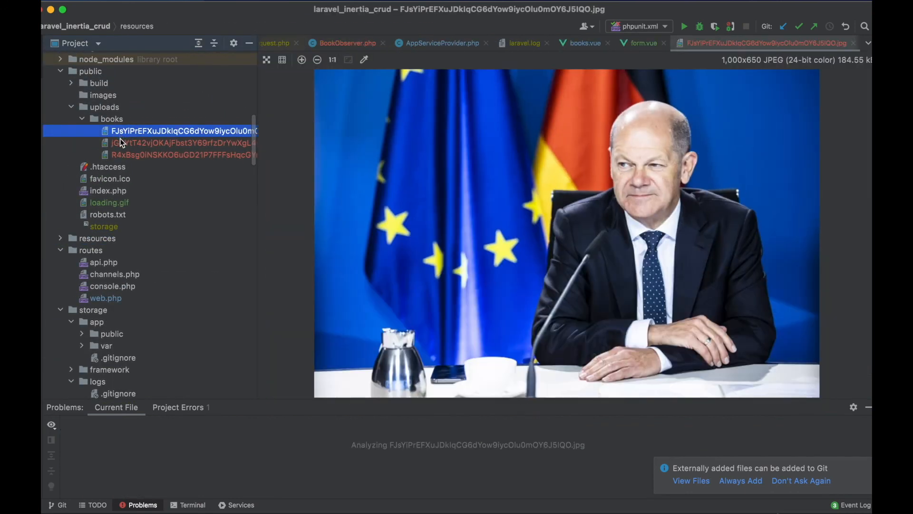
click(182, 154)
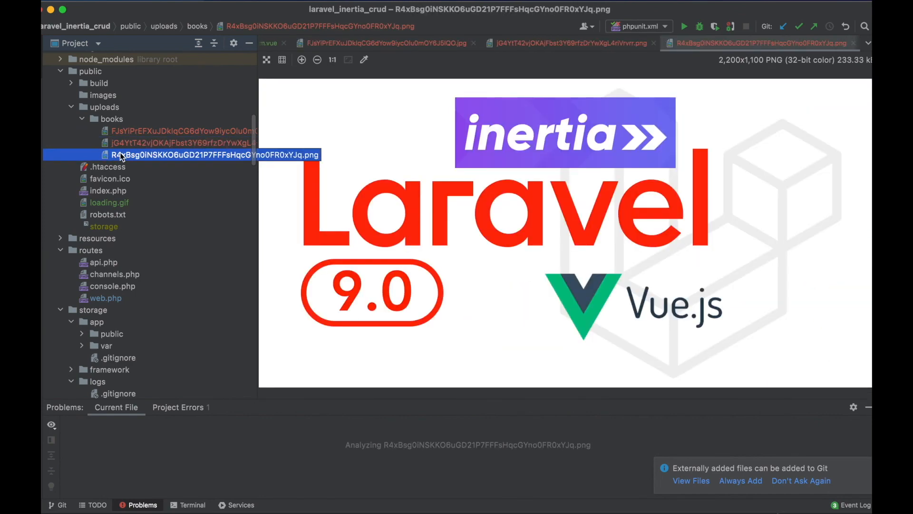
key(Delete)
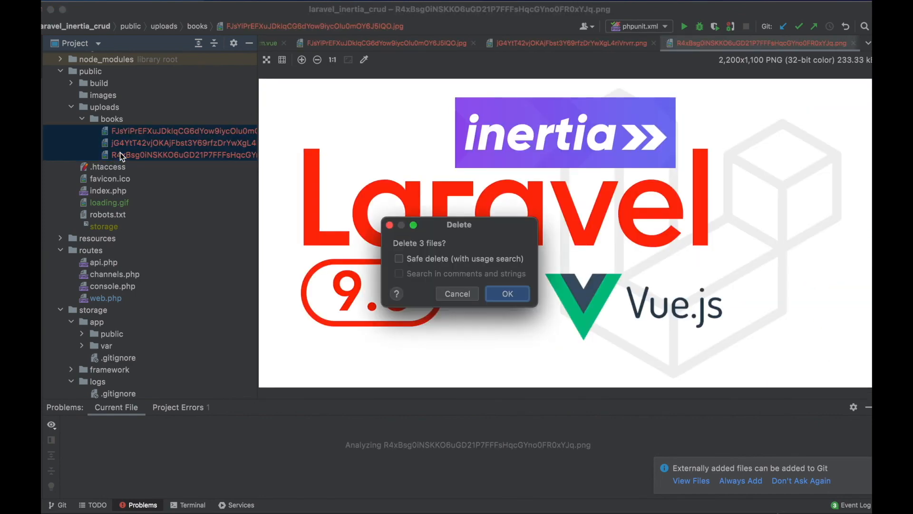
click(506, 294)
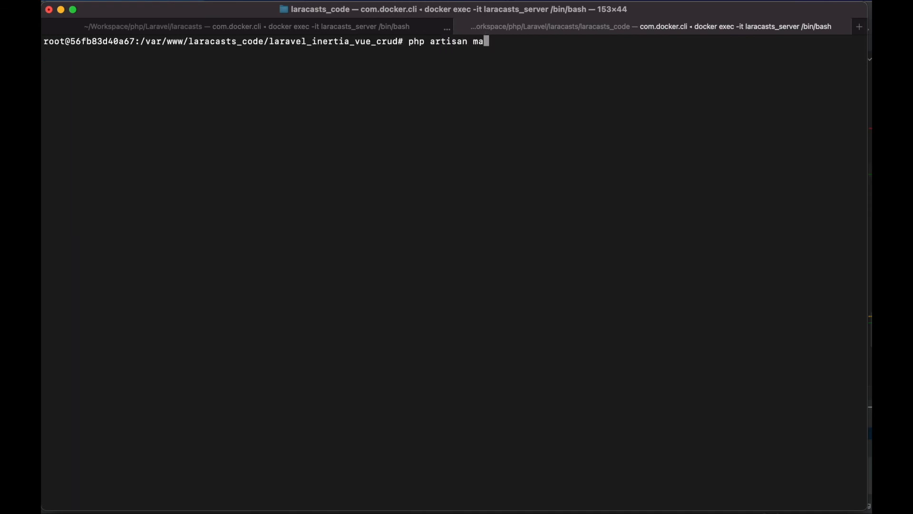
- Run php artisan make:observer BookObserver --model=Book in Terminal
text(ke:observer)
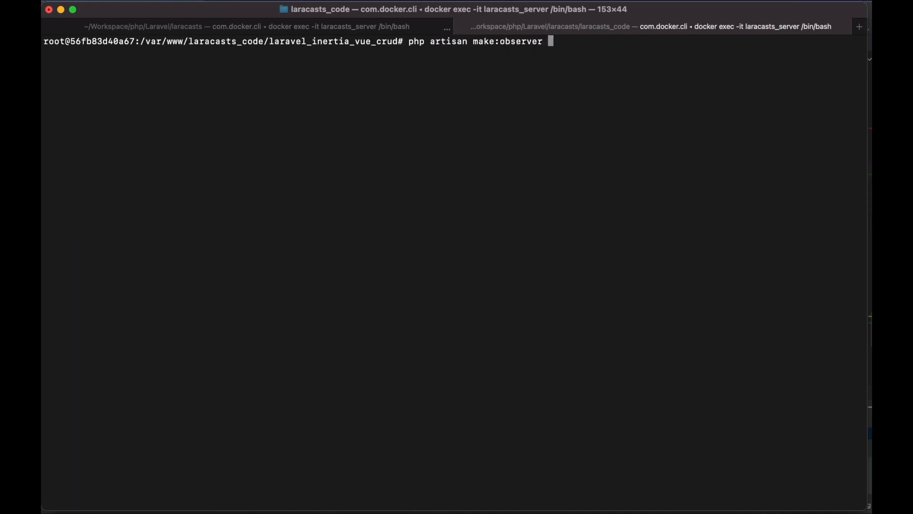
text(BookObserver -)
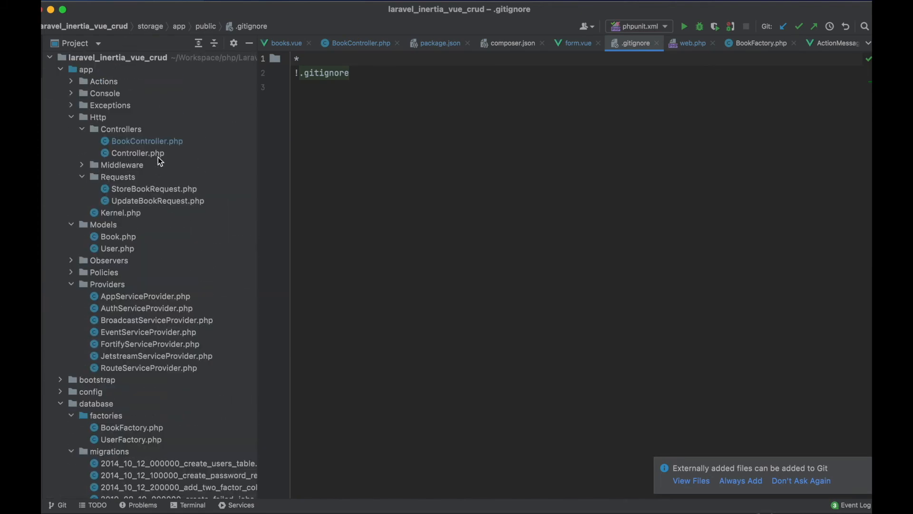
- Open app/Observers/BookObserver.php and add an if($book->image) check in deleted()
click(70, 260)
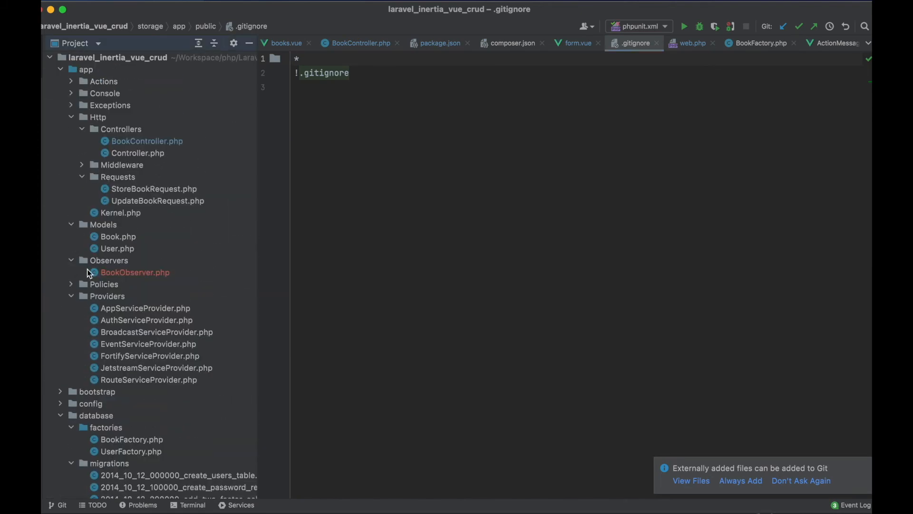
double_click(135, 272)
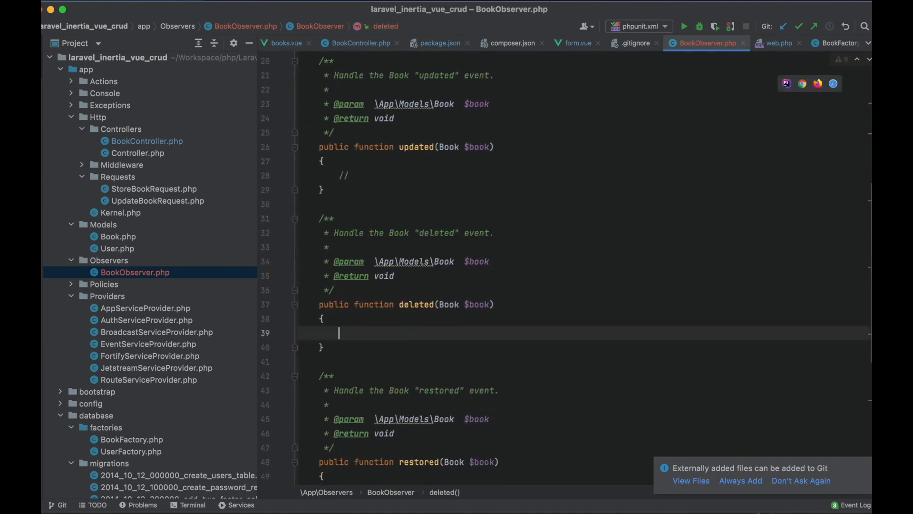
text(if($book->image))
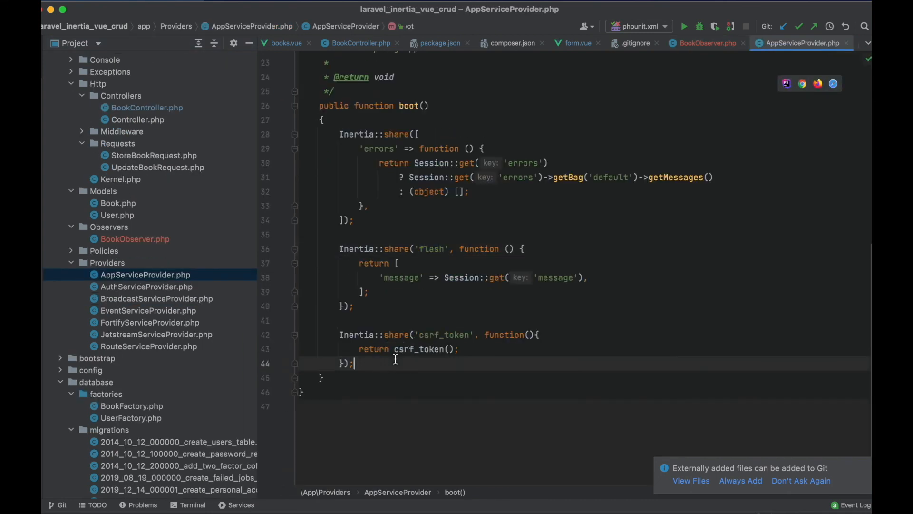
- Add Book::observe(BookObserver::class) in AppServiceProvider's boot method via autocomplete
text(Book)
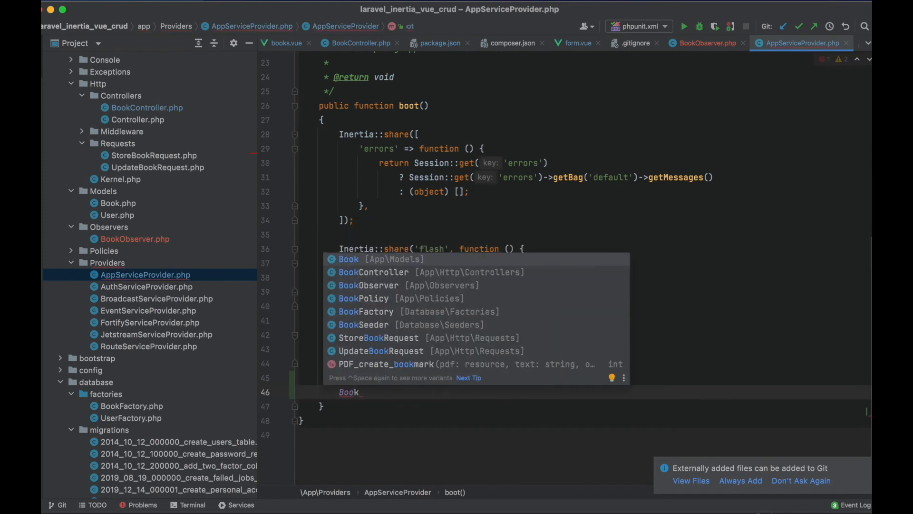
text(::observe(B);)
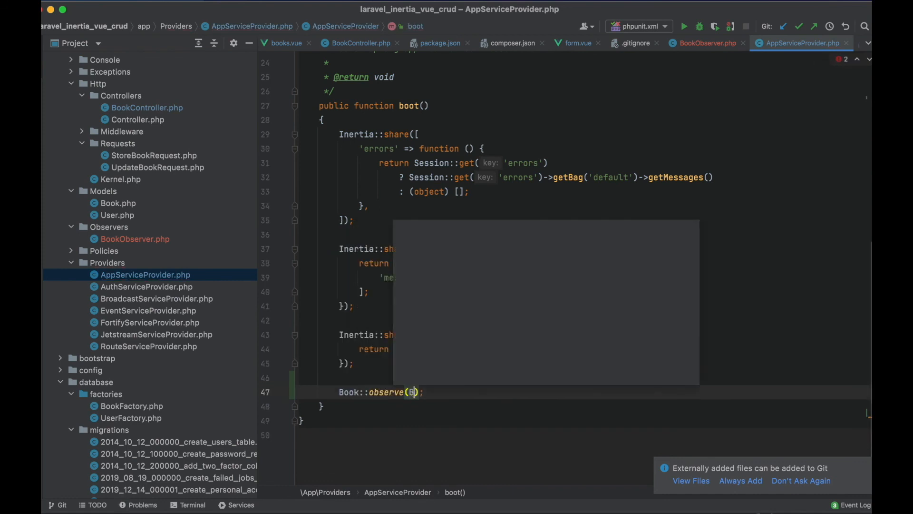
text(ook)
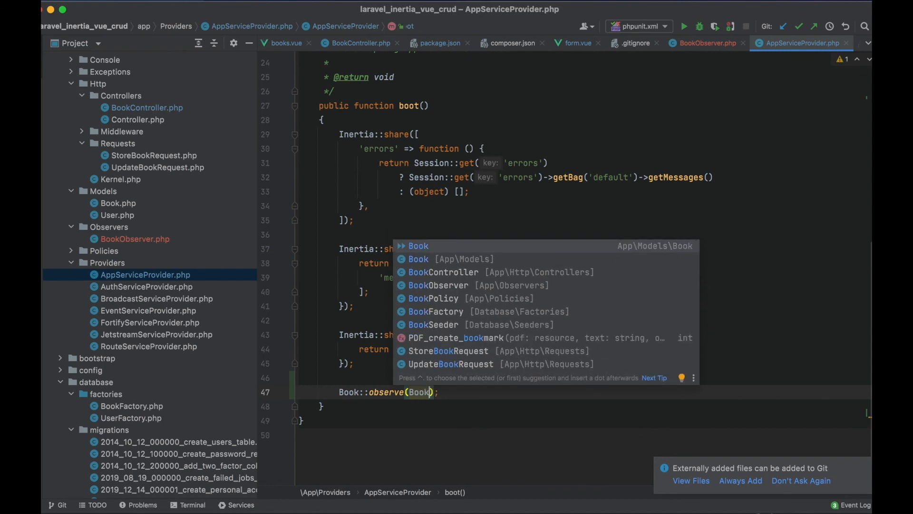
mouse_move(439, 285)
text(Observer::)
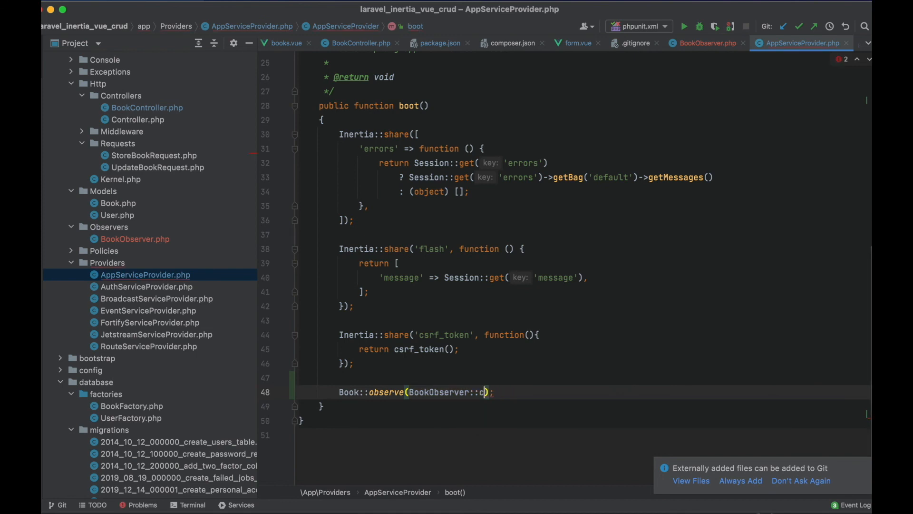
text(class)
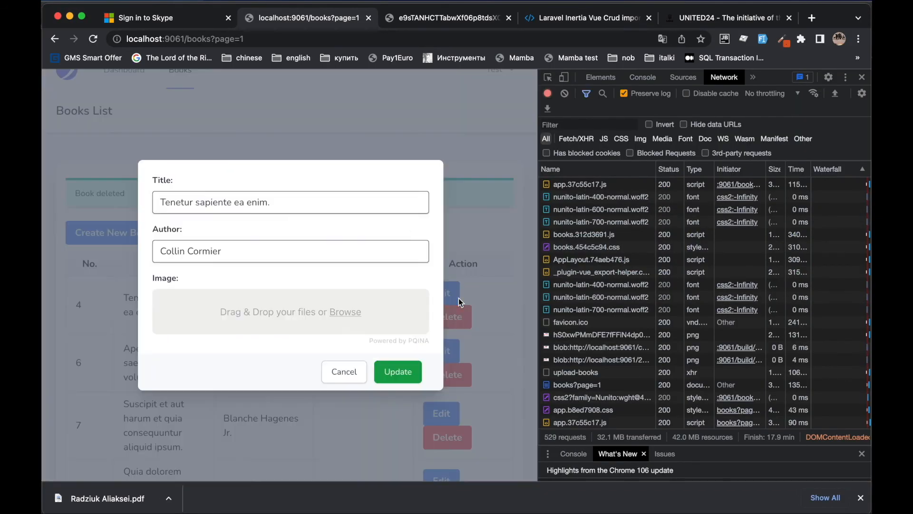
- Upload laravel9.png in the first book's Edit modal and update the book
click(344, 311)
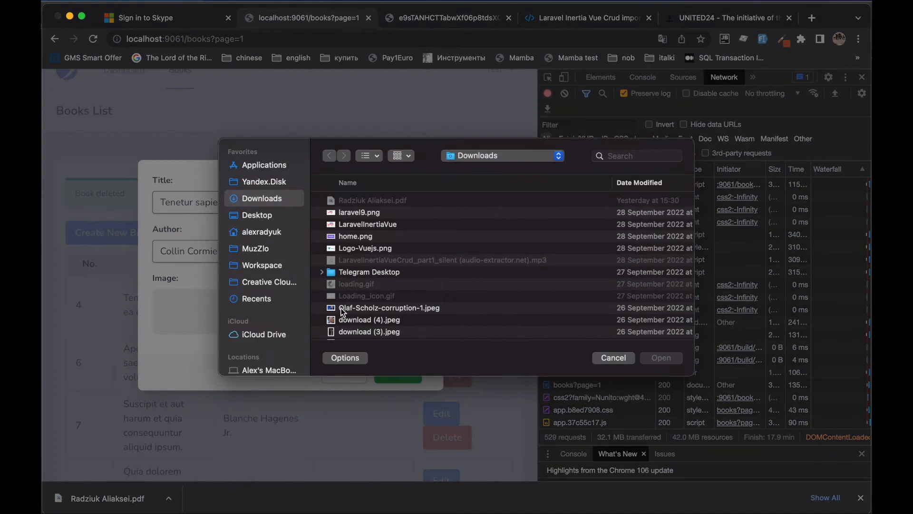
double_click(360, 212)
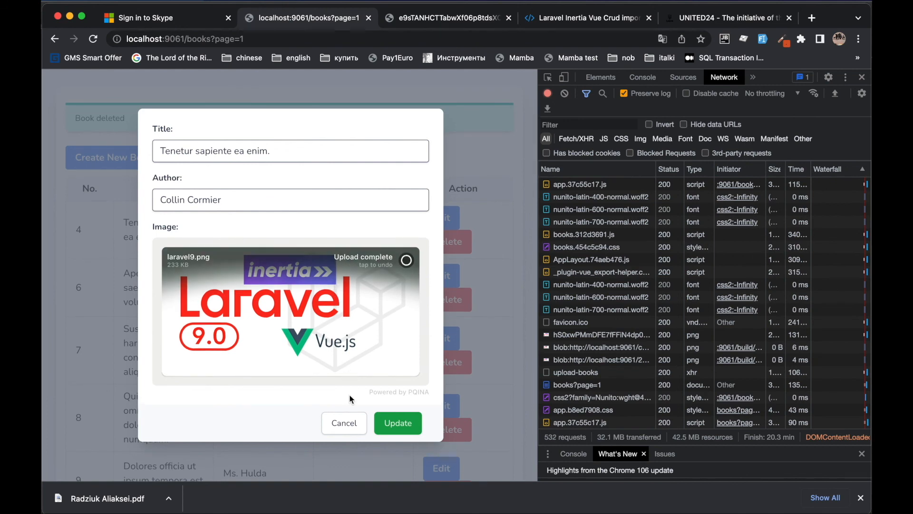
click(397, 423)
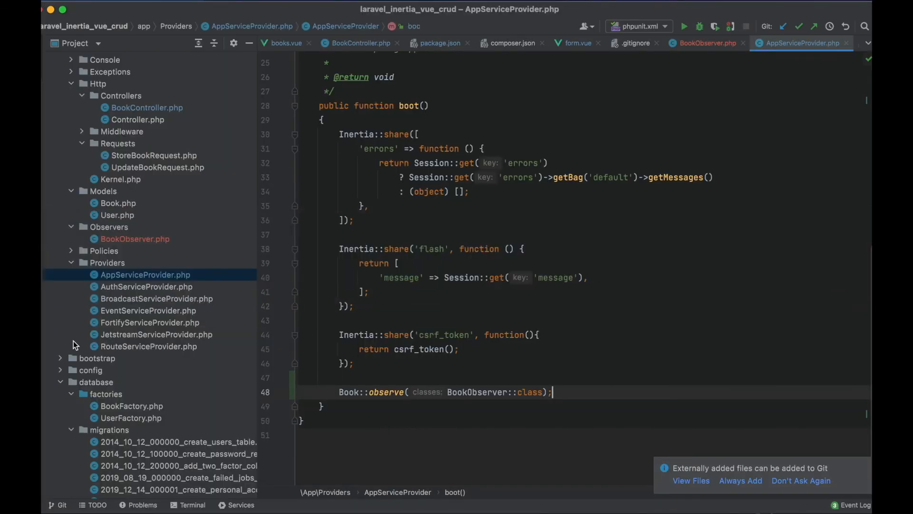
- Check the public/uploads/books folder in PhpStorm's Project tree
click(60, 381)
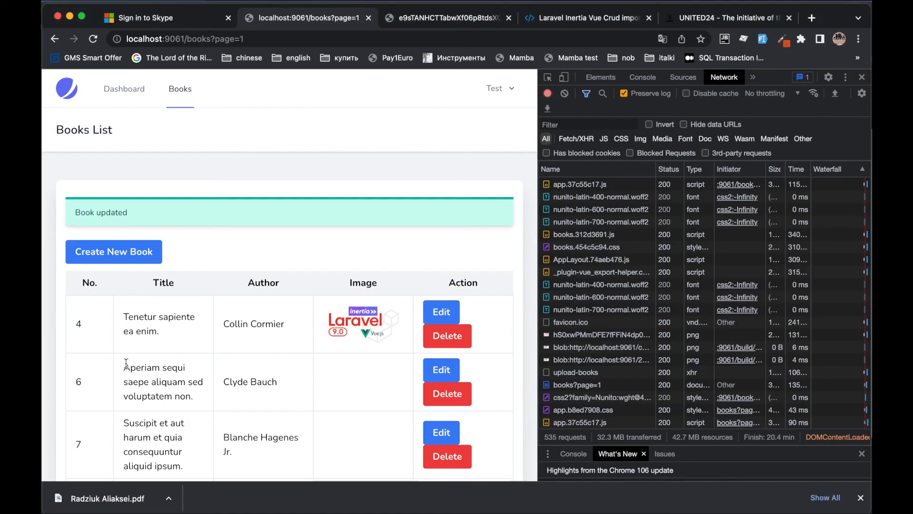
click(448, 335)
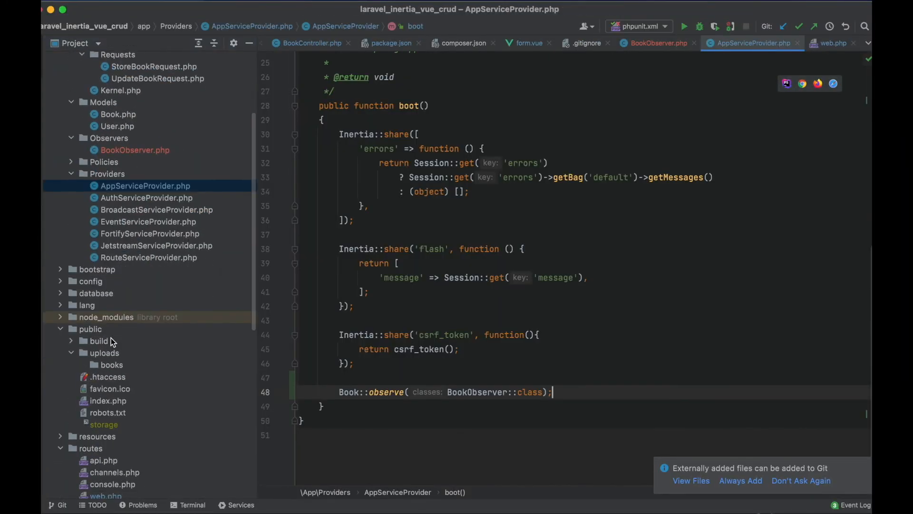
click(112, 365)
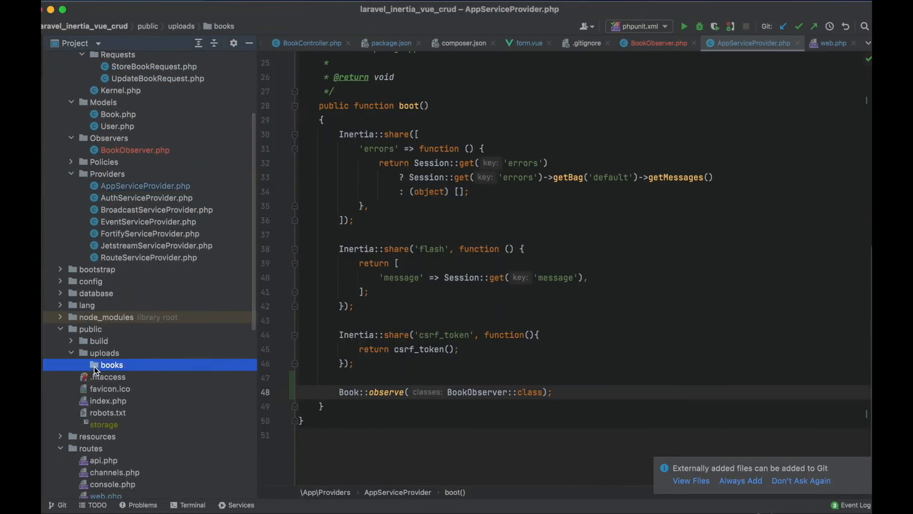